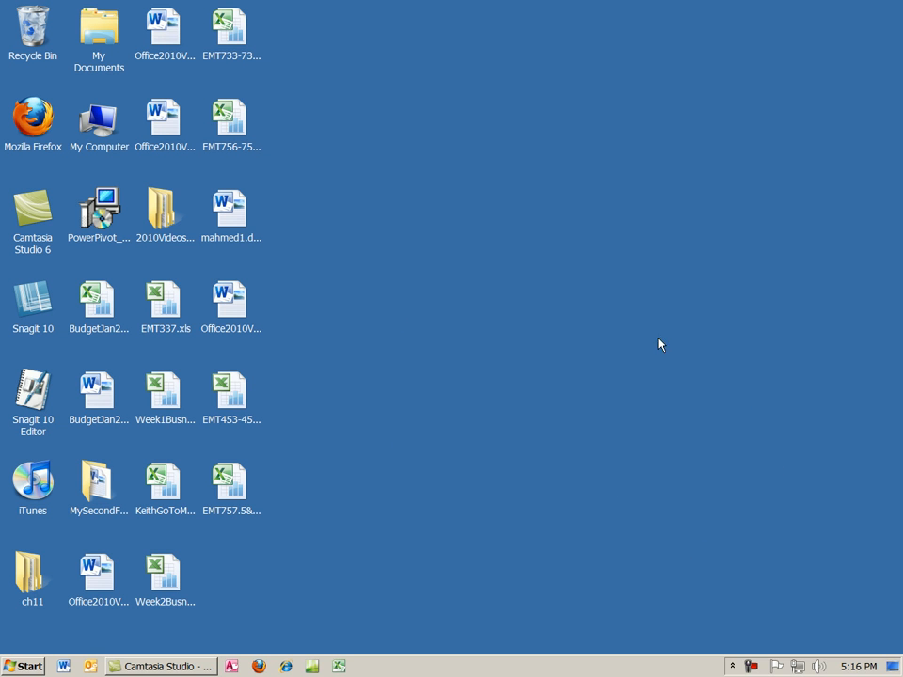
{"action": "mouse_move", "coordinate": [654, 429]}
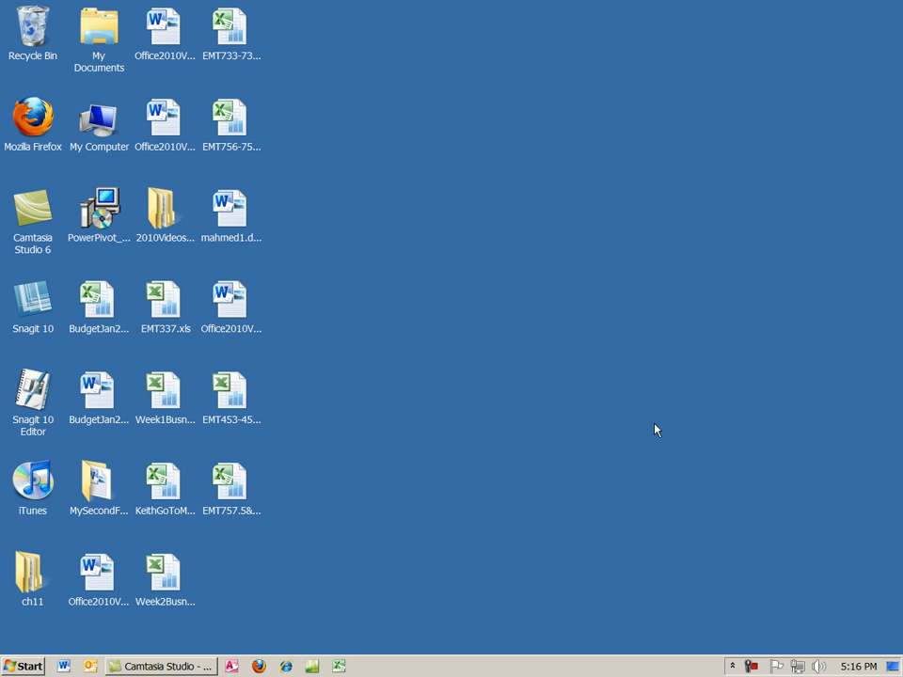
{"action": "mouse_move", "coordinate": [481, 387]}
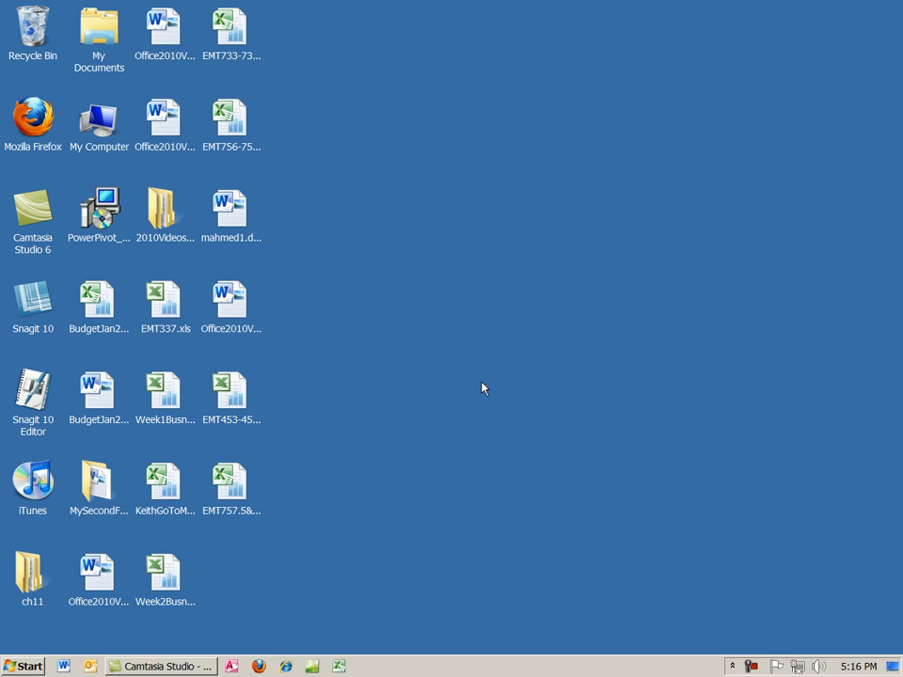
{"action": "mouse_move", "coordinate": [471, 340]}
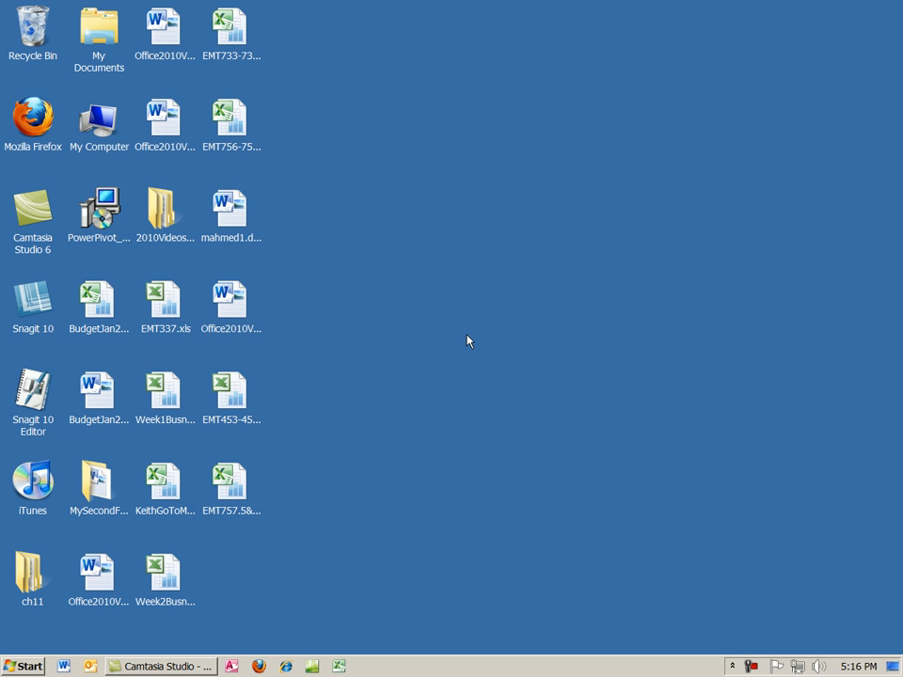
Step: Browse Computer > LEXAR > Highline > 01Winter2011 down to the 01Word class-notes folder
{"action": "double_click", "coordinate": [98, 116]}
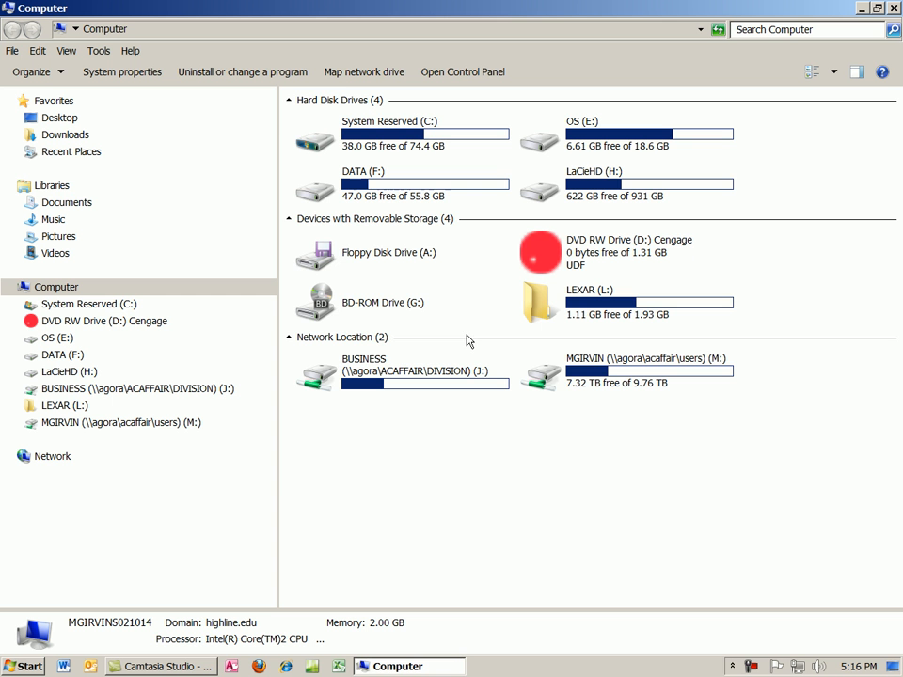
{"action": "mouse_move", "coordinate": [487, 414]}
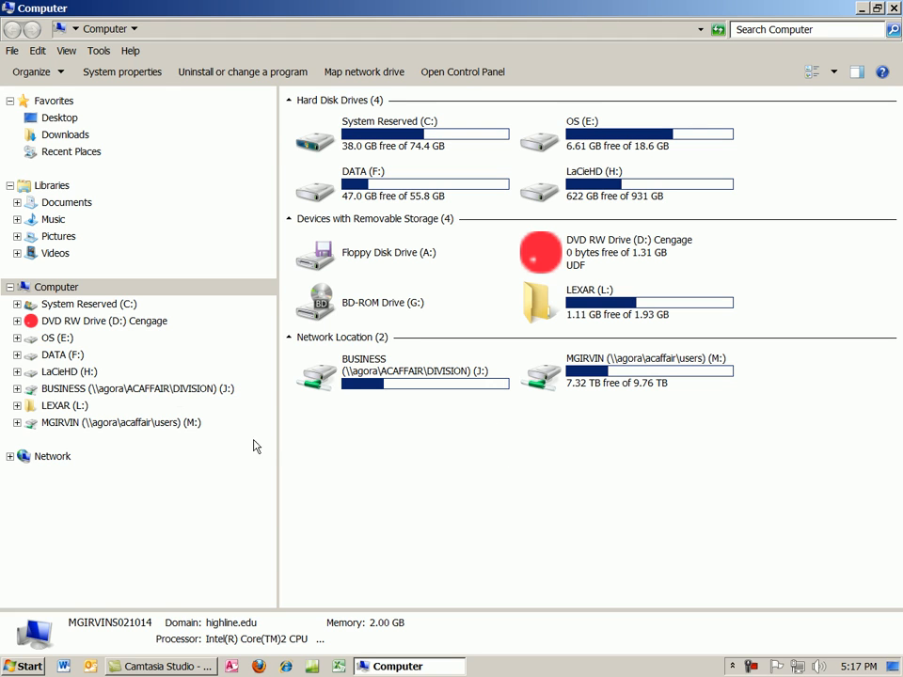
{"action": "mouse_move", "coordinate": [64, 406]}
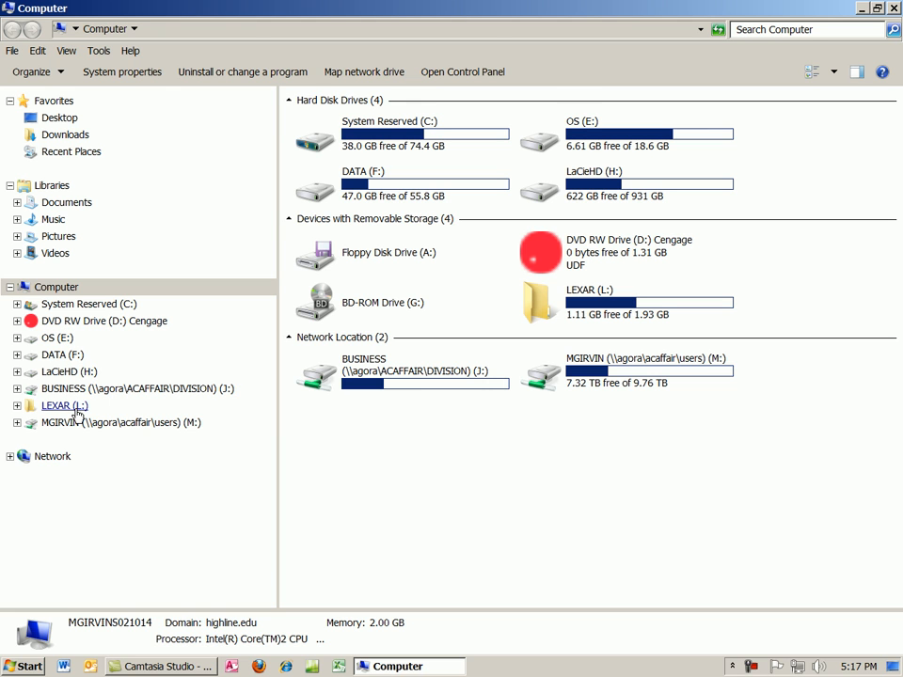
{"action": "left_click", "coordinate": [17, 406]}
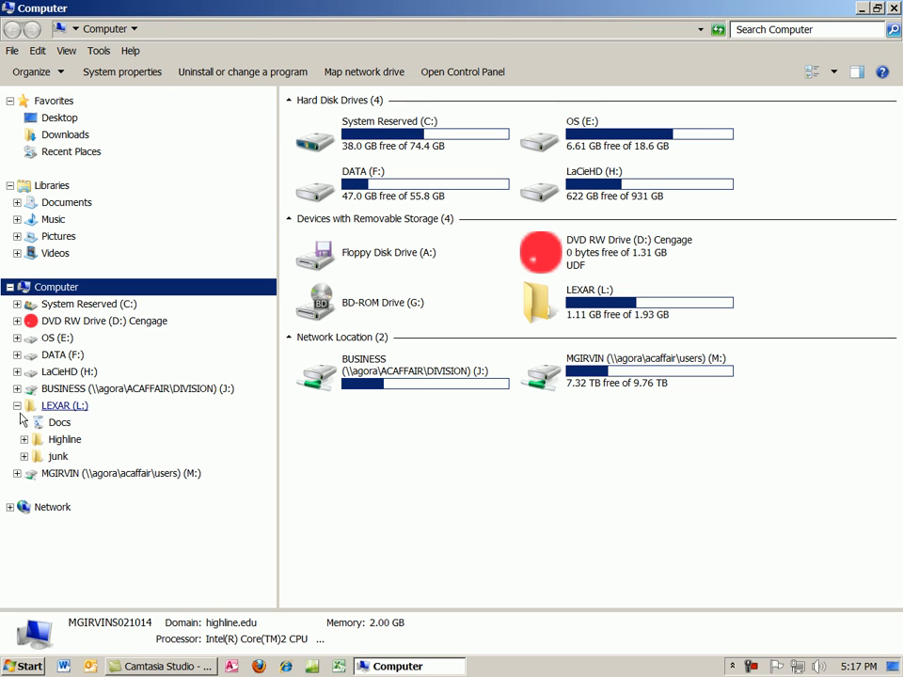
{"action": "left_click", "coordinate": [22, 440]}
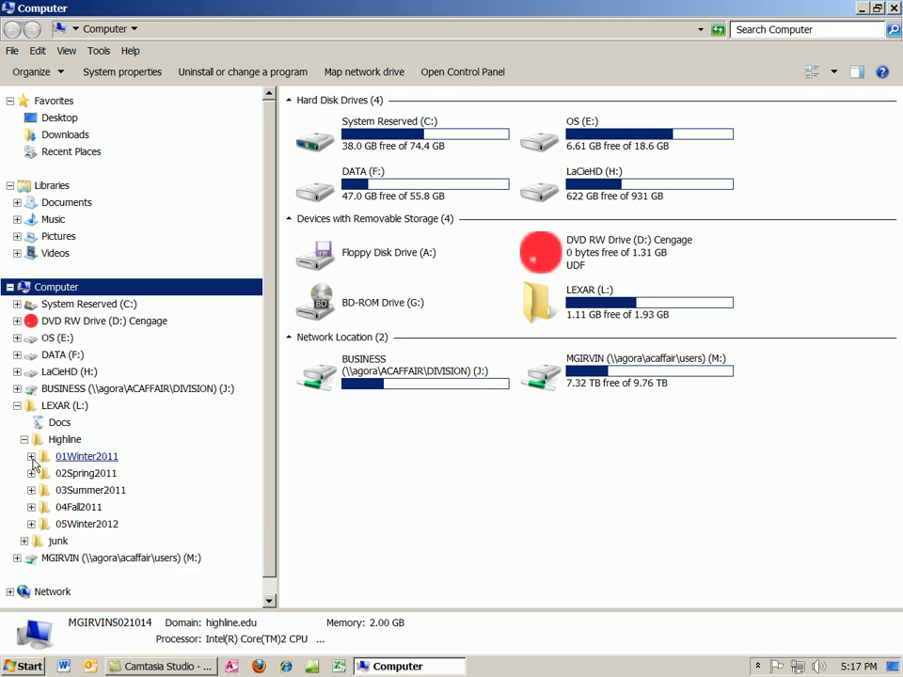
{"action": "left_click", "coordinate": [30, 457]}
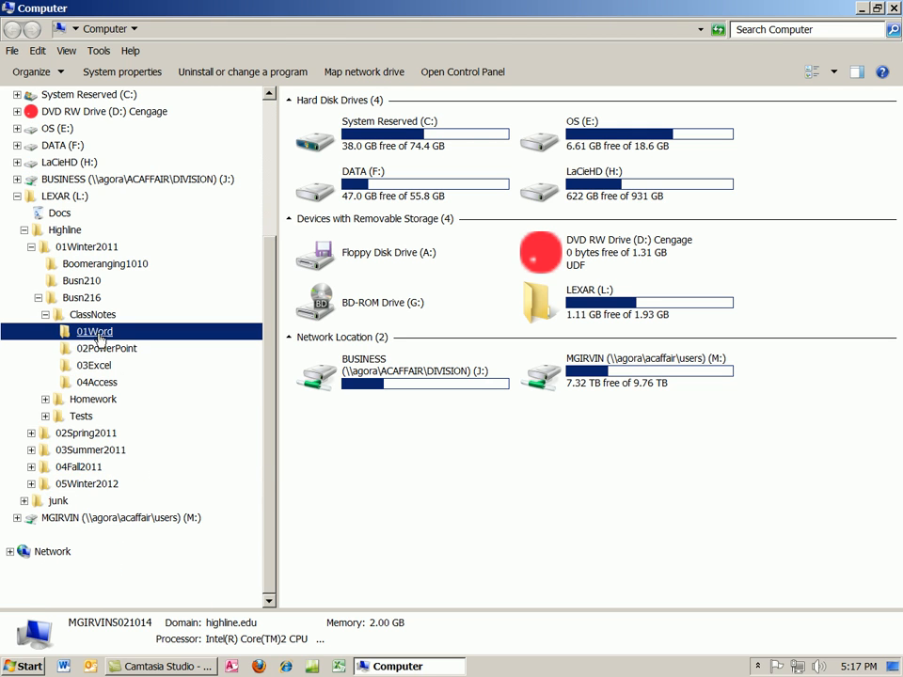
{"action": "double_click", "coordinate": [94, 331]}
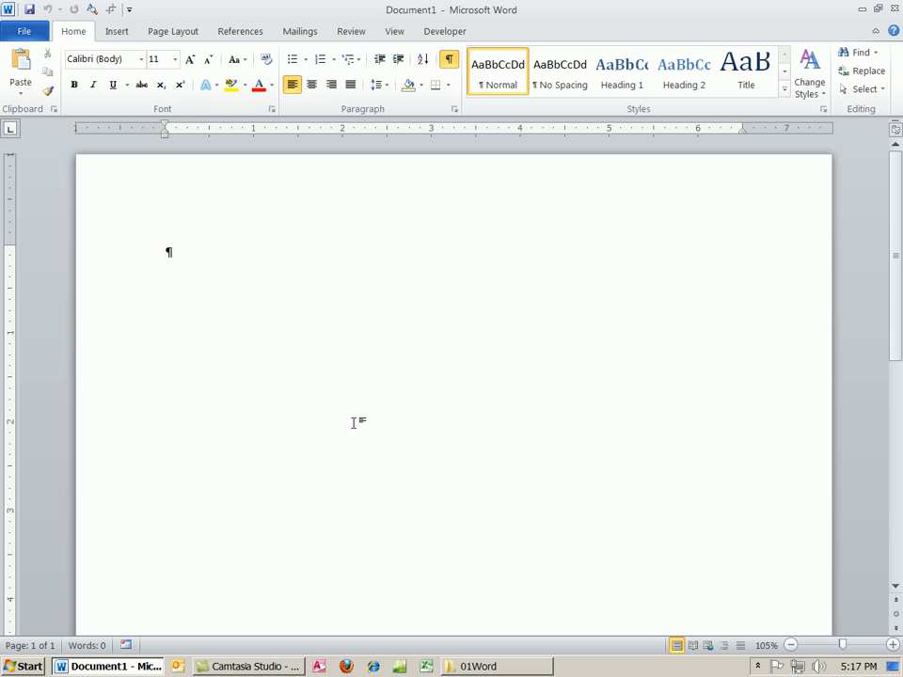
{"action": "mouse_move", "coordinate": [429, 327]}
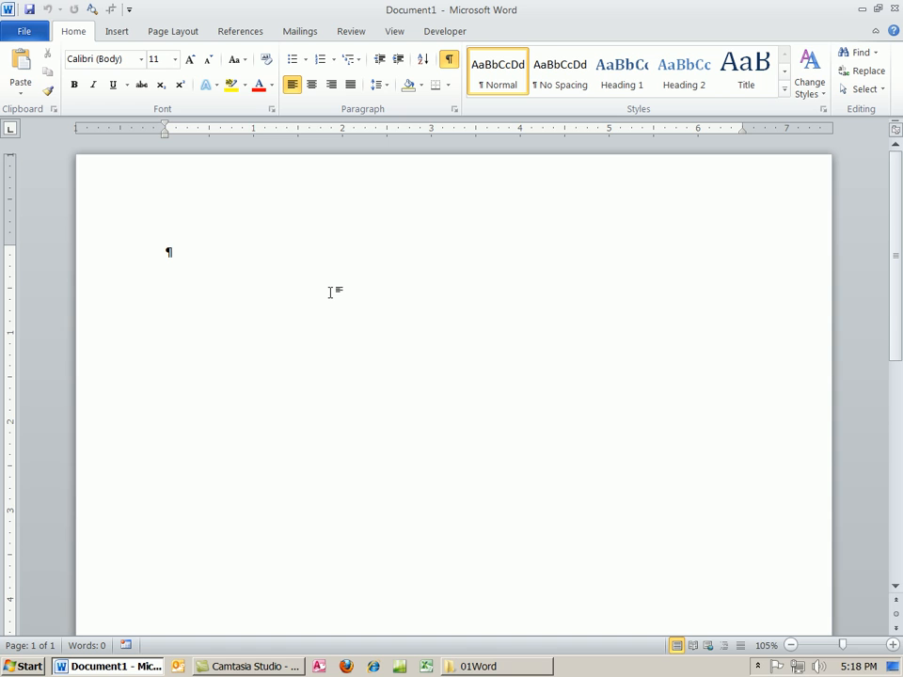
Step: Place the insertion point on the blank Document1 page
{"action": "left_click", "coordinate": [169, 252]}
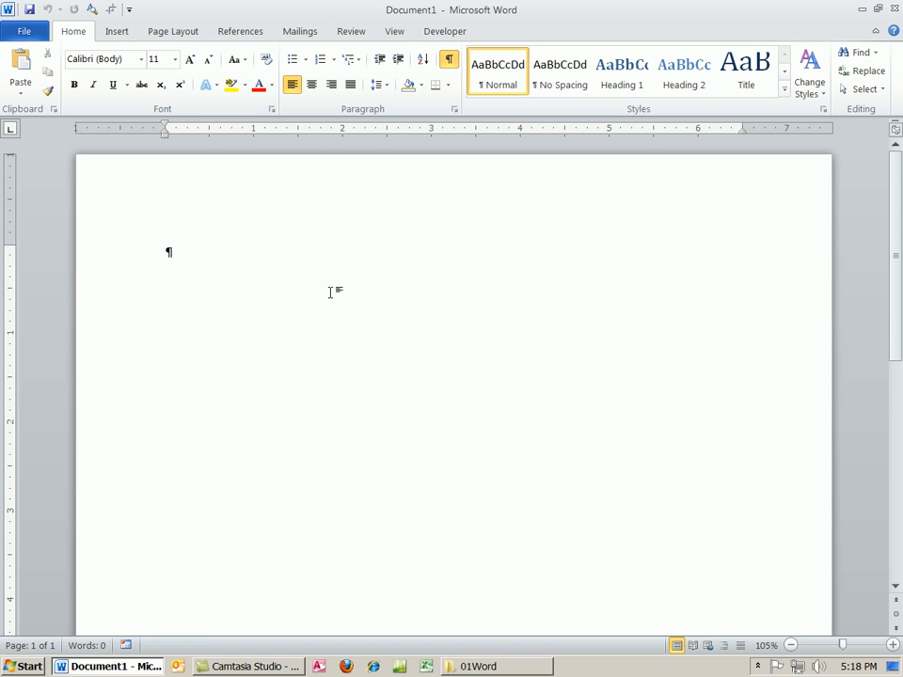
Step: Enter the title 'Boomerang Patry' and correct the misspelling to 'Party' via spelling suggestions
{"action": "type", "text": "Boomerang"}
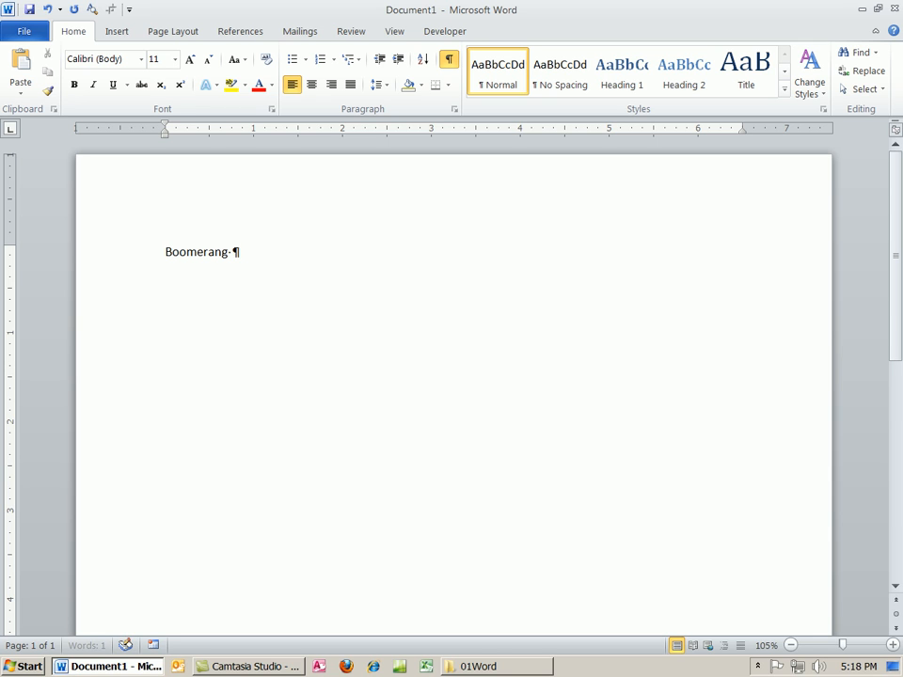
{"action": "type", "text": "Path"}
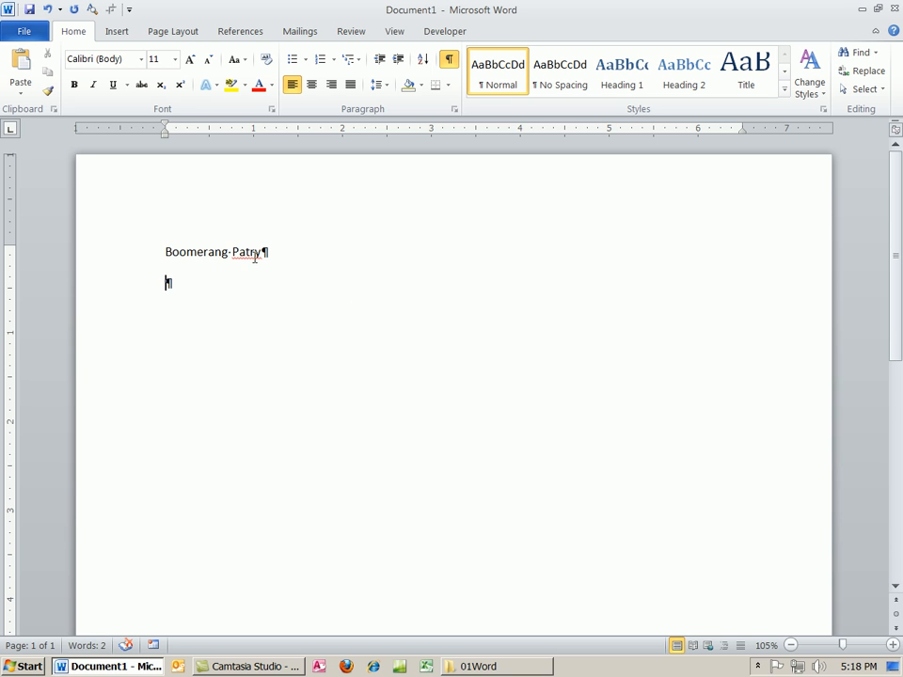
{"action": "right_click", "coordinate": [249, 252]}
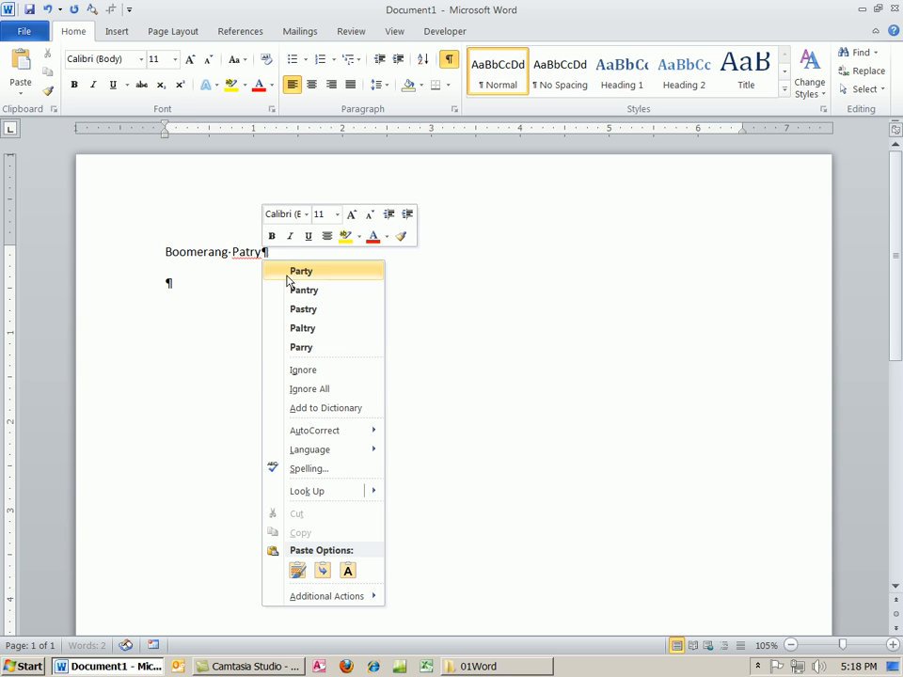
{"action": "left_click", "coordinate": [301, 271]}
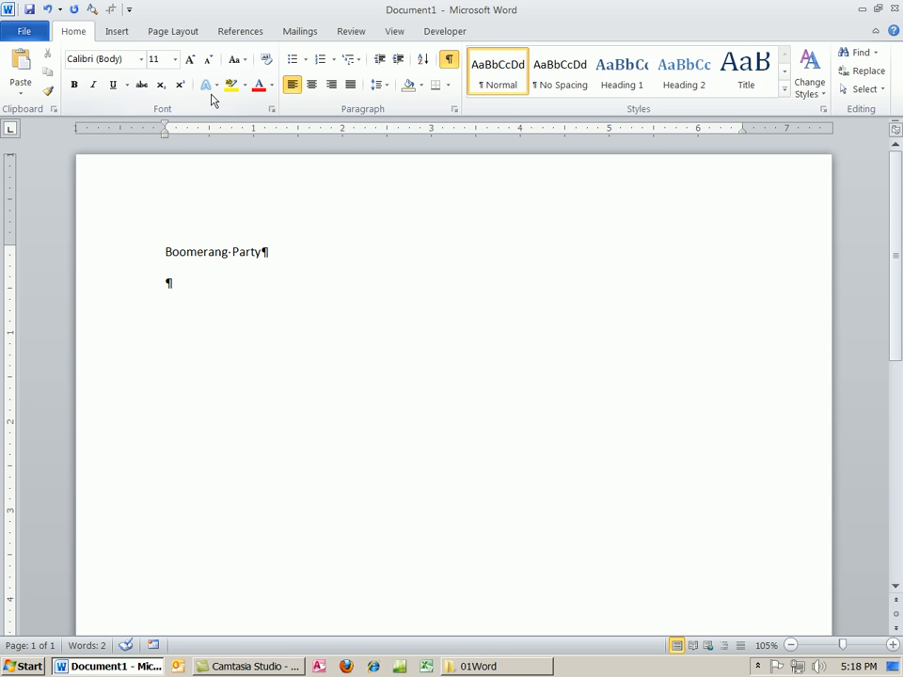
Step: Insert today's date in the 'Tuesday, December 28, 2010' format via Date & Time
{"action": "left_click", "coordinate": [114, 30]}
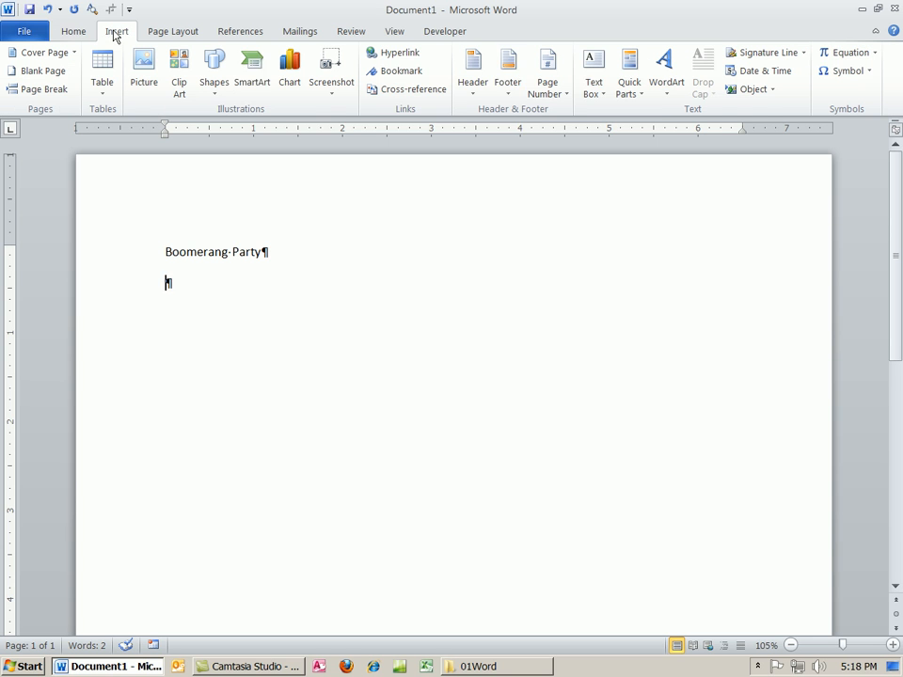
{"action": "mouse_move", "coordinate": [617, 109]}
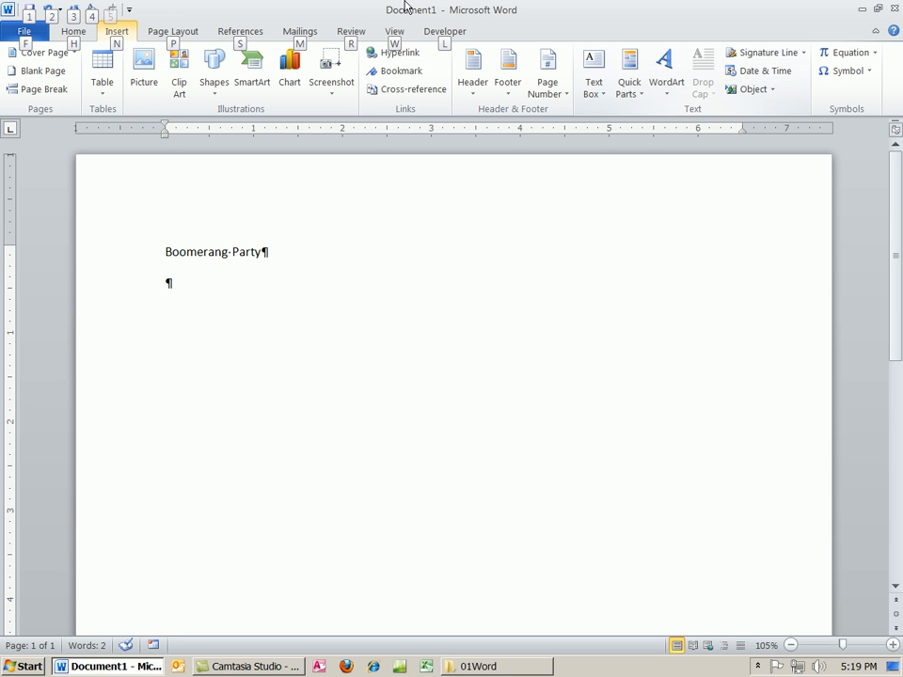
{"action": "key", "text": "alt"}
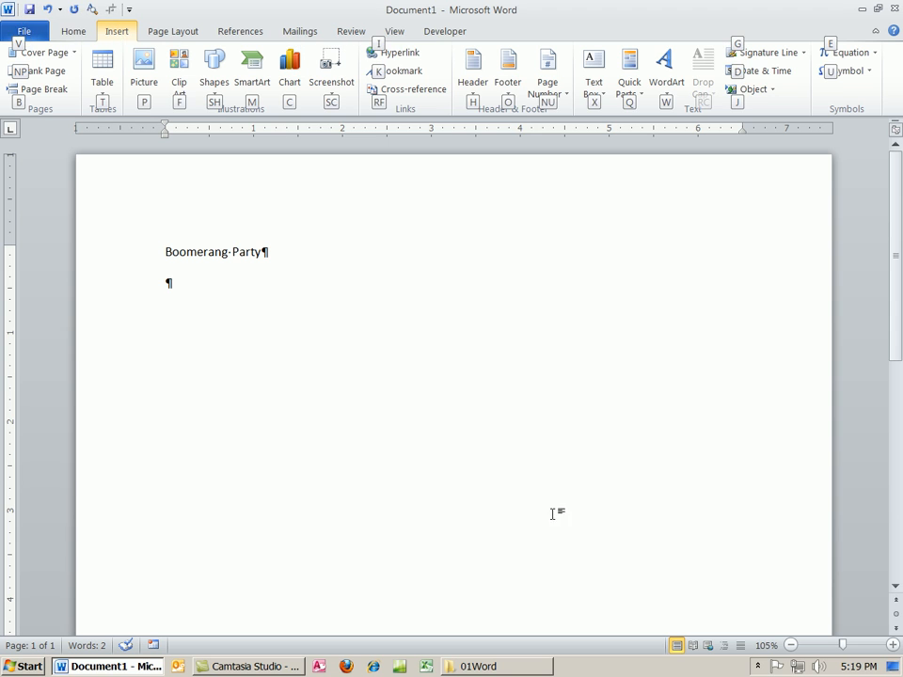
{"action": "mouse_move", "coordinate": [705, 448]}
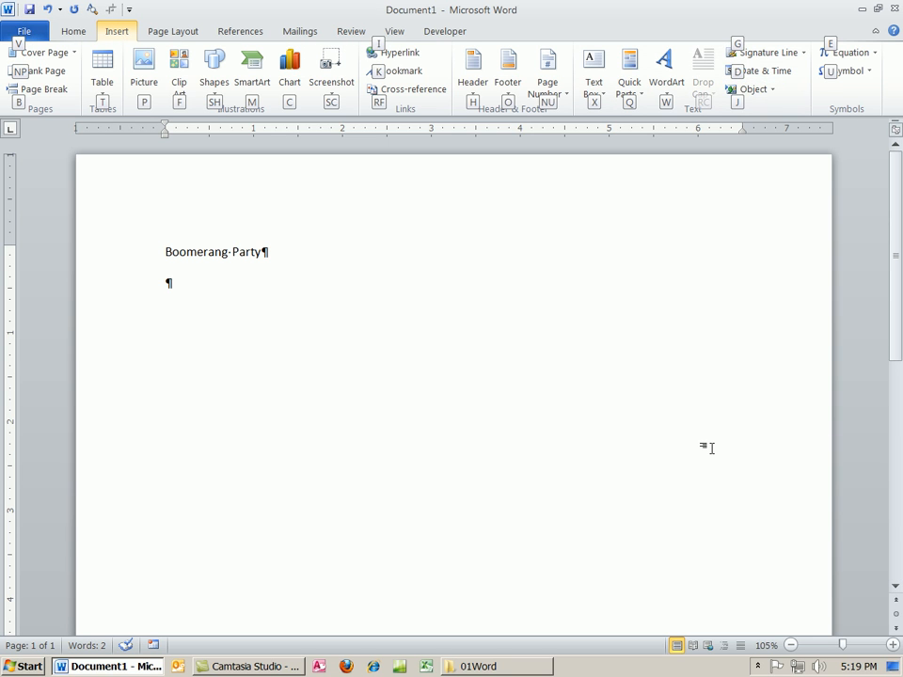
{"action": "left_click", "coordinate": [762, 72]}
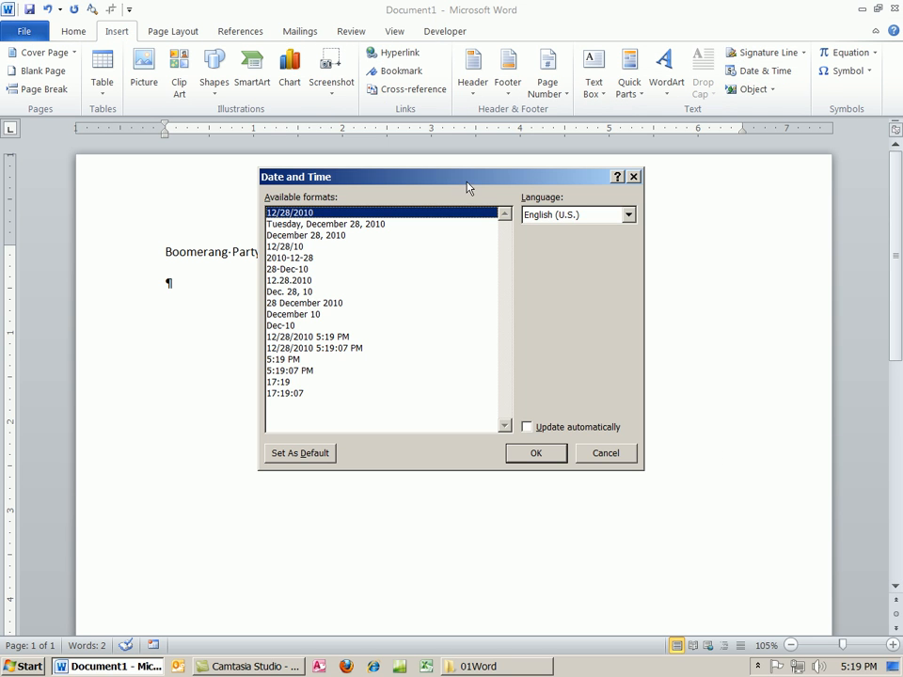
{"action": "left_click_drag", "start_coordinate": [466, 176], "coordinate": [492, 201]}
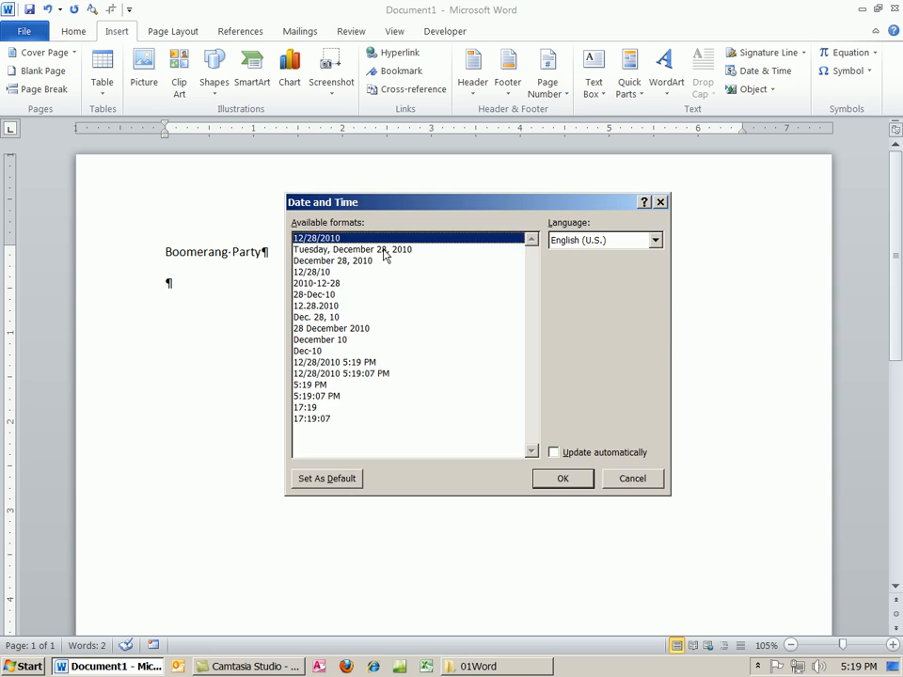
{"action": "left_click", "coordinate": [562, 478]}
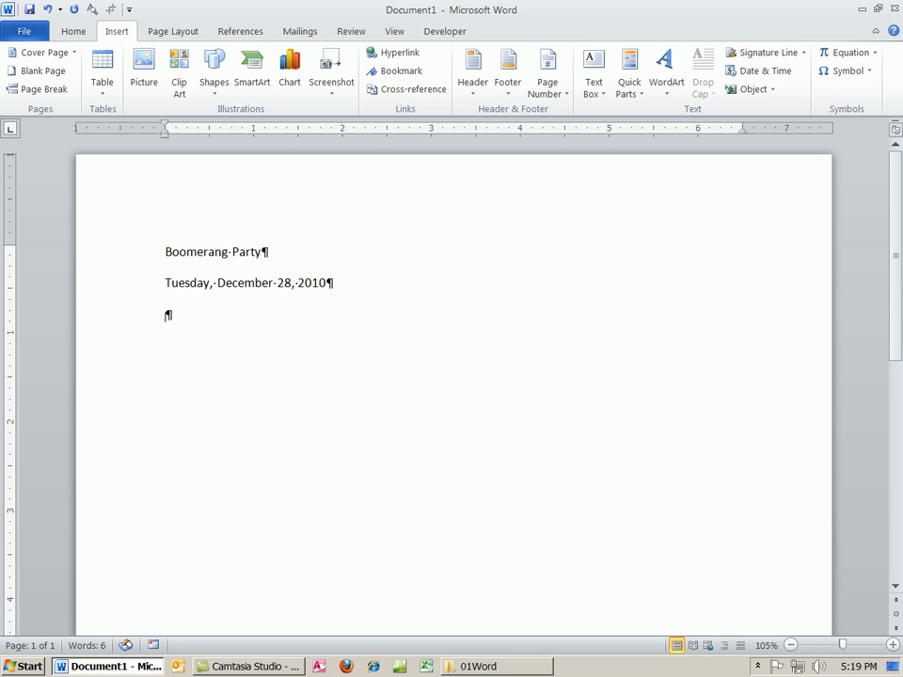
{"action": "type", "text": "Billy"}
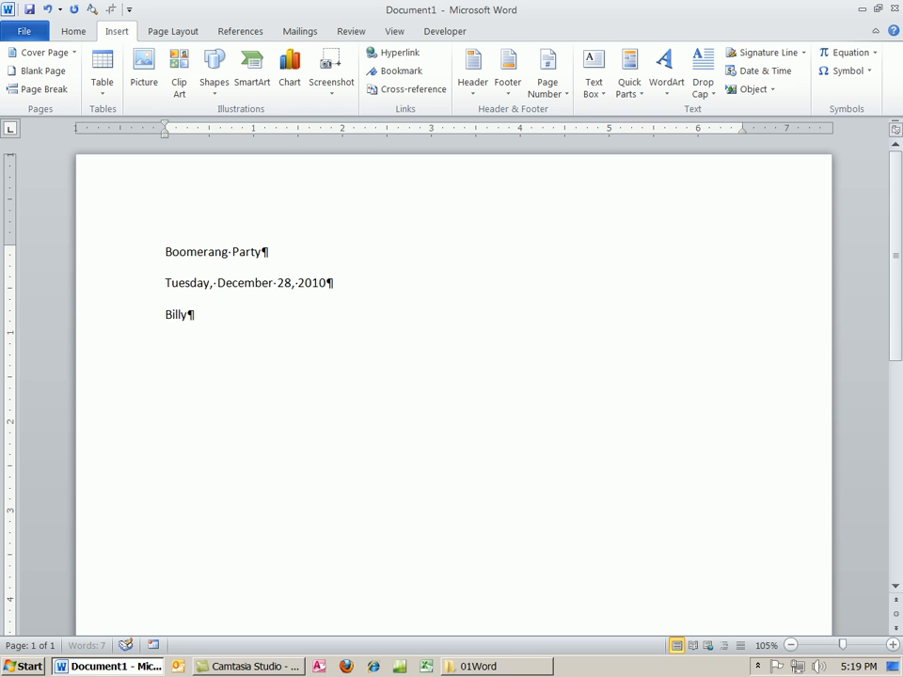
{"action": "type", "text": "Martin Par"}
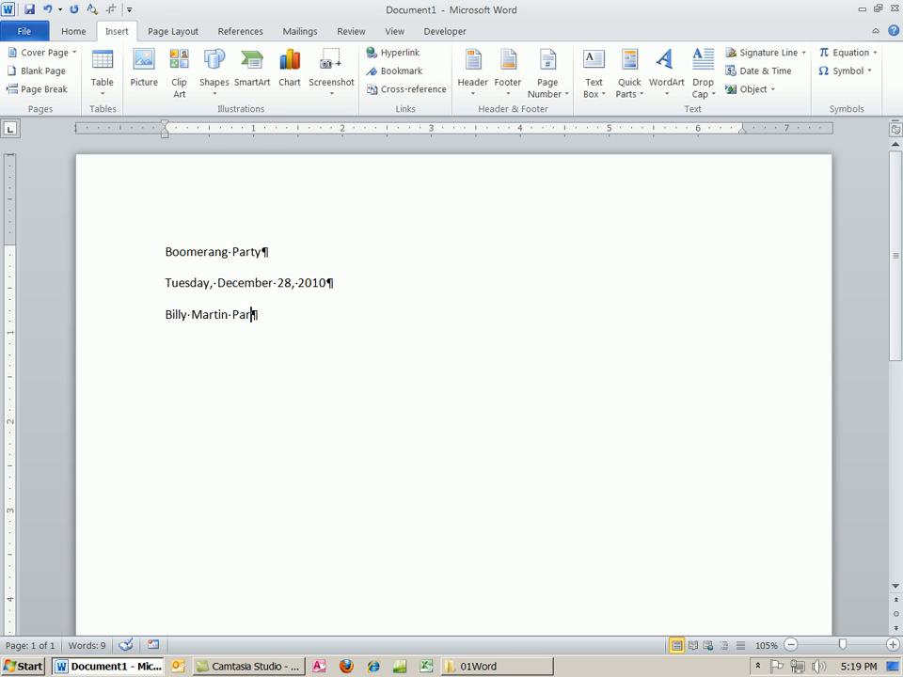
{"action": "type", "text": "k"}
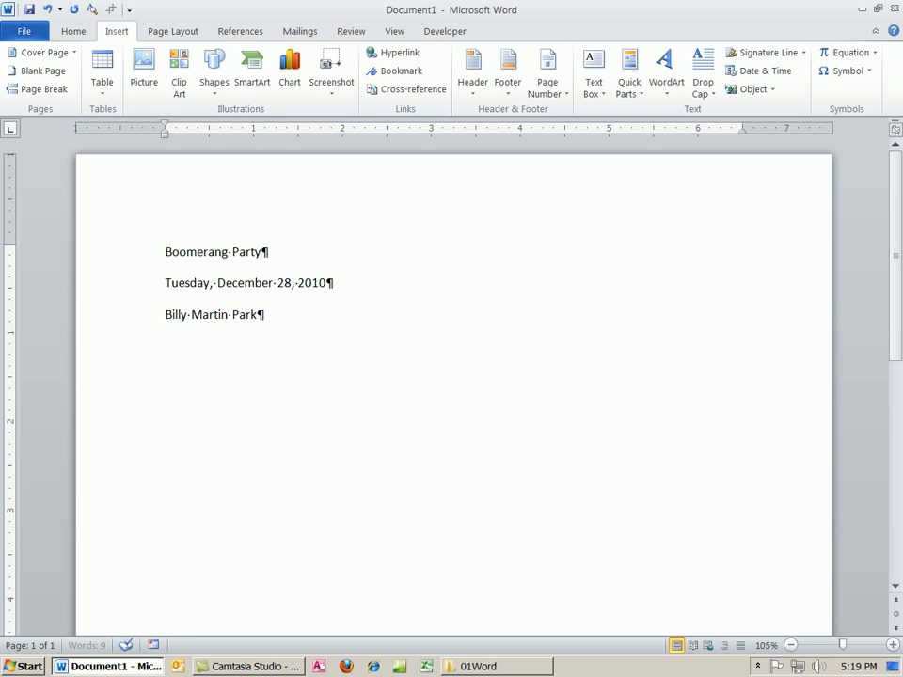
{"action": "type", "text": ", Oak"}
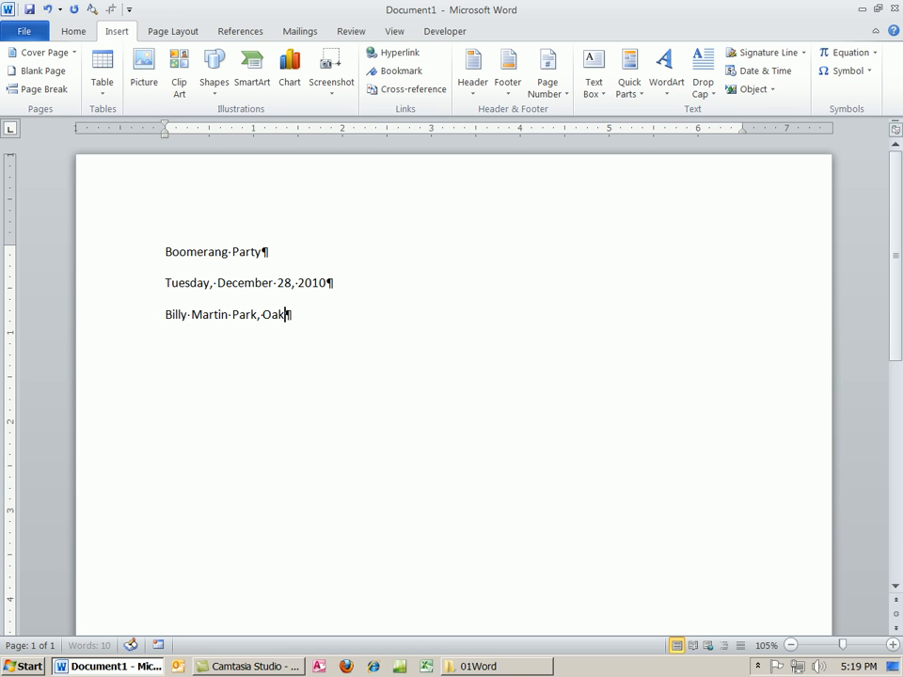
{"action": "type", "text": "land,"}
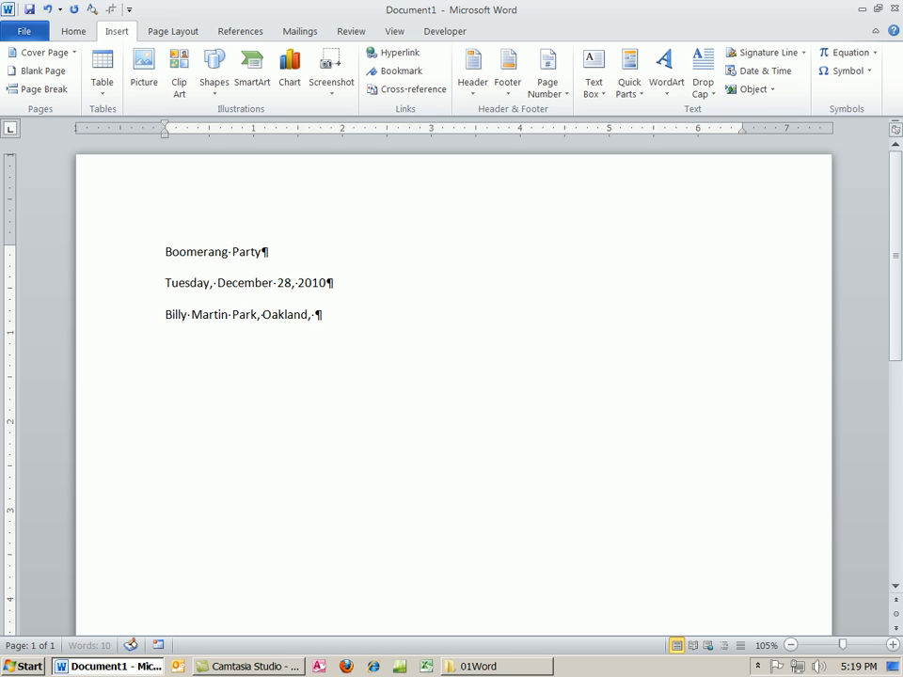
{"action": "type", "text": "Ca."}
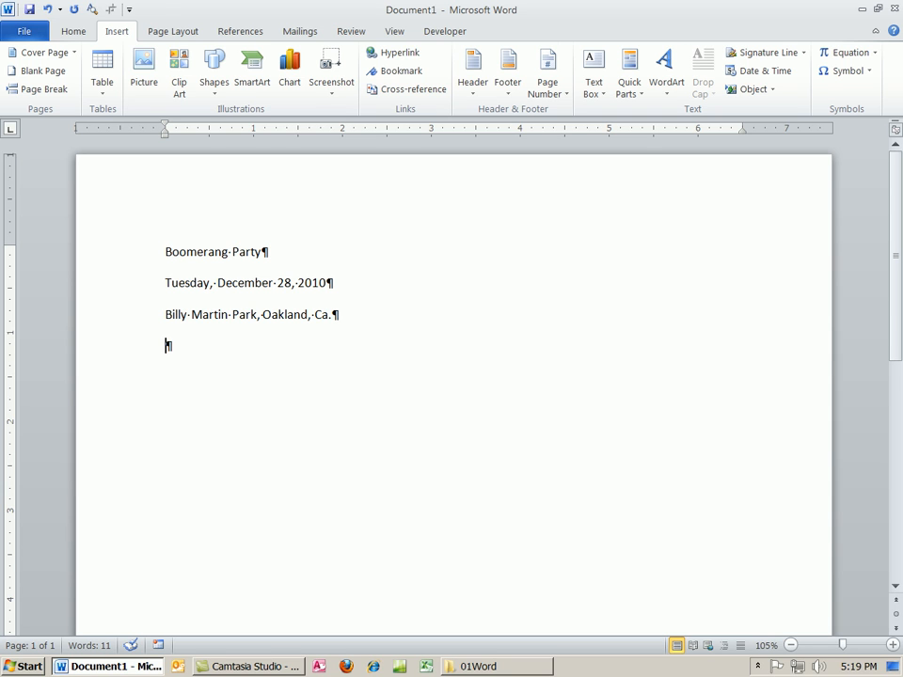
{"action": "mouse_move", "coordinate": [442, 222]}
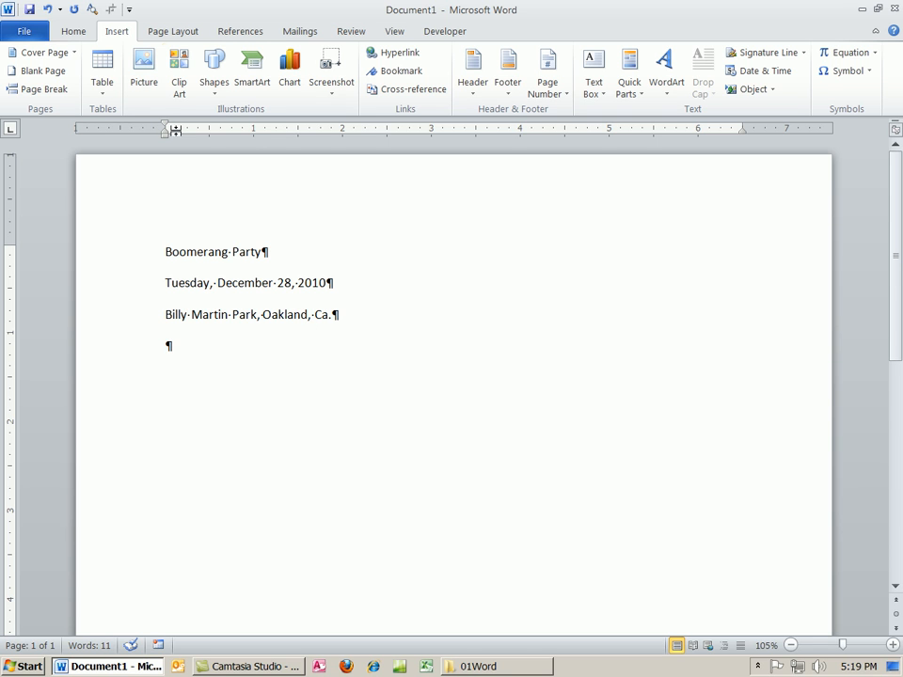
{"action": "left_click", "coordinate": [178, 71]}
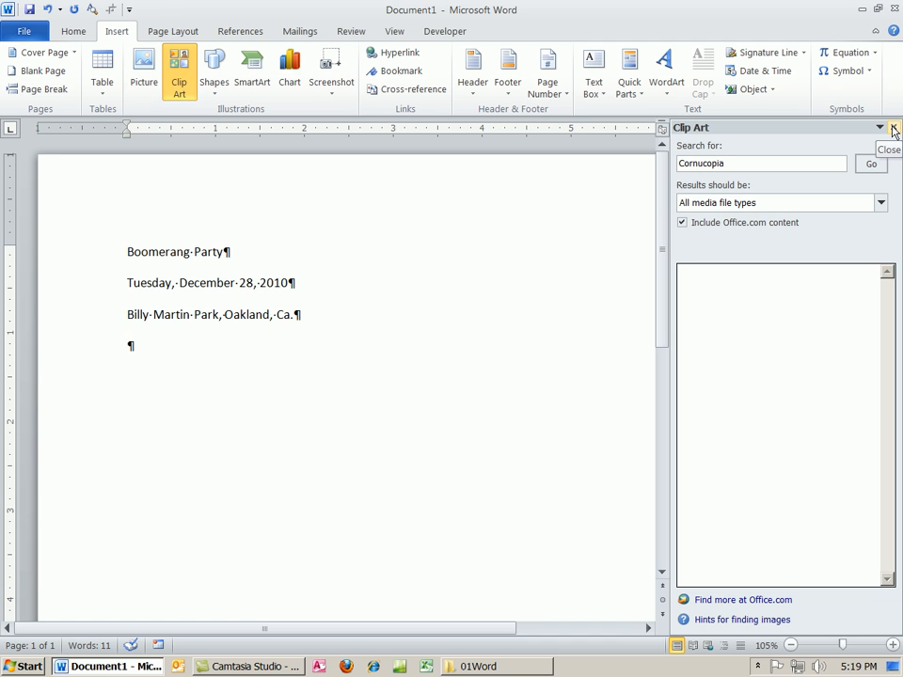
{"action": "left_click", "coordinate": [893, 128]}
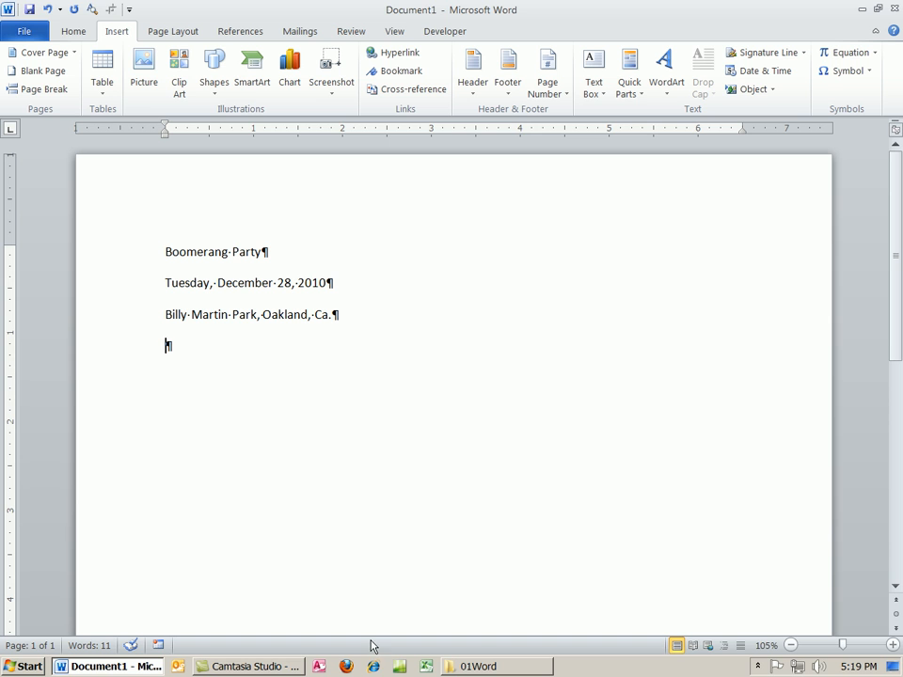
{"action": "mouse_move", "coordinate": [372, 665]}
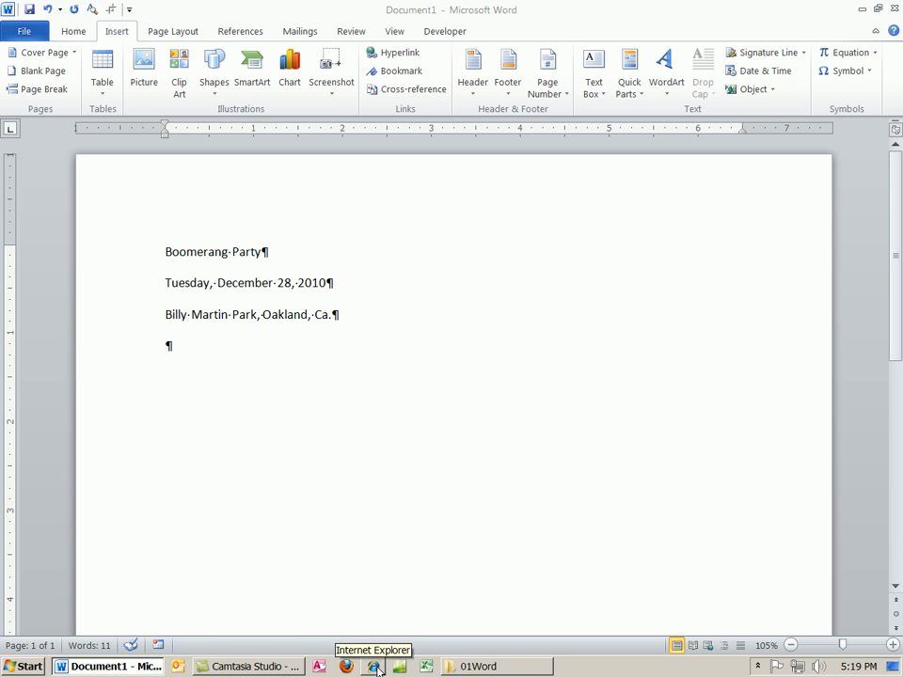
Step: Search Google Images for 'boomerangs' in Internet Explorer and browse the results
{"action": "left_click", "coordinate": [373, 666]}
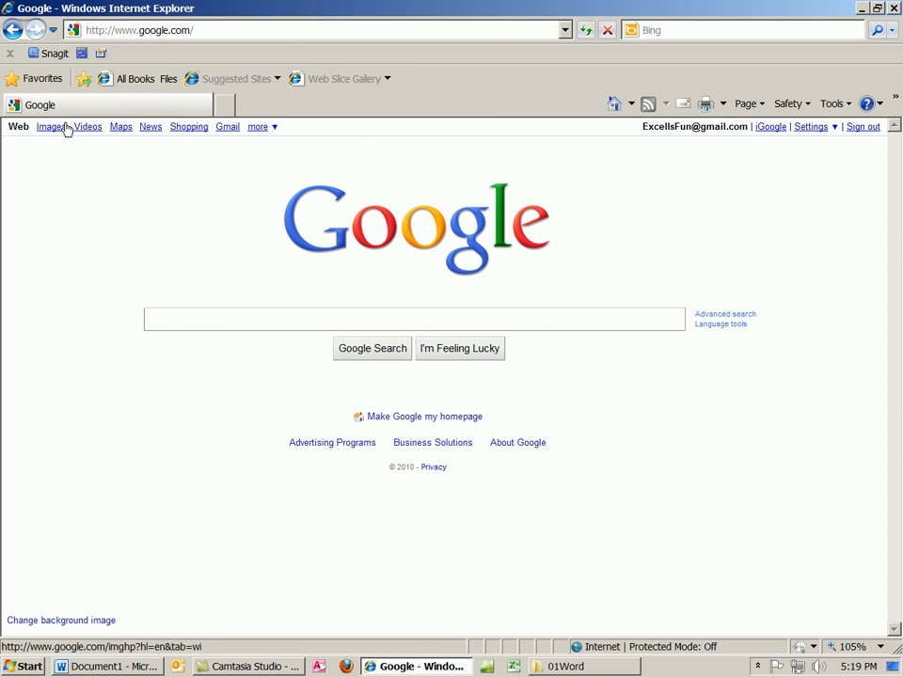
{"action": "left_click", "coordinate": [51, 126]}
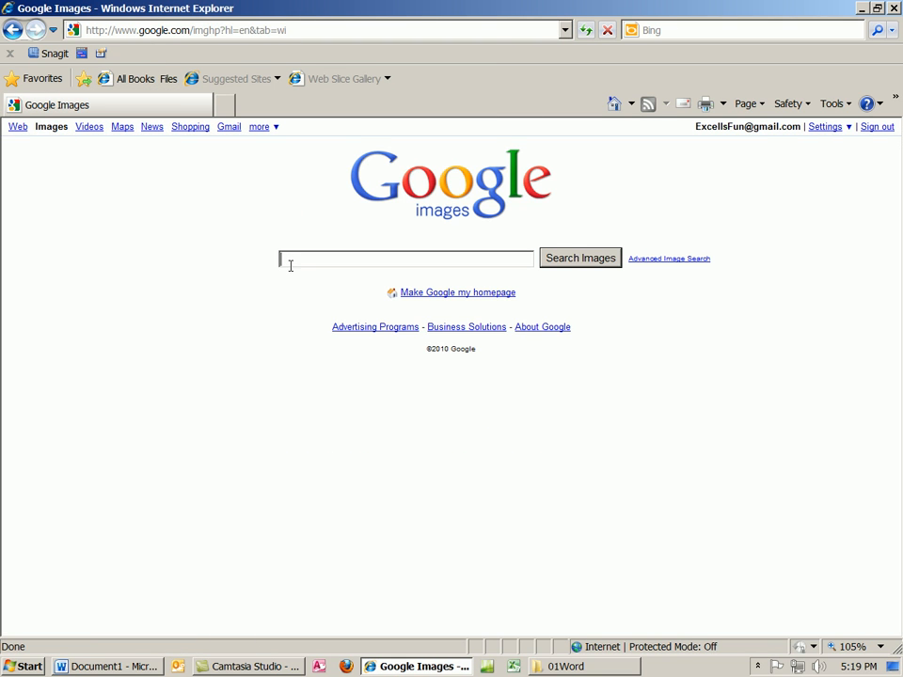
{"action": "type", "text": "boo"}
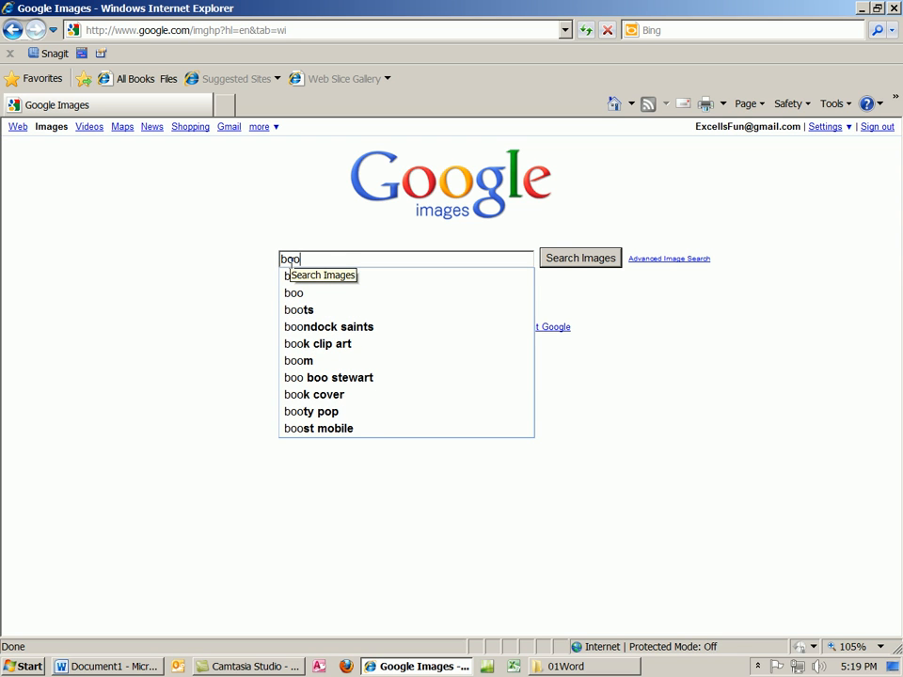
{"action": "type", "text": "m"}
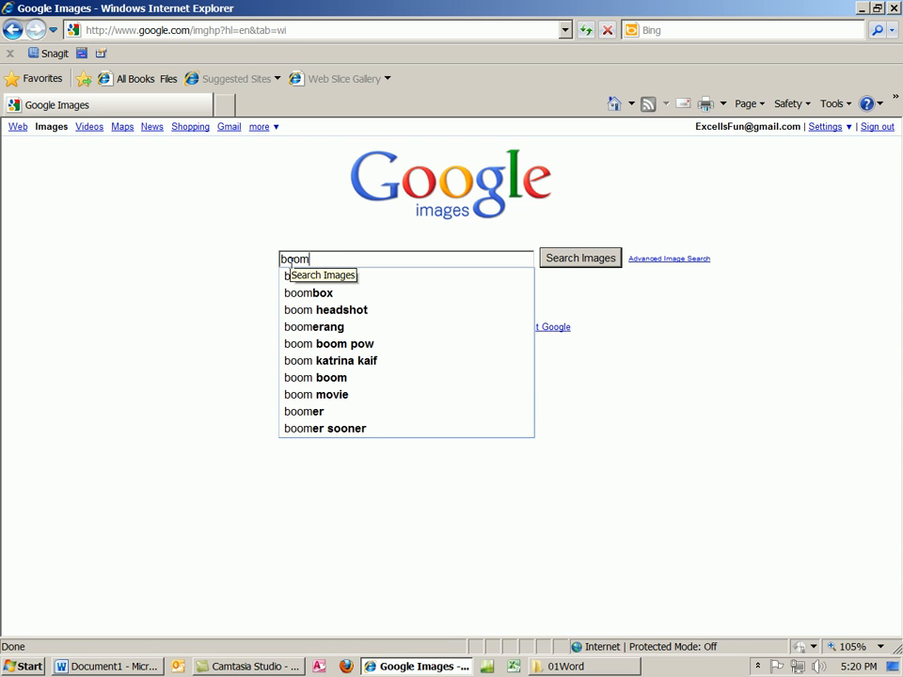
{"action": "mouse_move", "coordinate": [452, 367]}
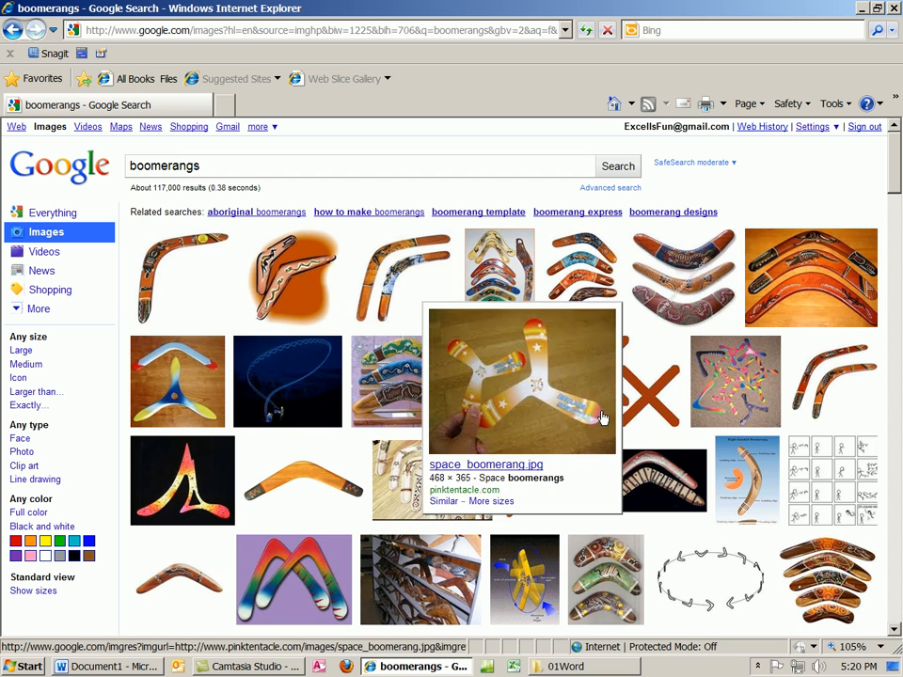
{"action": "scroll", "scroll_direction": "down", "scroll_amount": 3}
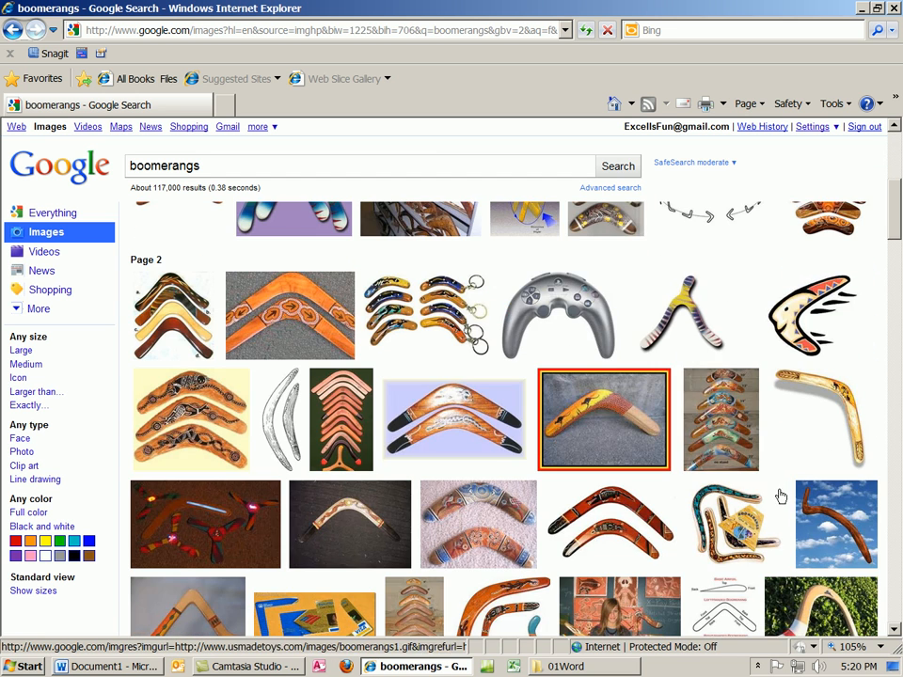
{"action": "mouse_move", "coordinate": [685, 316]}
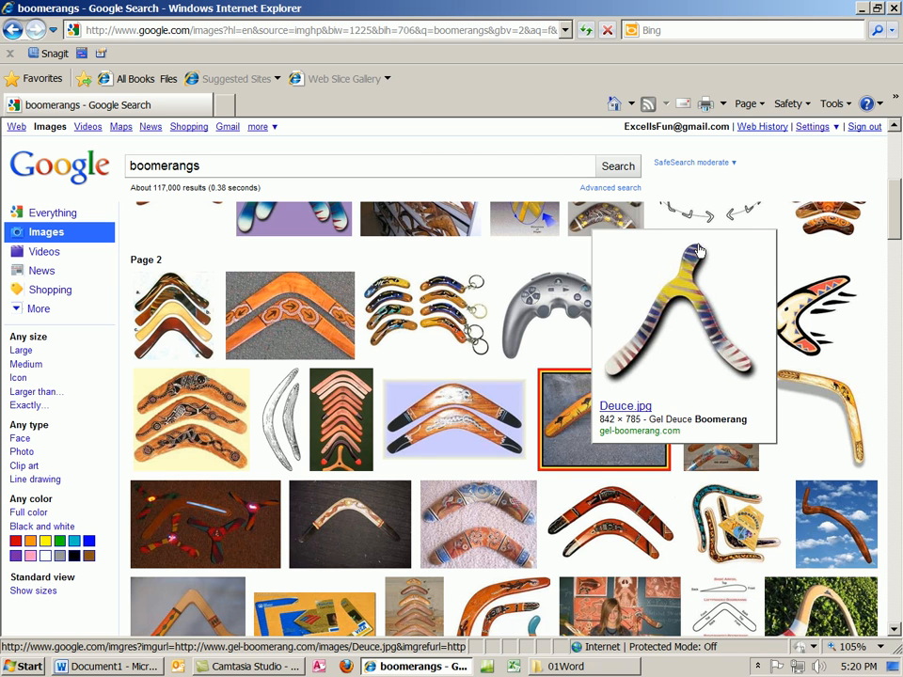
{"action": "mouse_move", "coordinate": [698, 378]}
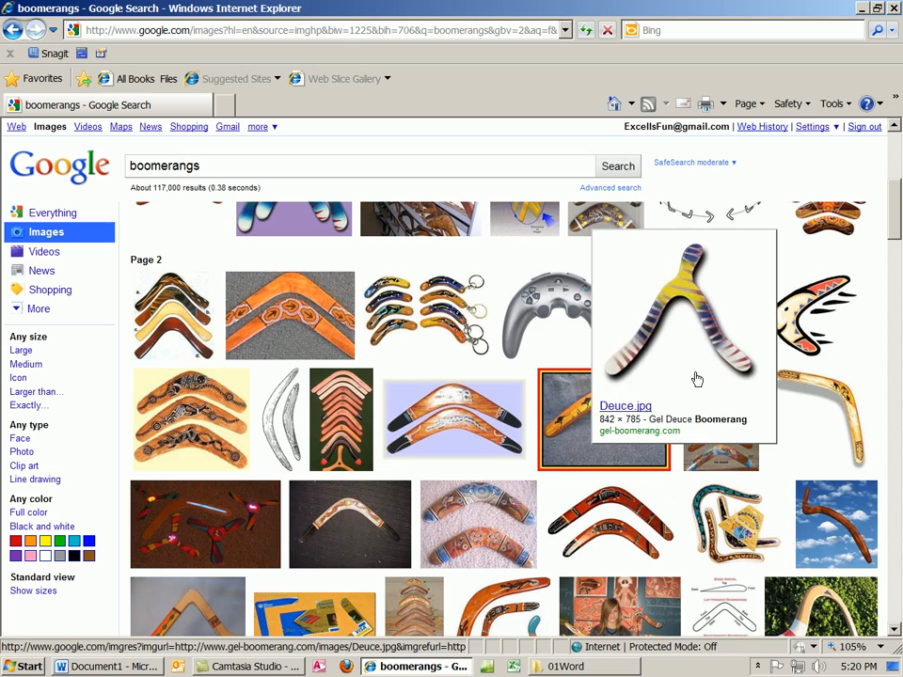
{"action": "scroll", "scroll_direction": "down", "scroll_amount": 3}
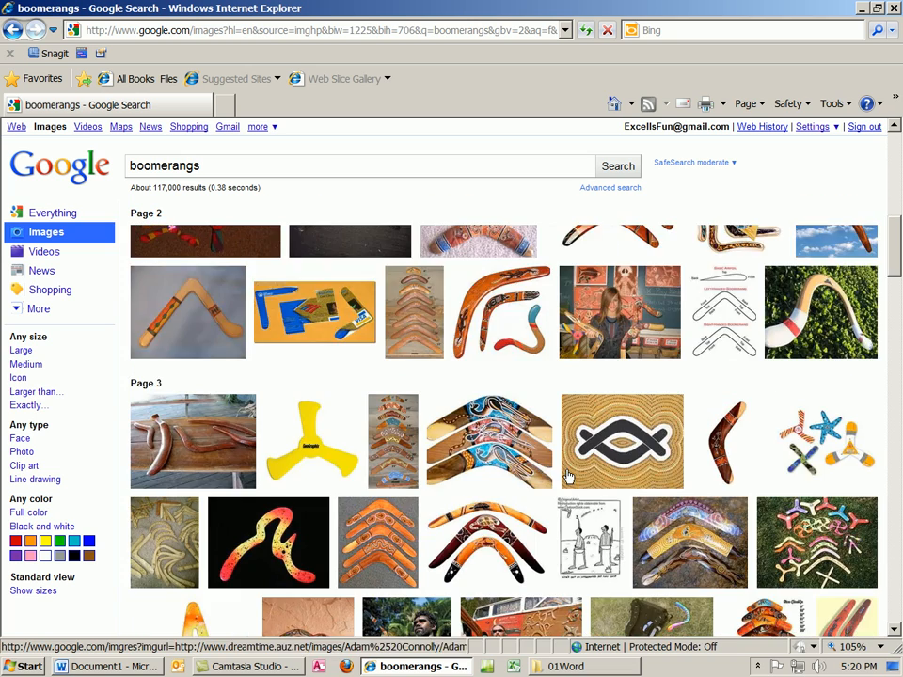
{"action": "scroll", "scroll_direction": "down", "scroll_amount": 3}
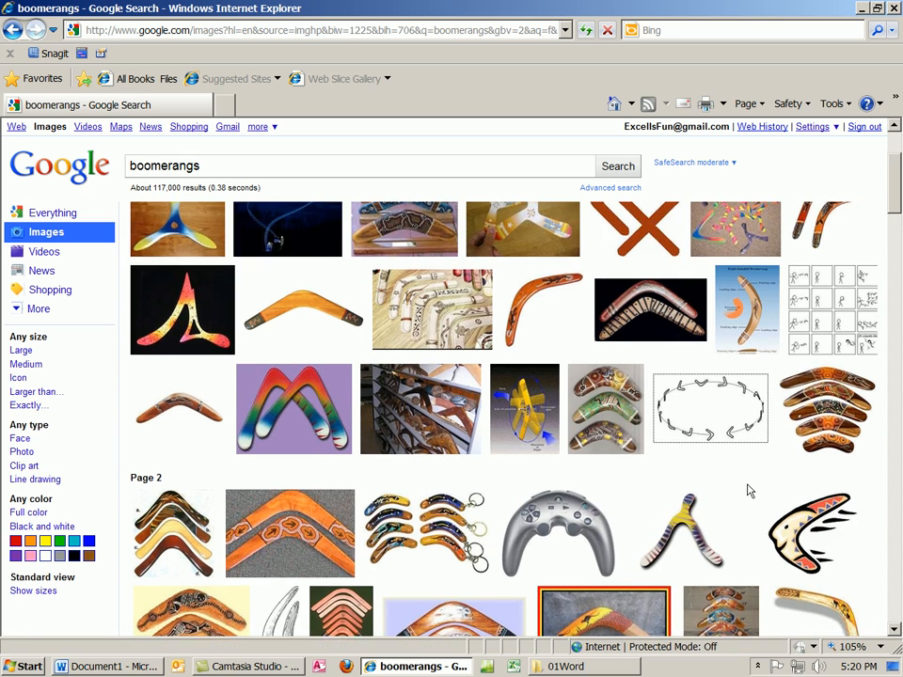
Step: Save the Deuce boomerang picture as 'Boomerang' into the 01Word folder on LEXAR > Highline
{"action": "right_click", "coordinate": [686, 451]}
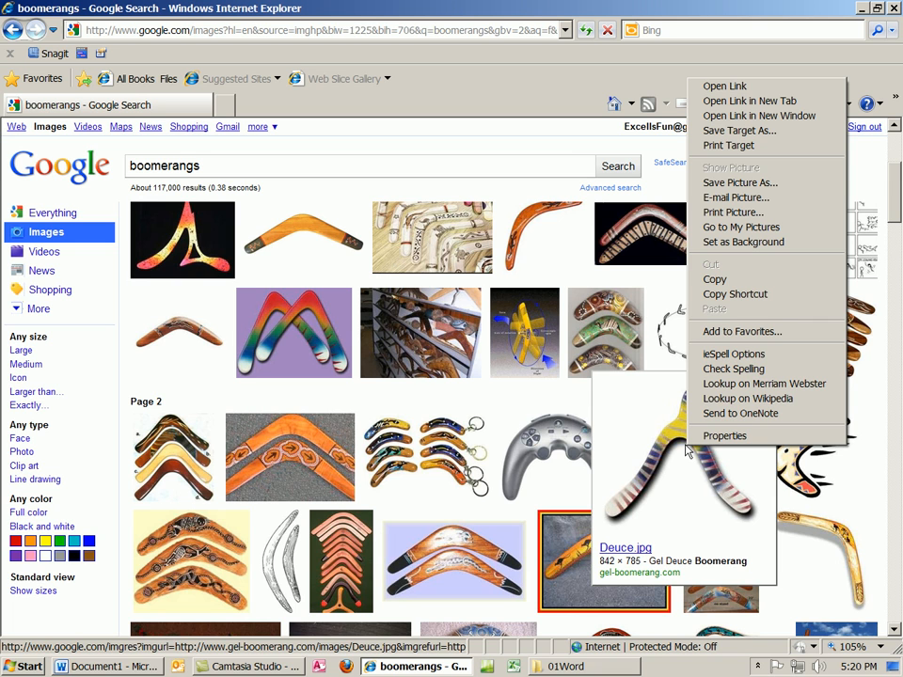
{"action": "mouse_move", "coordinate": [741, 183]}
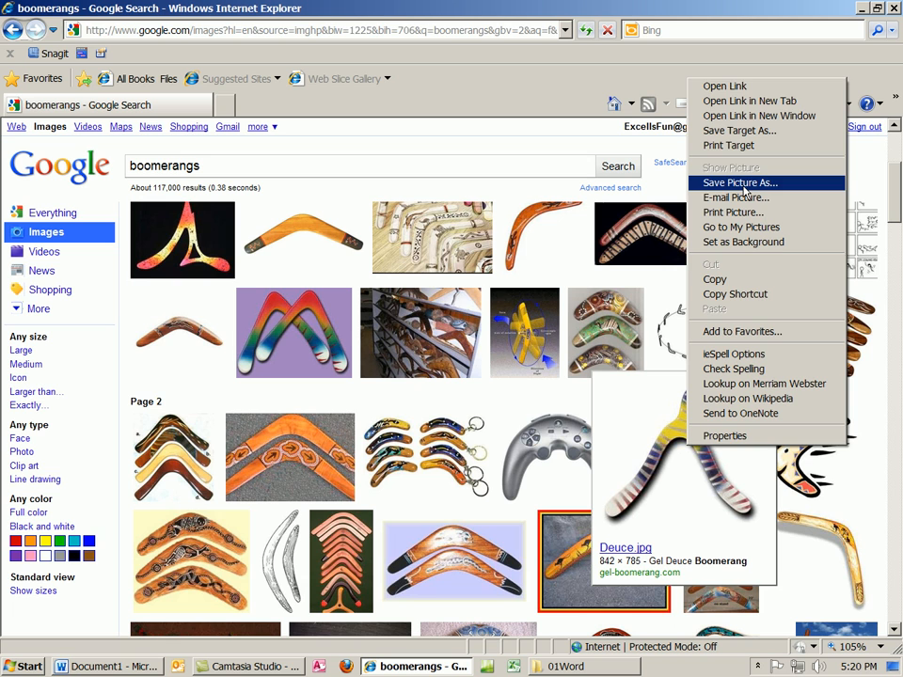
{"action": "left_click", "coordinate": [739, 183]}
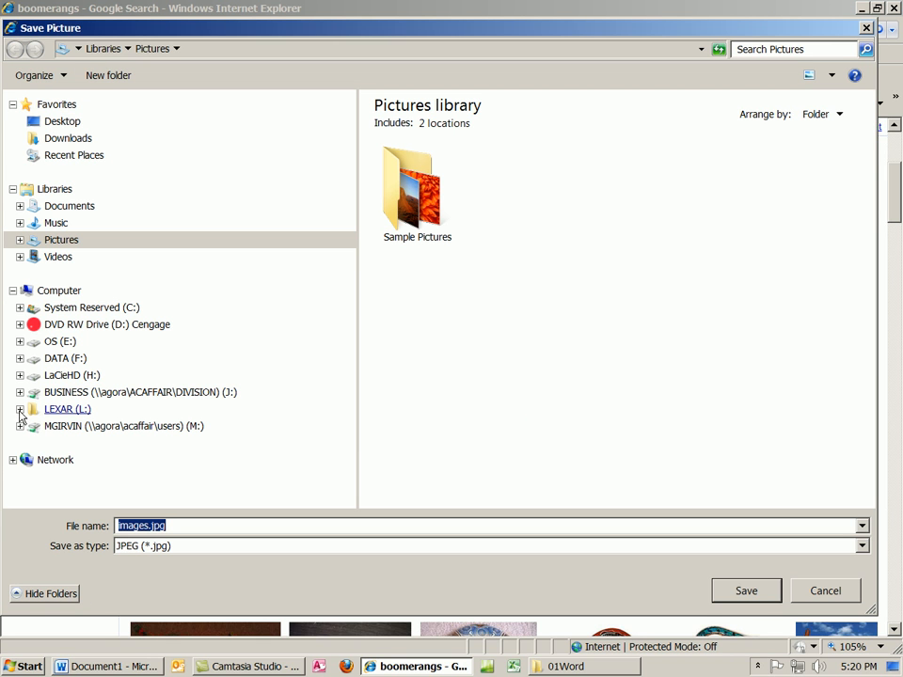
{"action": "left_click", "coordinate": [19, 408]}
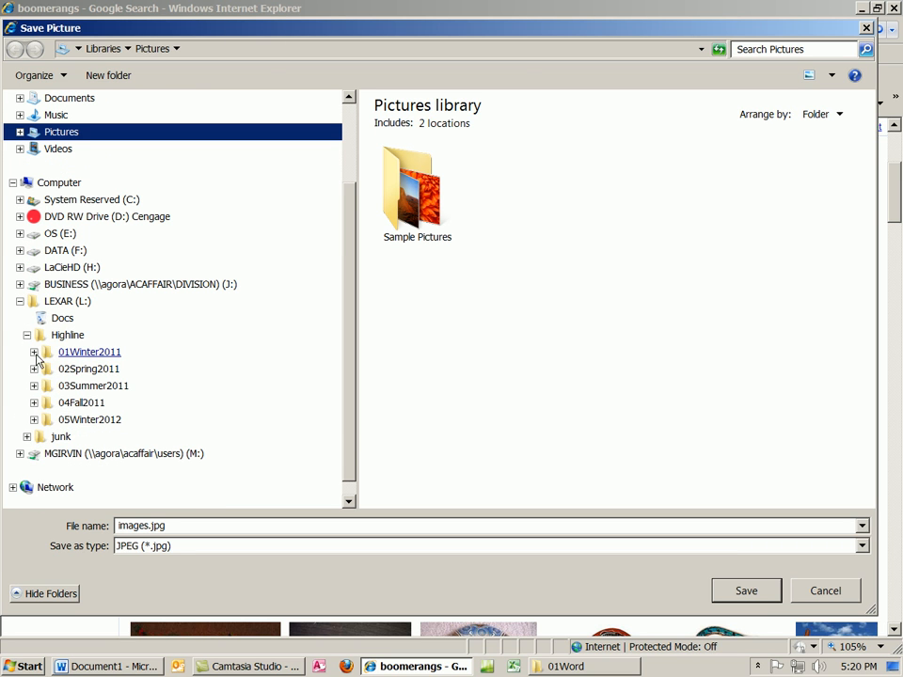
{"action": "left_click", "coordinate": [34, 351]}
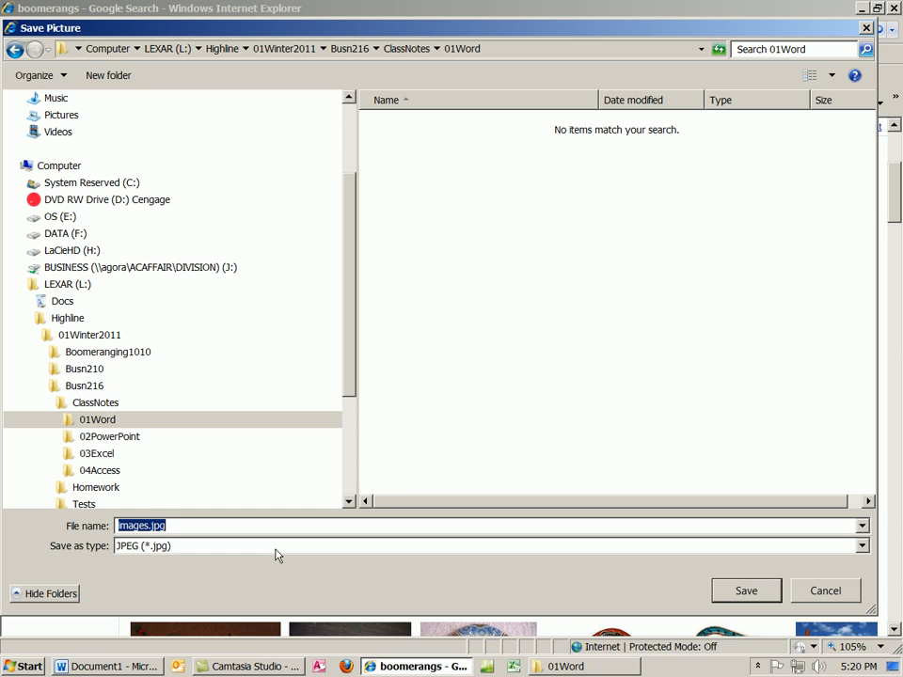
{"action": "type", "text": "Bo"}
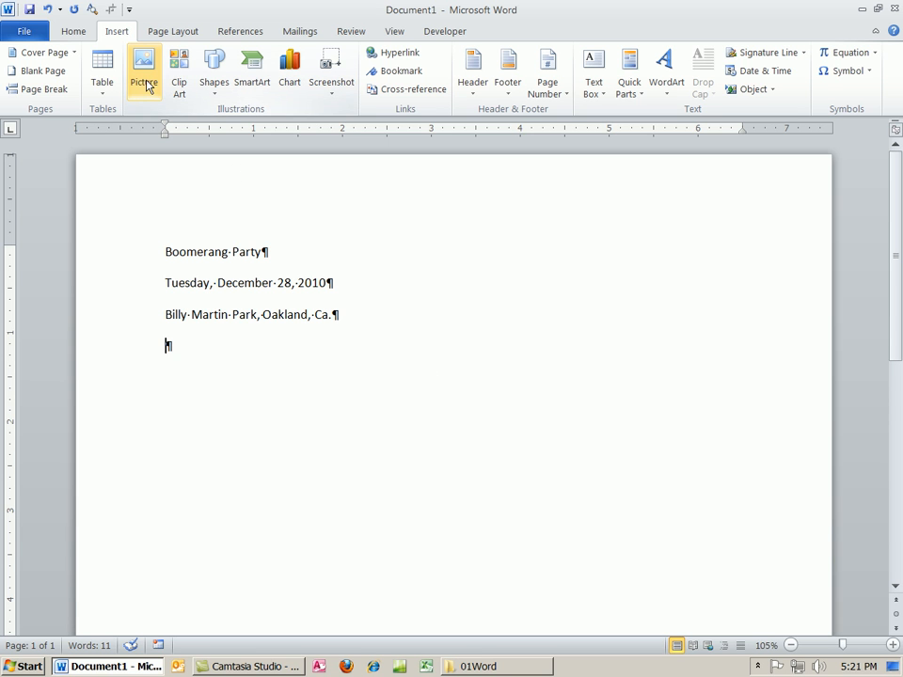
Step: In Insert Picture, browse into LEXAR > Highline toward the 01Word folder holding Boomerang.jpg
{"action": "left_click", "coordinate": [142, 72]}
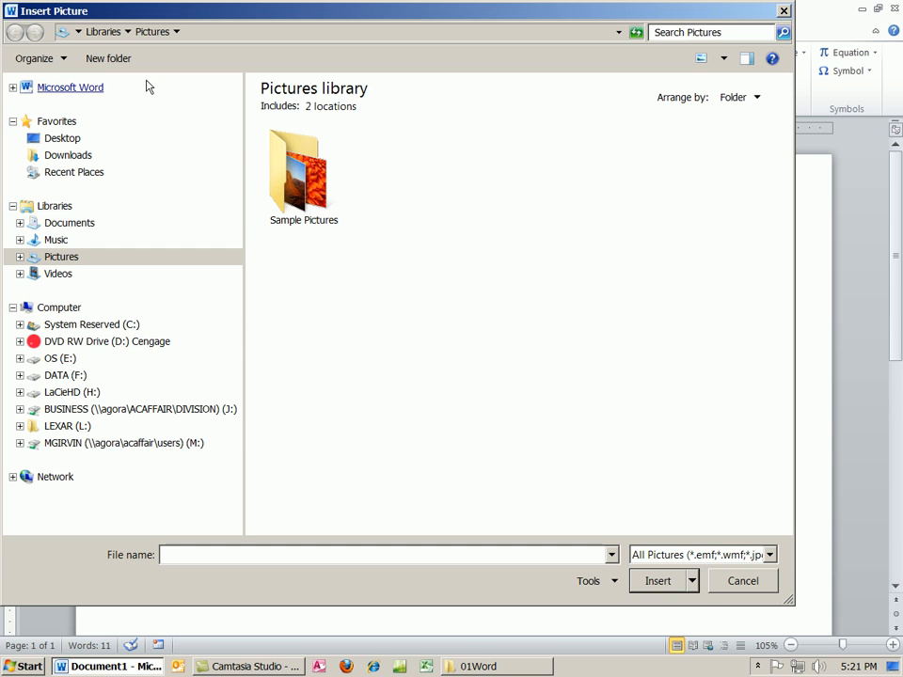
{"action": "left_click", "coordinate": [18, 425]}
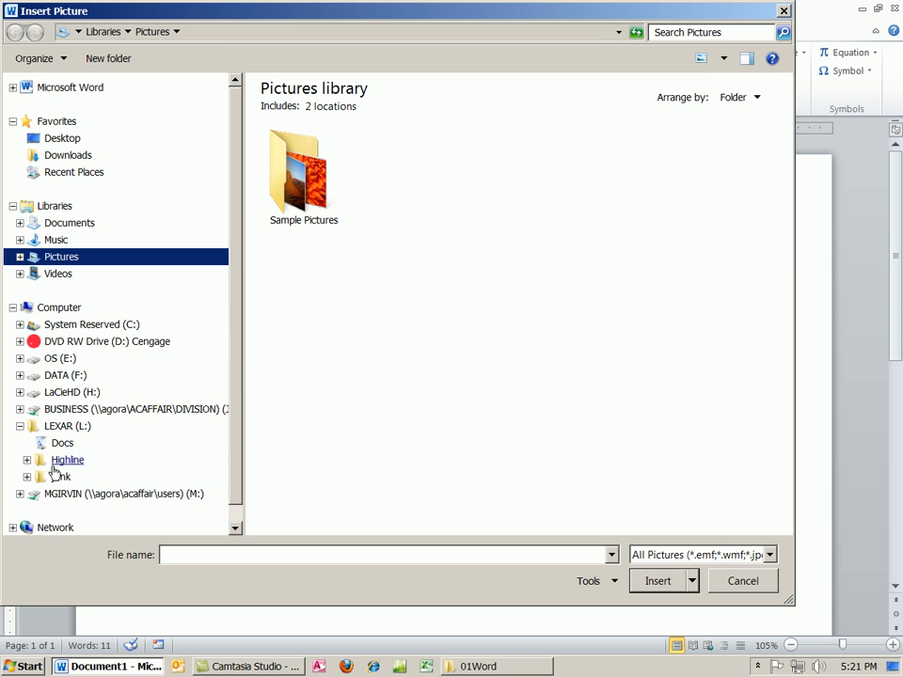
{"action": "left_click", "coordinate": [28, 459]}
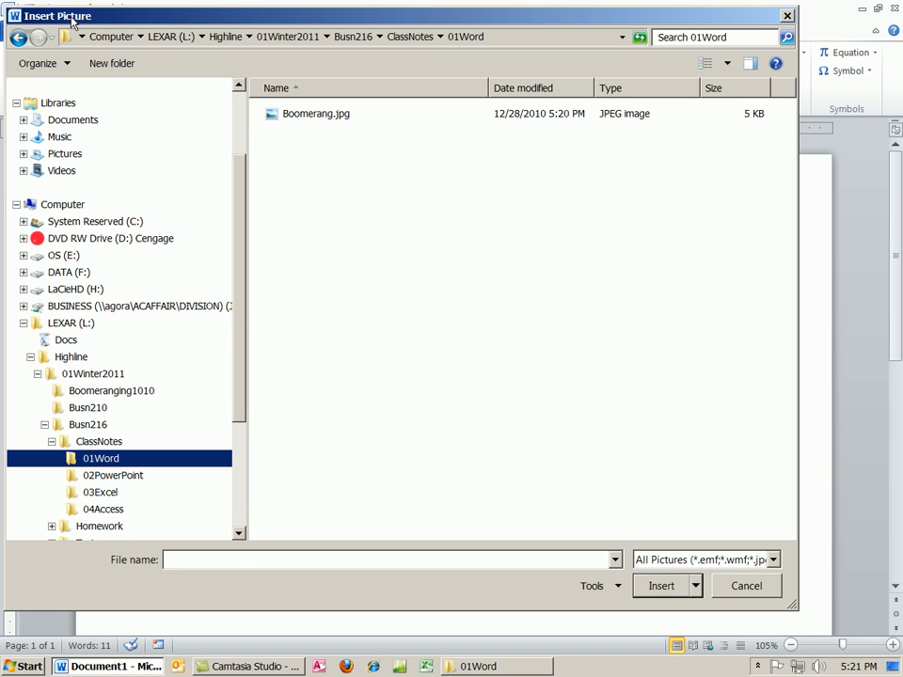
{"action": "mouse_move", "coordinate": [307, 124]}
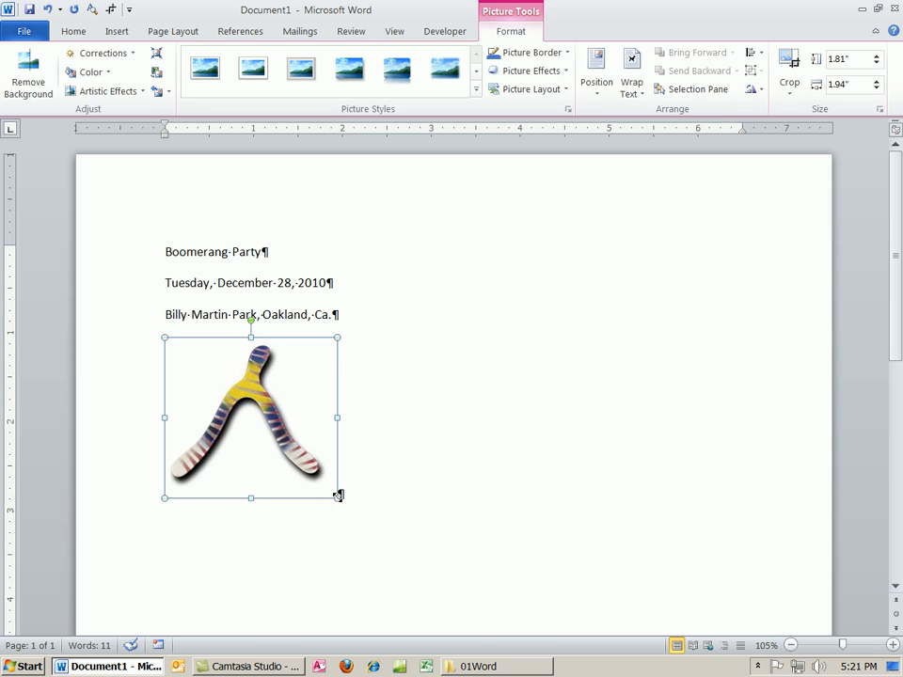
Step: Enlarge the boomerang picture by its corner handle and return to the text below it
{"action": "left_click_drag", "start_coordinate": [339, 496], "coordinate": [402, 553]}
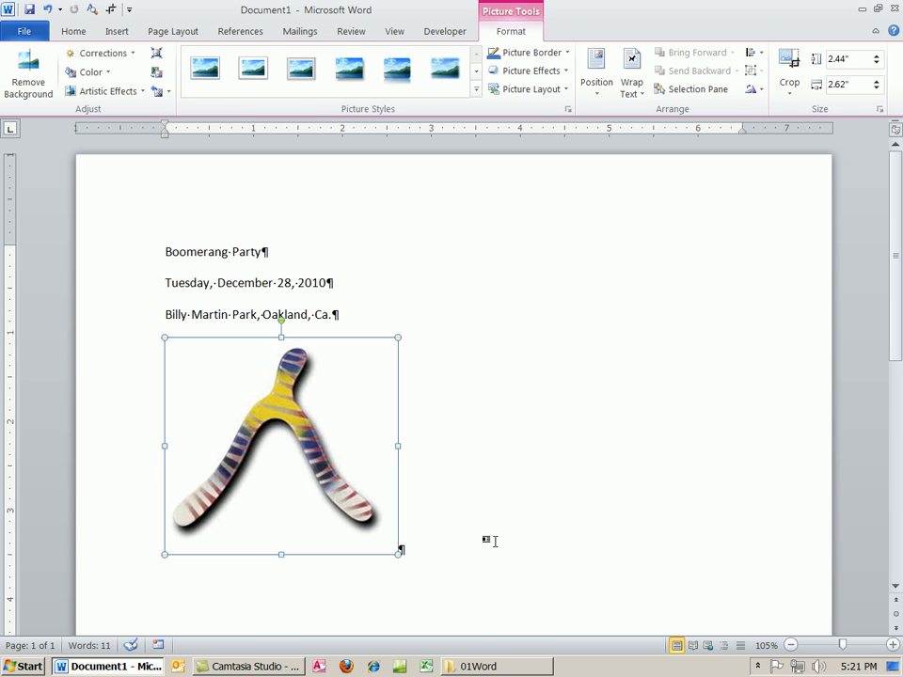
{"action": "left_click", "coordinate": [165, 545]}
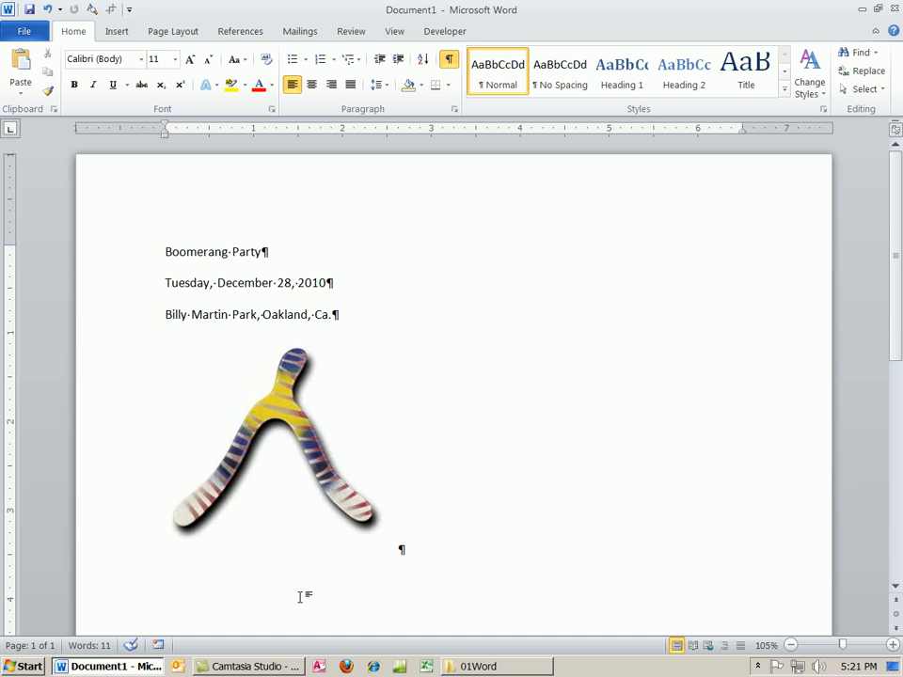
{"action": "mouse_move", "coordinate": [399, 547]}
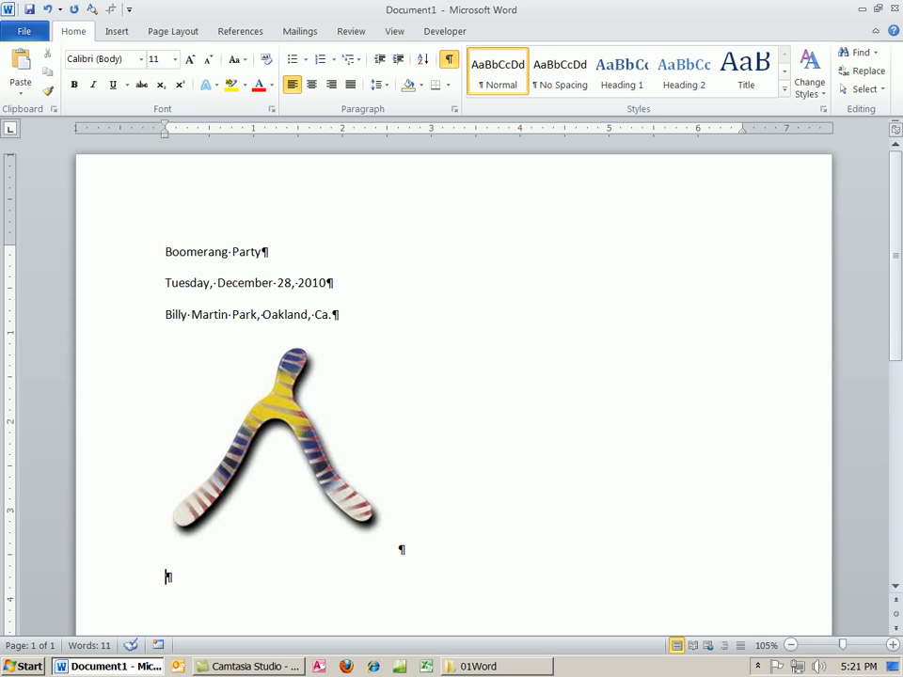
Step: Add the line 'Go Here to Learn About Booms:' below the picture
{"action": "type", "text": "Go H"}
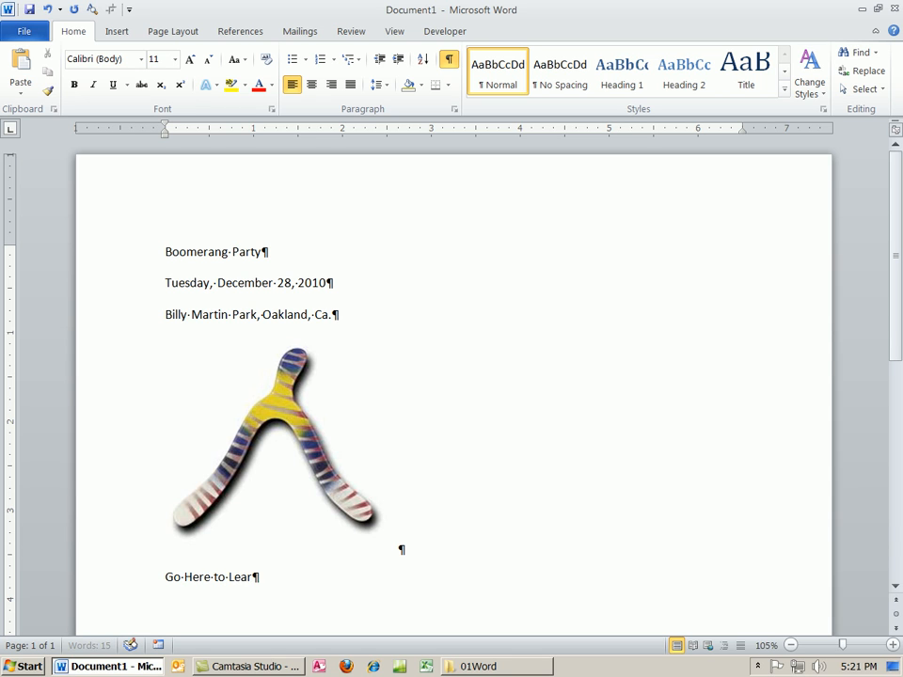
{"action": "type", "text": "n A"}
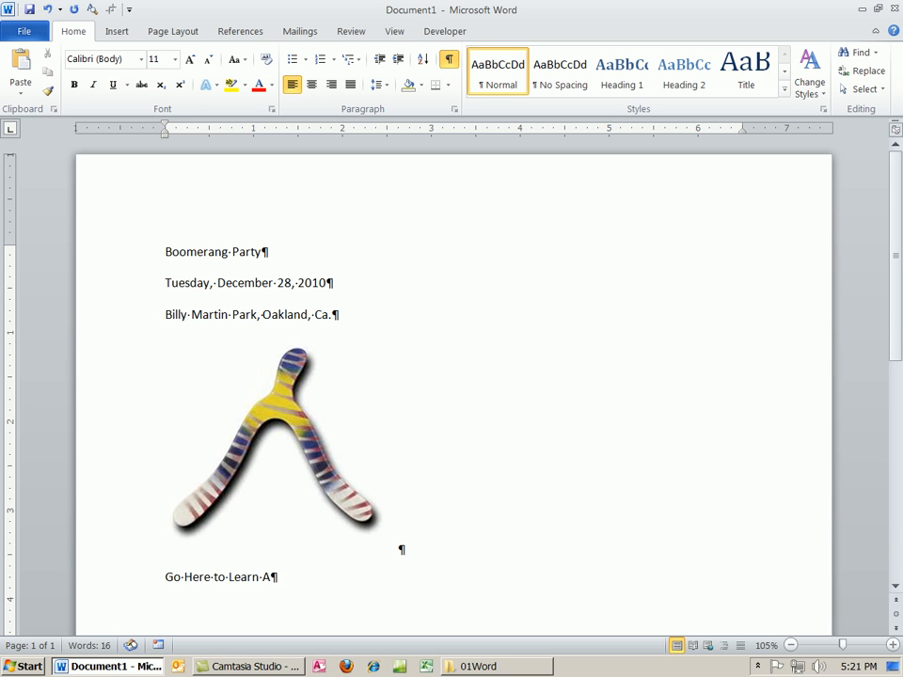
{"action": "type", "text": "bout"}
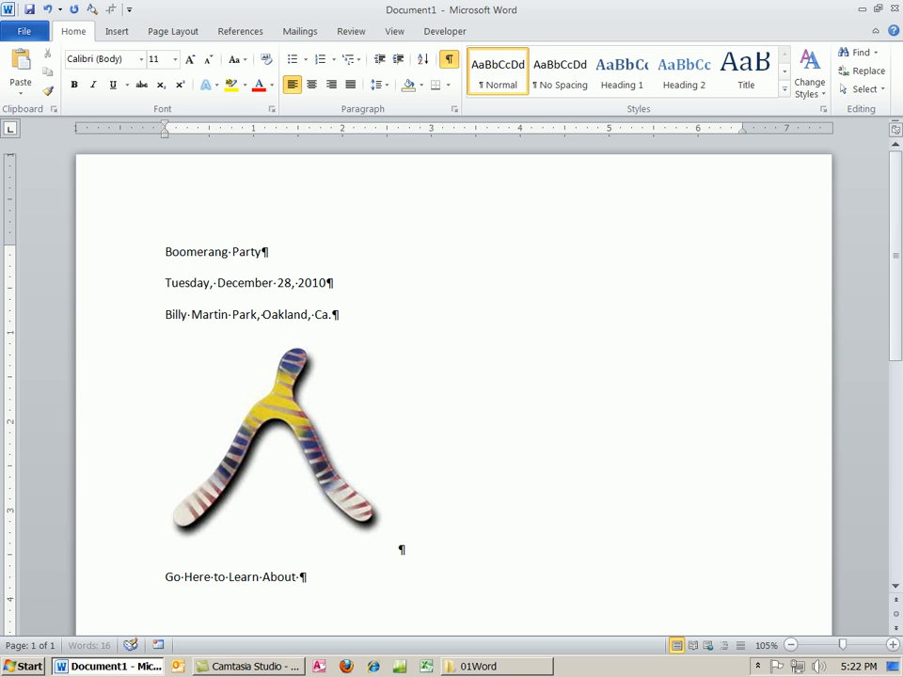
{"action": "type", "text": "Booms:"}
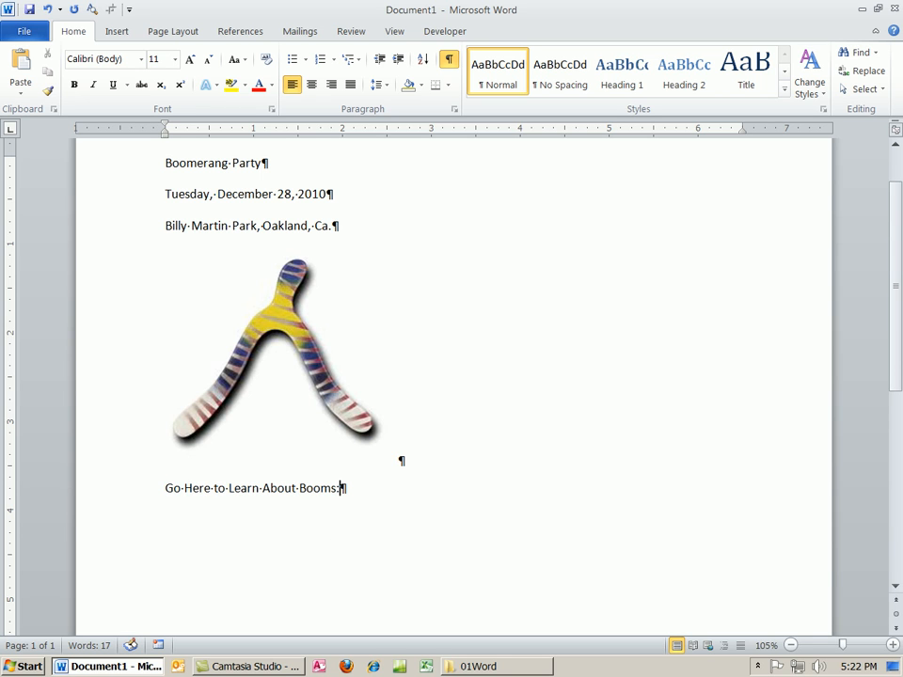
{"action": "key", "text": "enter"}
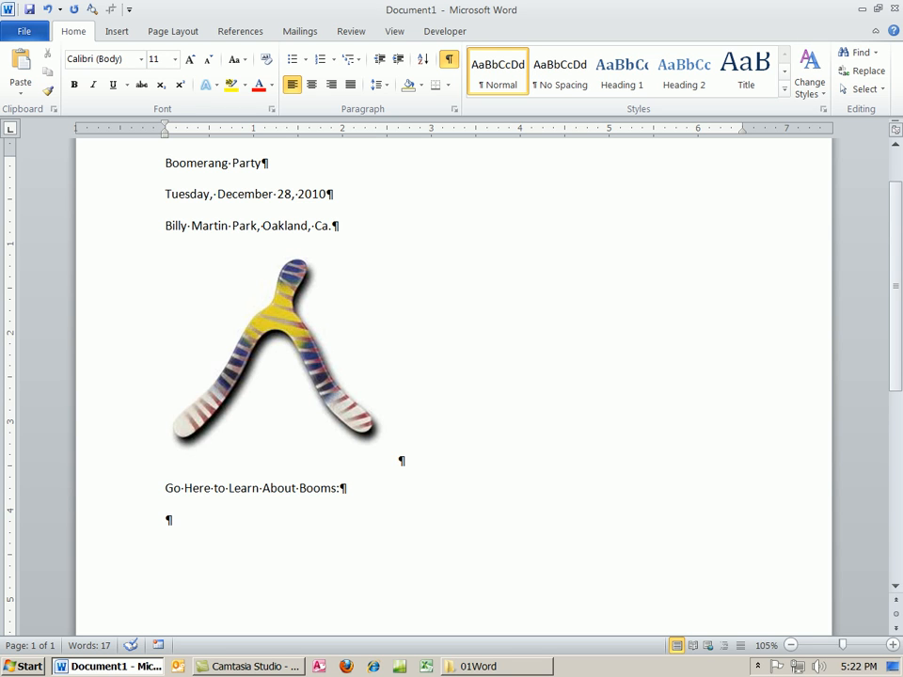
{"action": "type", "text": "www"}
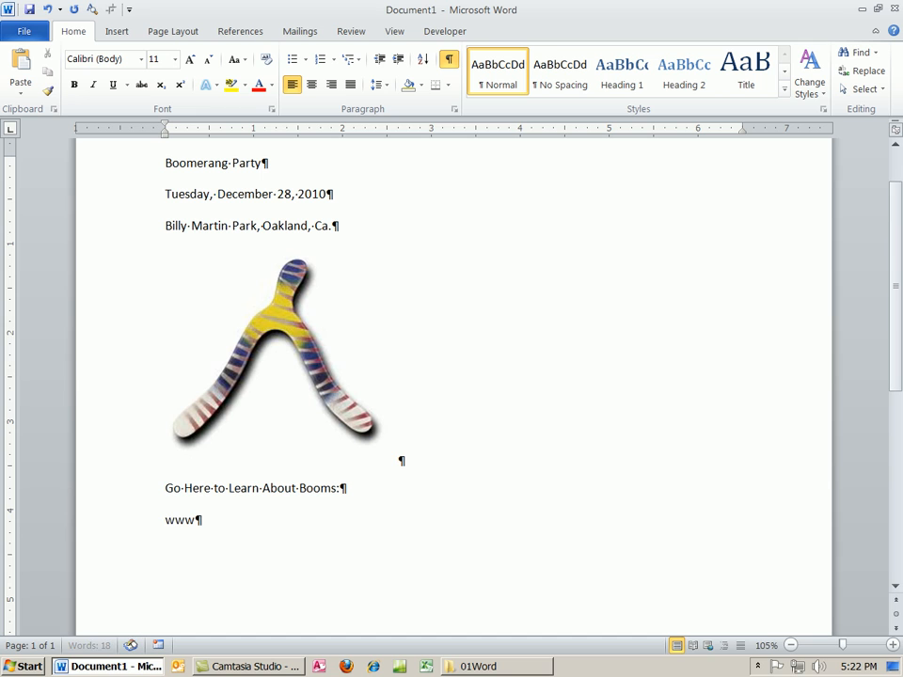
{"action": "type", "text": "gel"}
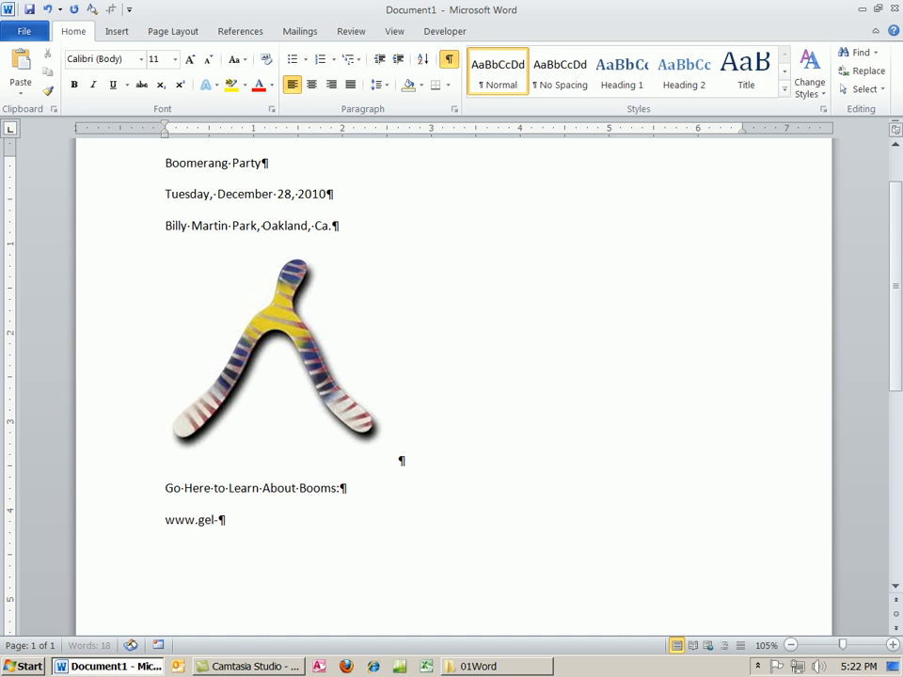
{"action": "type", "text": "boomerang"}
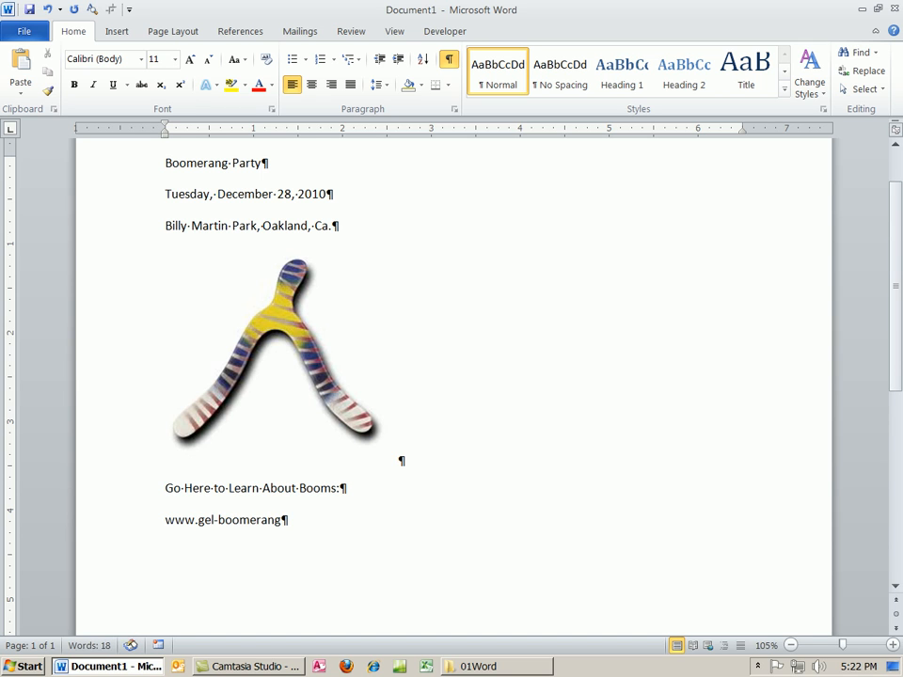
{"action": "type", "text": ".com"}
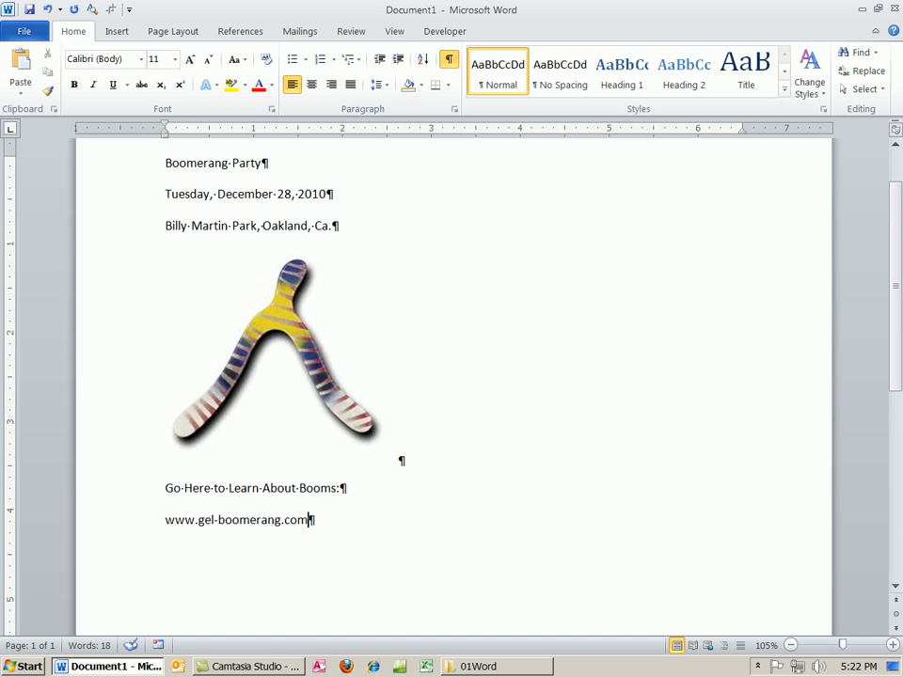
{"action": "key", "text": "enter"}
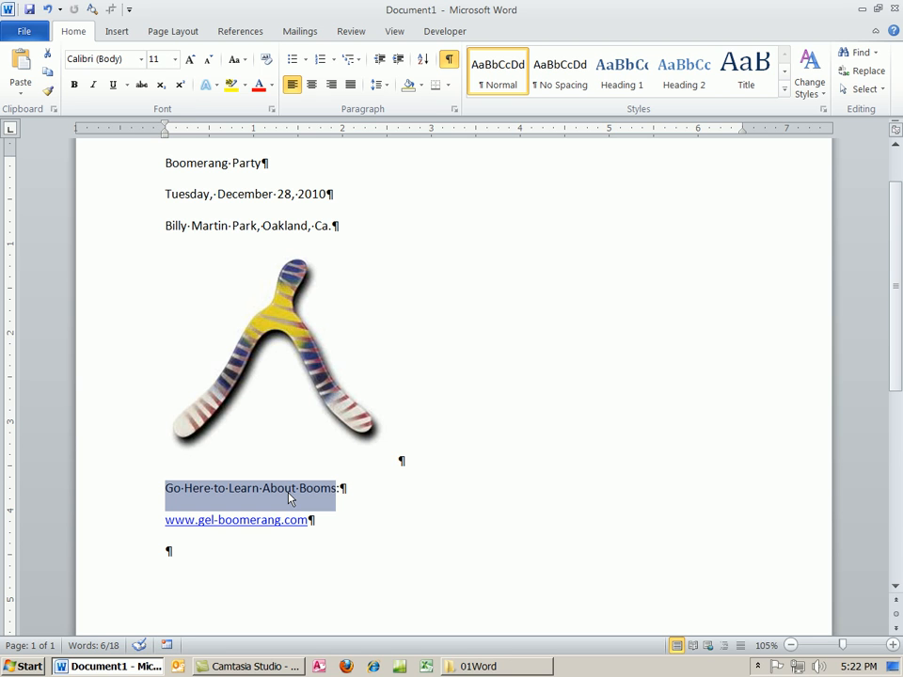
Step: Show the Insert ribbon's link and object commands
{"action": "left_click", "coordinate": [116, 30]}
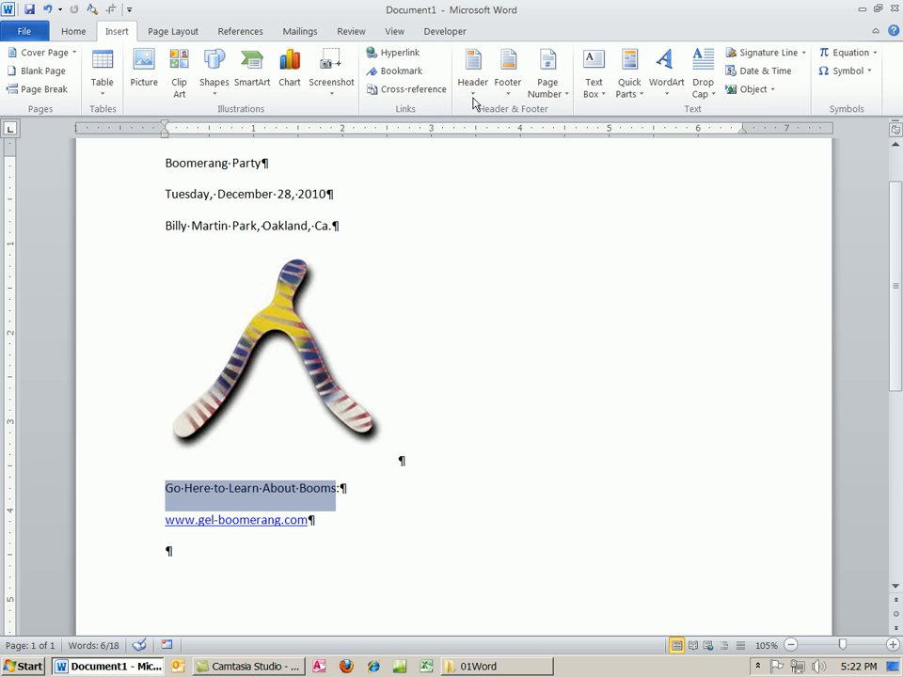
{"action": "mouse_move", "coordinate": [487, 109]}
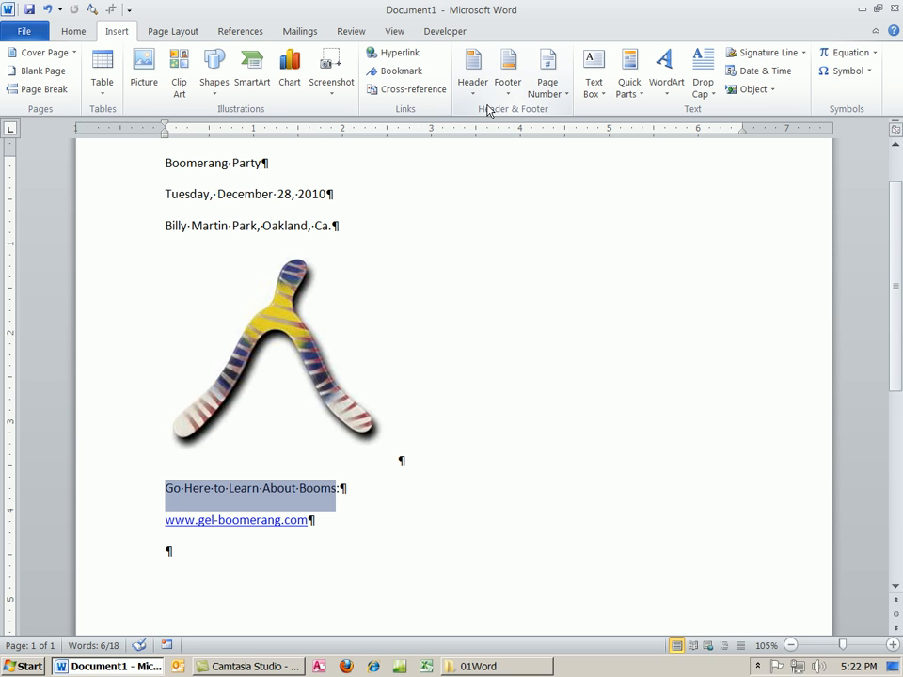
{"action": "mouse_move", "coordinate": [376, 113]}
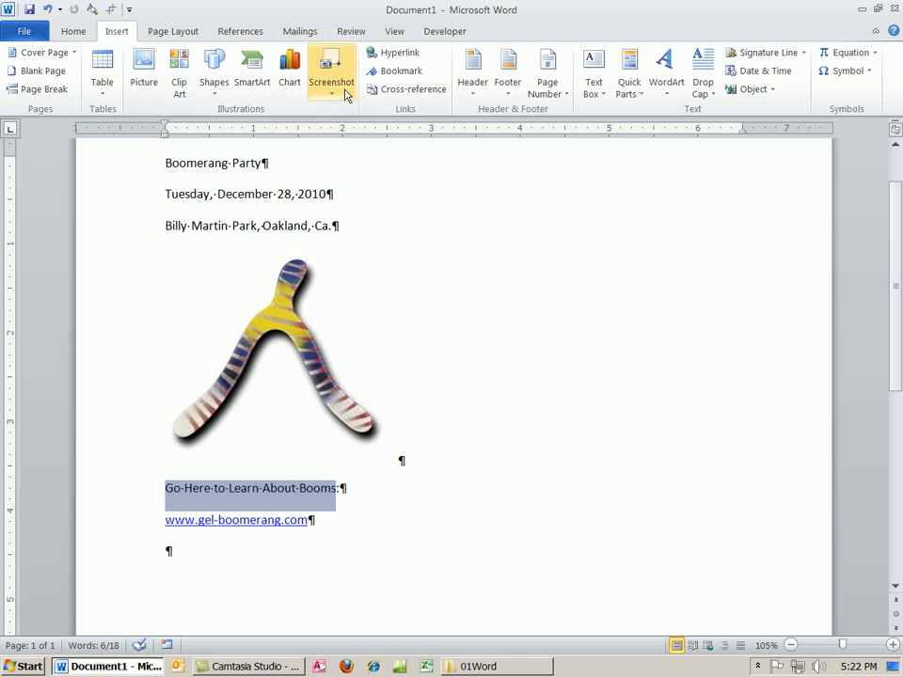
{"action": "mouse_move", "coordinate": [423, 58]}
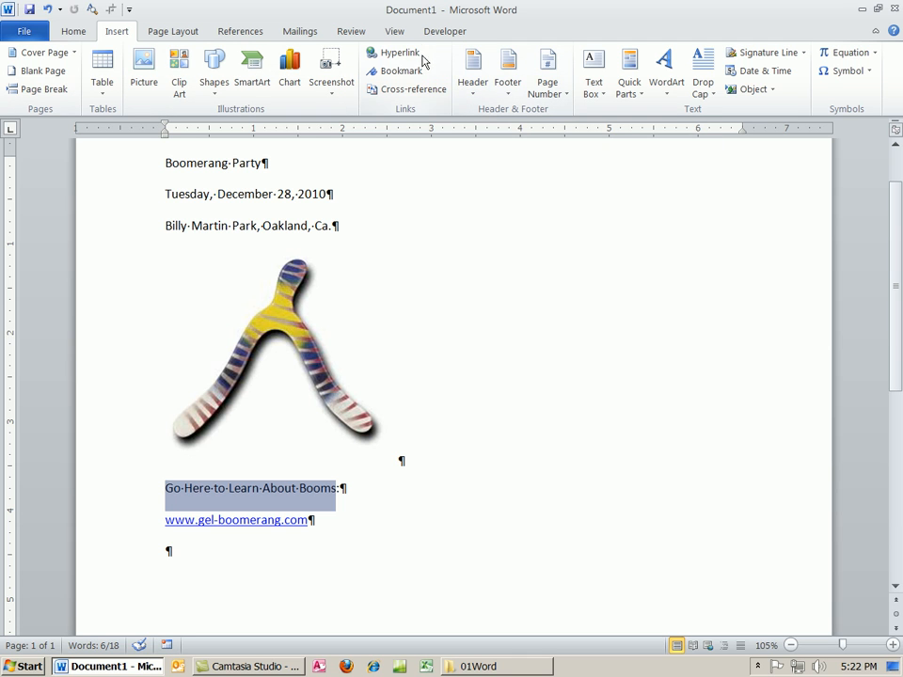
{"action": "mouse_move", "coordinate": [399, 53]}
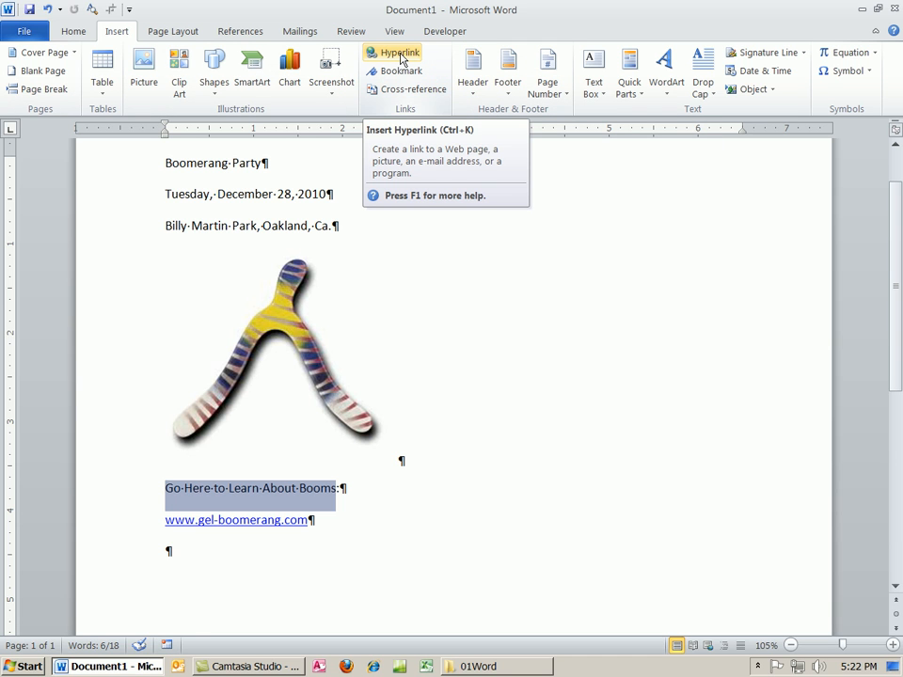
{"action": "mouse_move", "coordinate": [263, 512]}
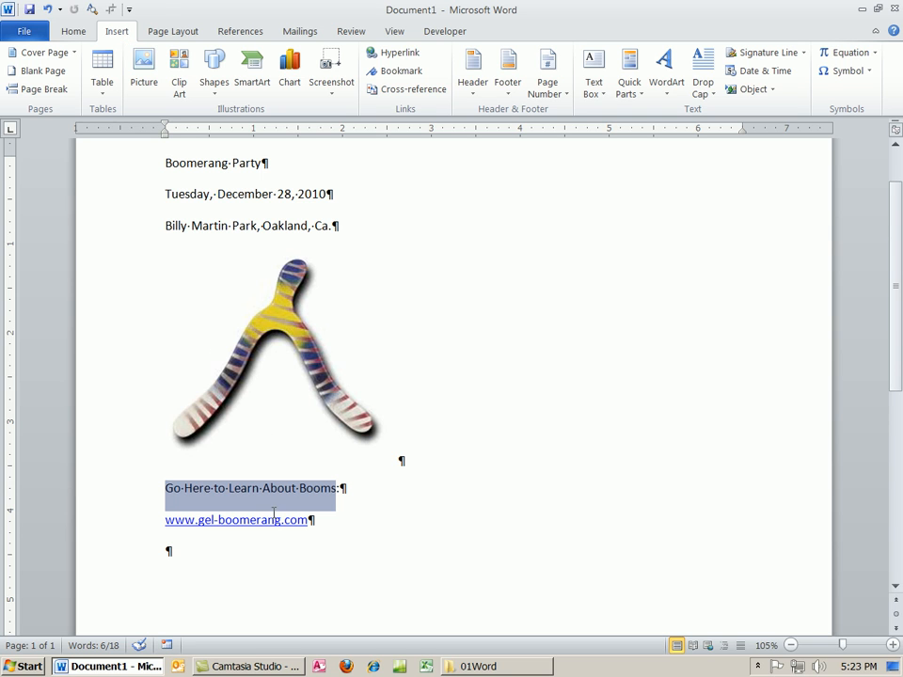
{"action": "mouse_move", "coordinate": [310, 504]}
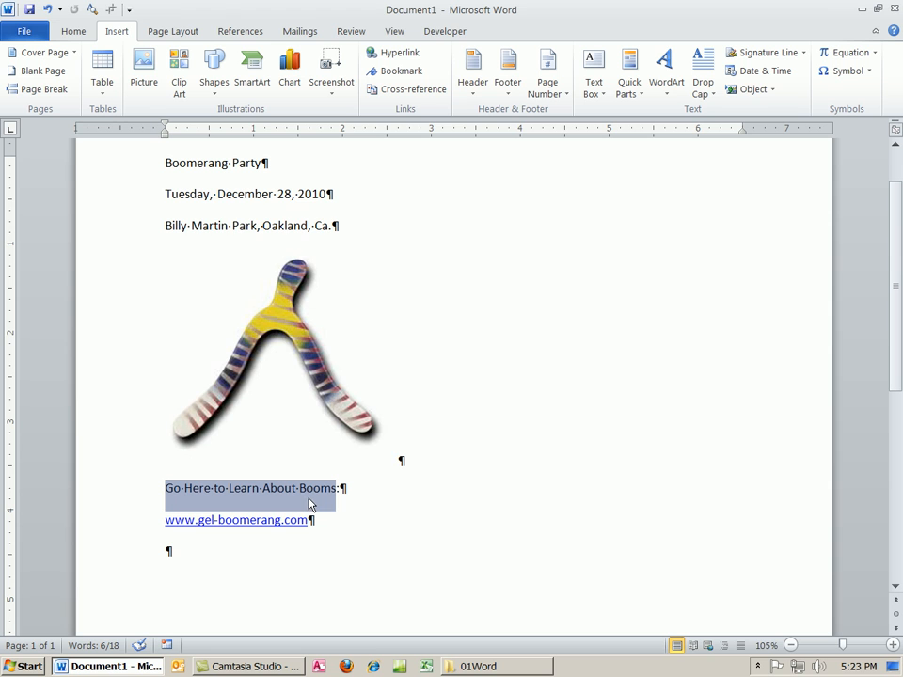
{"action": "left_click", "coordinate": [399, 52]}
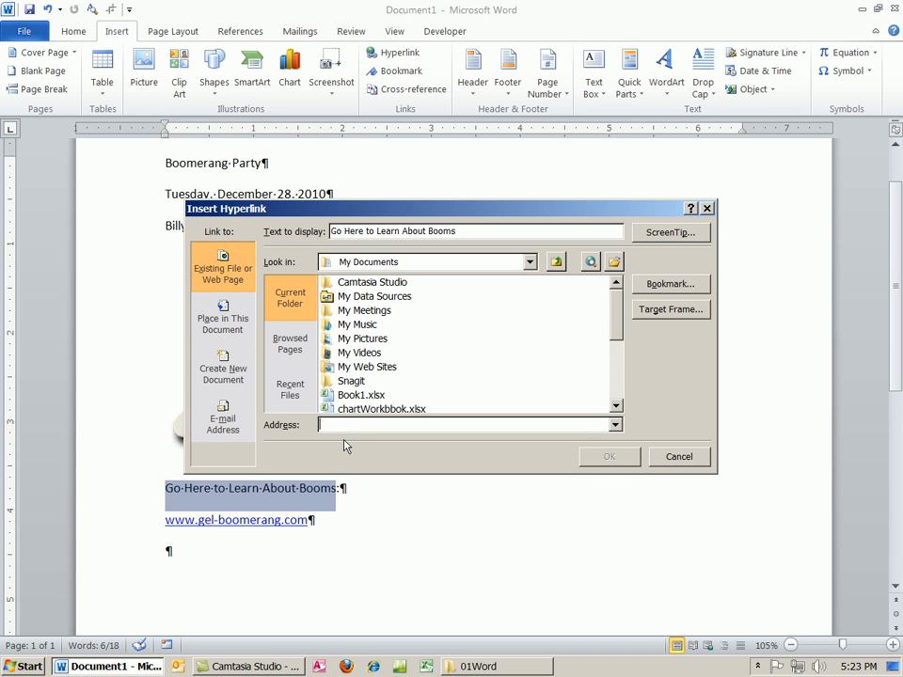
{"action": "type", "text": "http://www.gel-boomerang.com"}
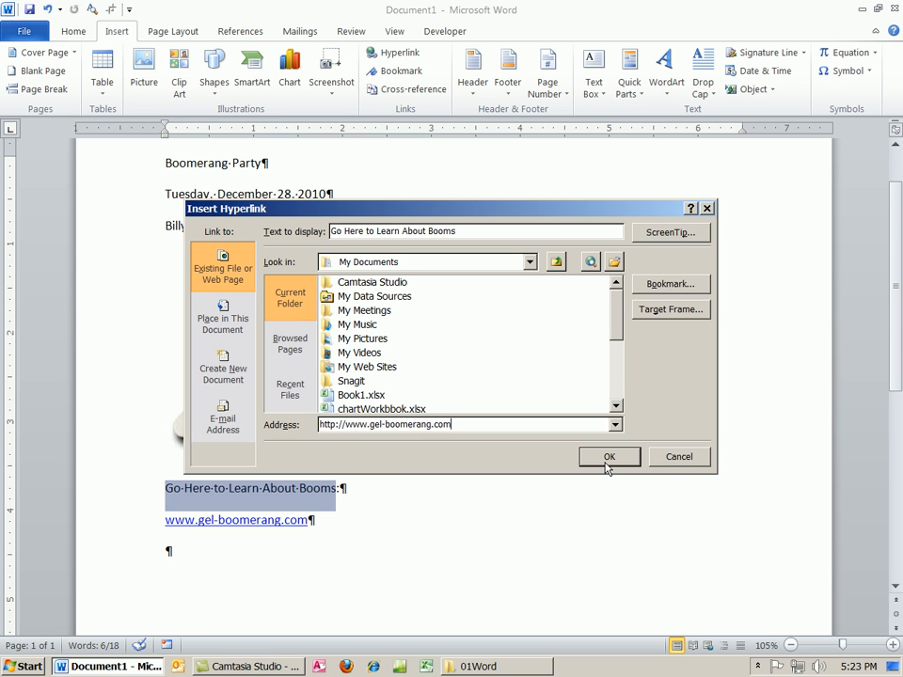
{"action": "mouse_move", "coordinate": [442, 232]}
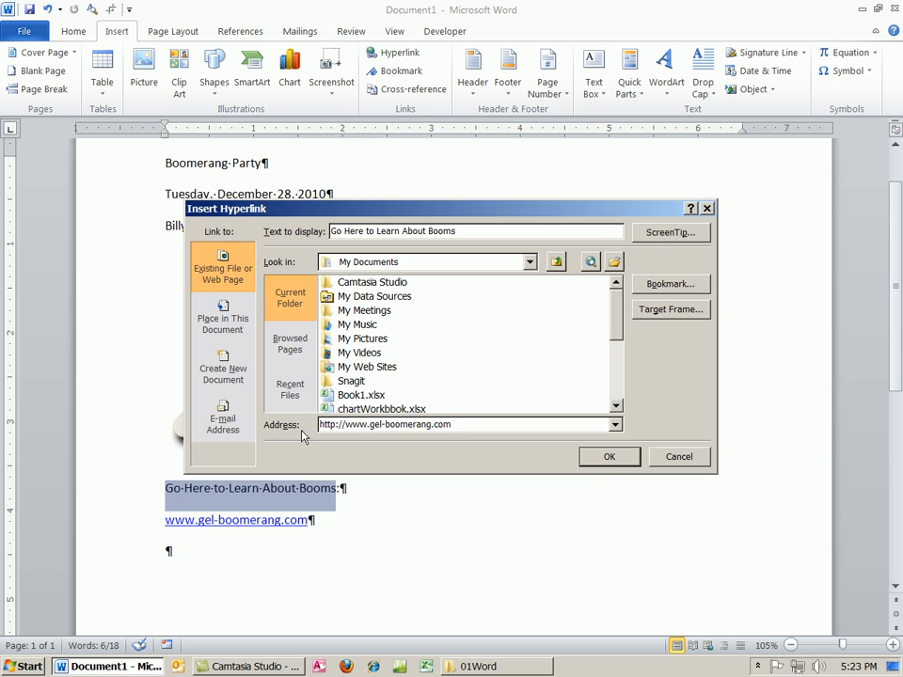
{"action": "mouse_move", "coordinate": [639, 263]}
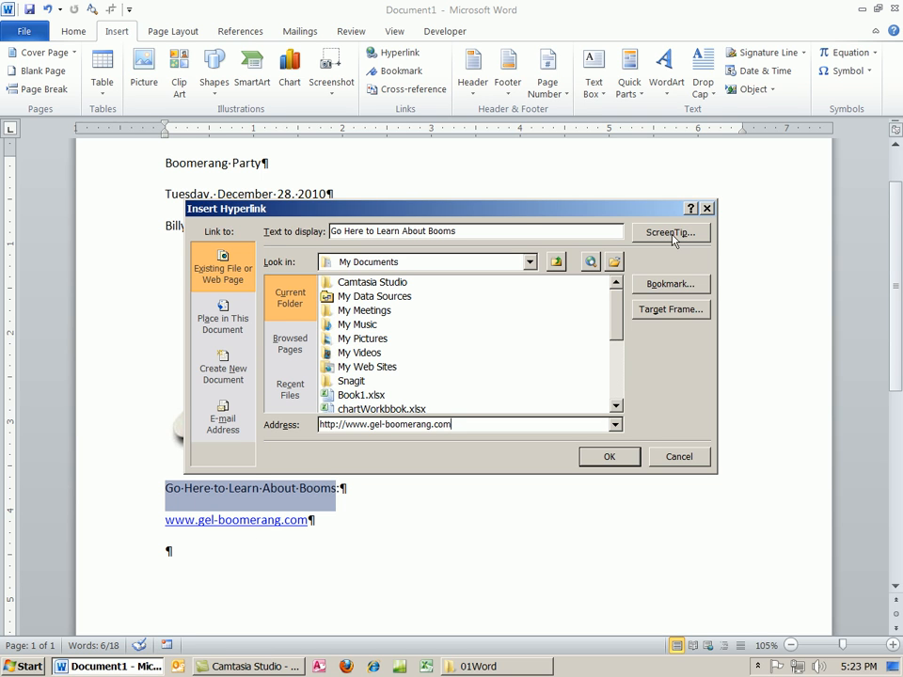
{"action": "left_click", "coordinate": [669, 234]}
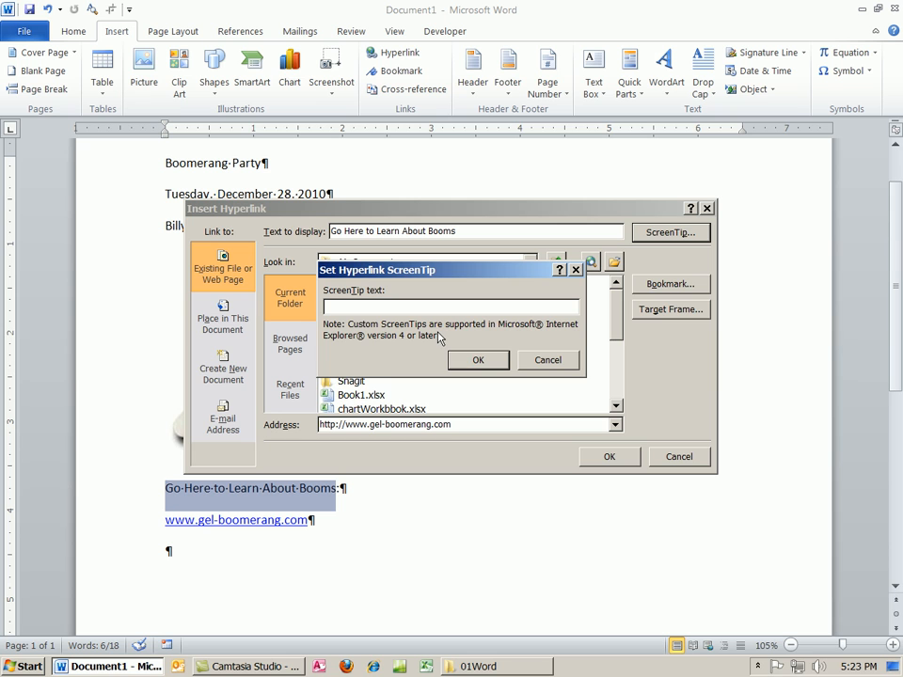
{"action": "type", "text": "Link To Go To Gel Boom S"}
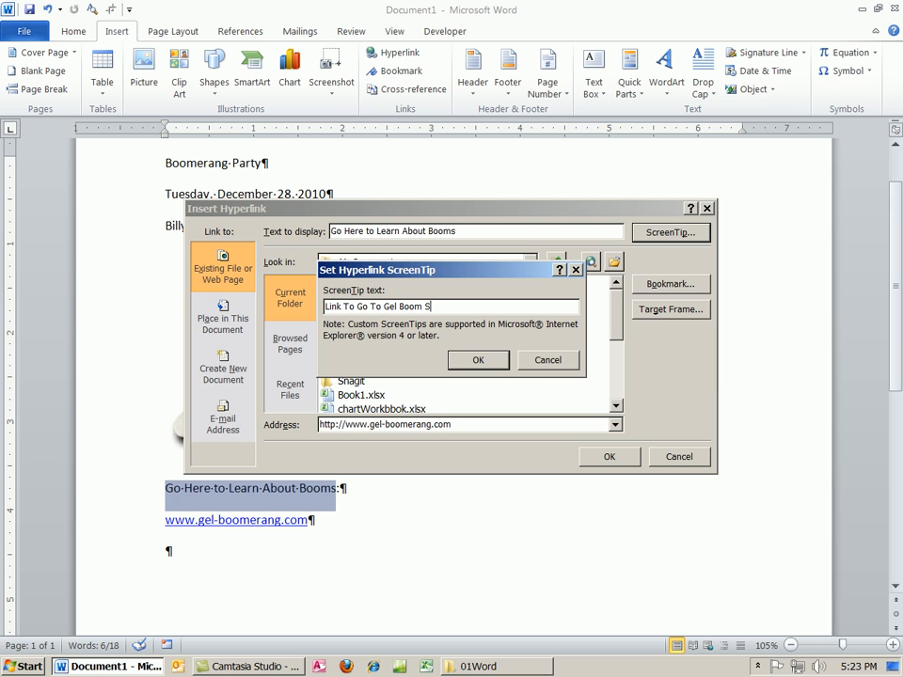
{"action": "type", "text": "ite"}
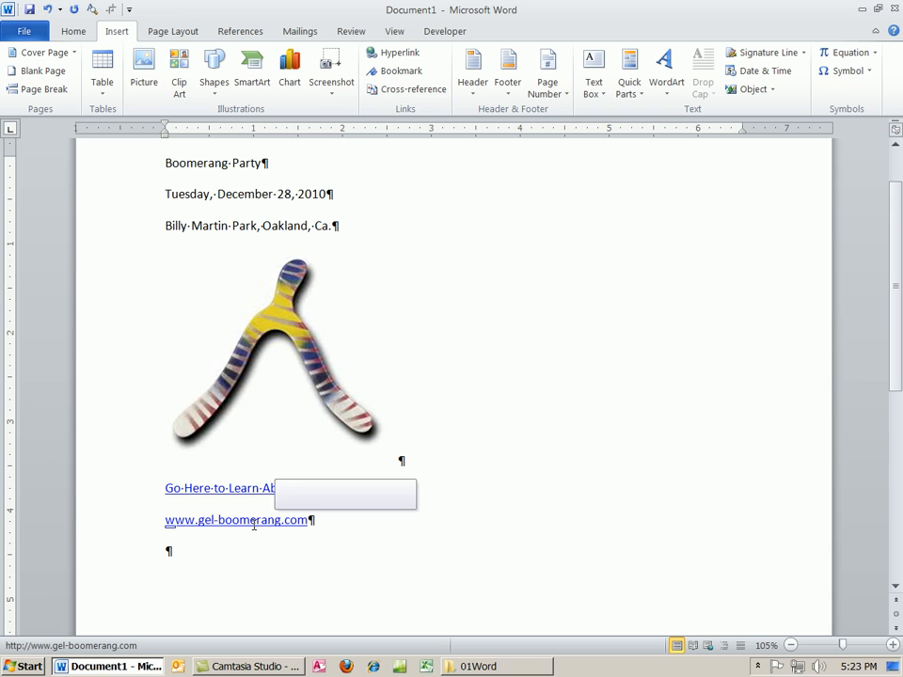
{"action": "mouse_move", "coordinate": [222, 489]}
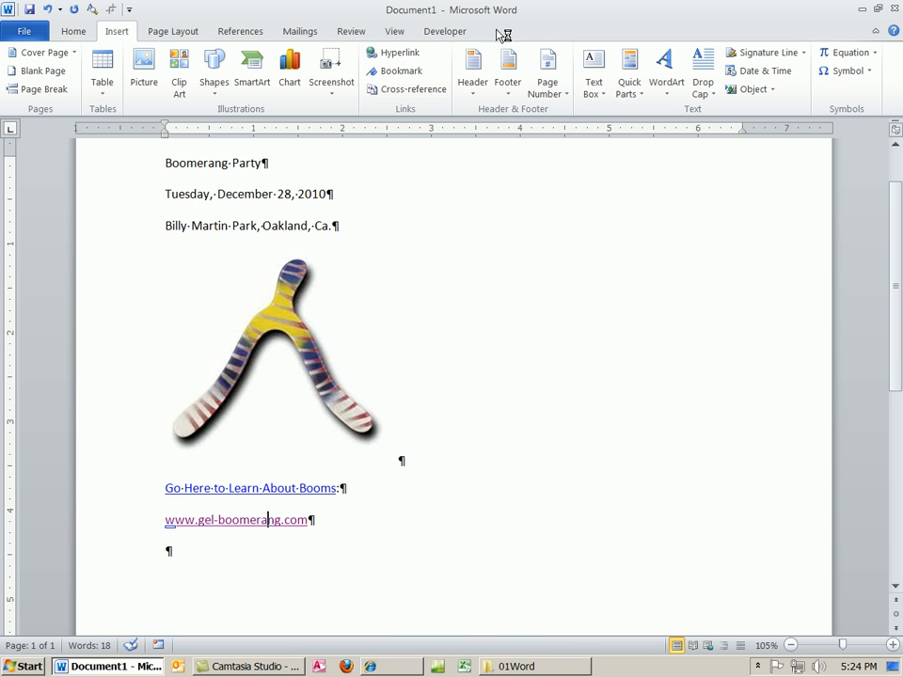
{"action": "mouse_move", "coordinate": [211, 489]}
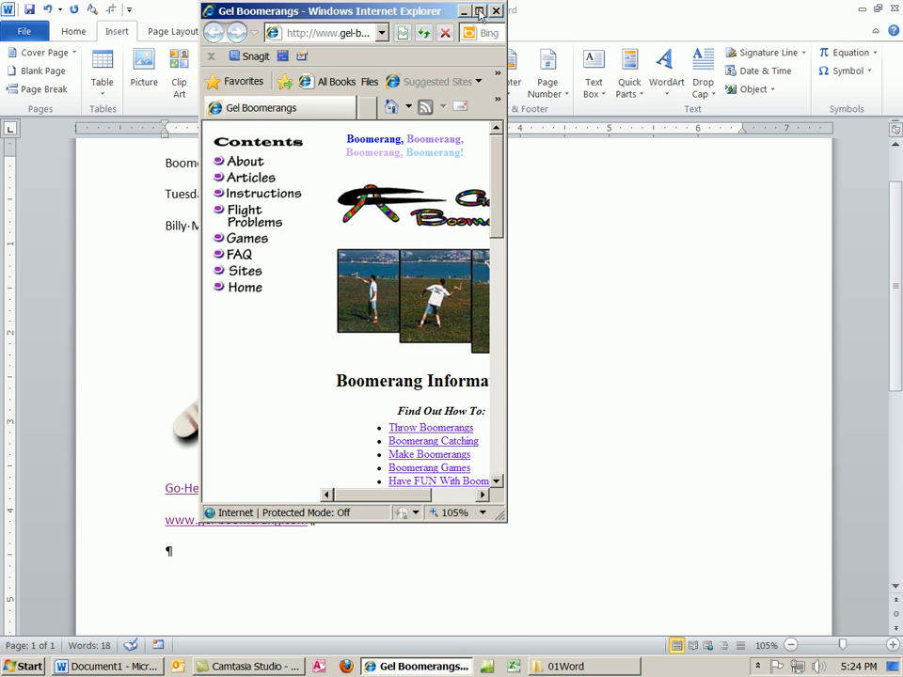
Step: Maximize Internet Explorer and scroll down the Gel Boomerangs page to confirm the link target
{"action": "left_click", "coordinate": [480, 11]}
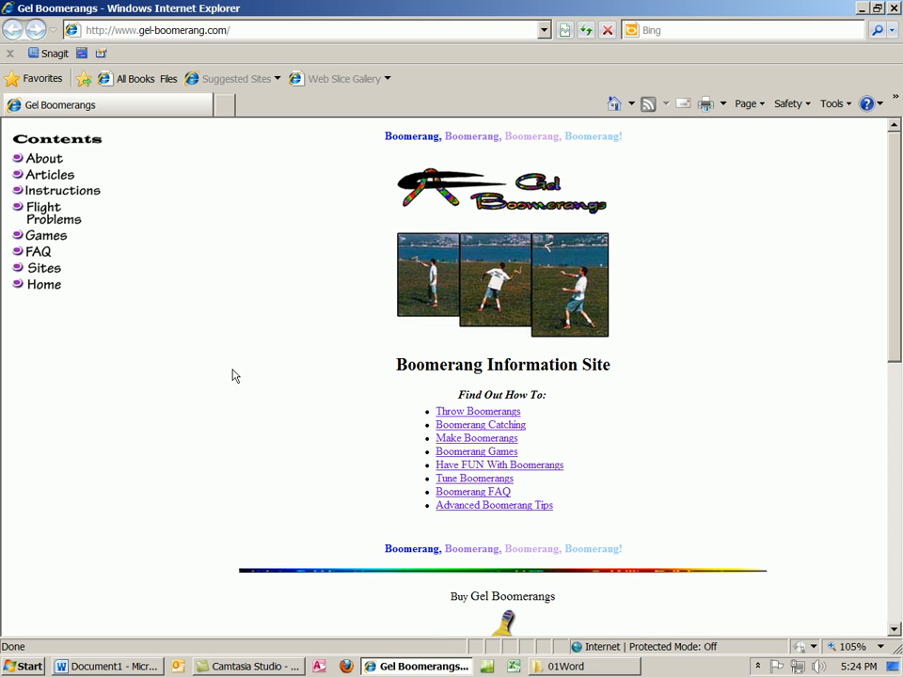
{"action": "scroll", "scroll_direction": "down", "scroll_amount": 3}
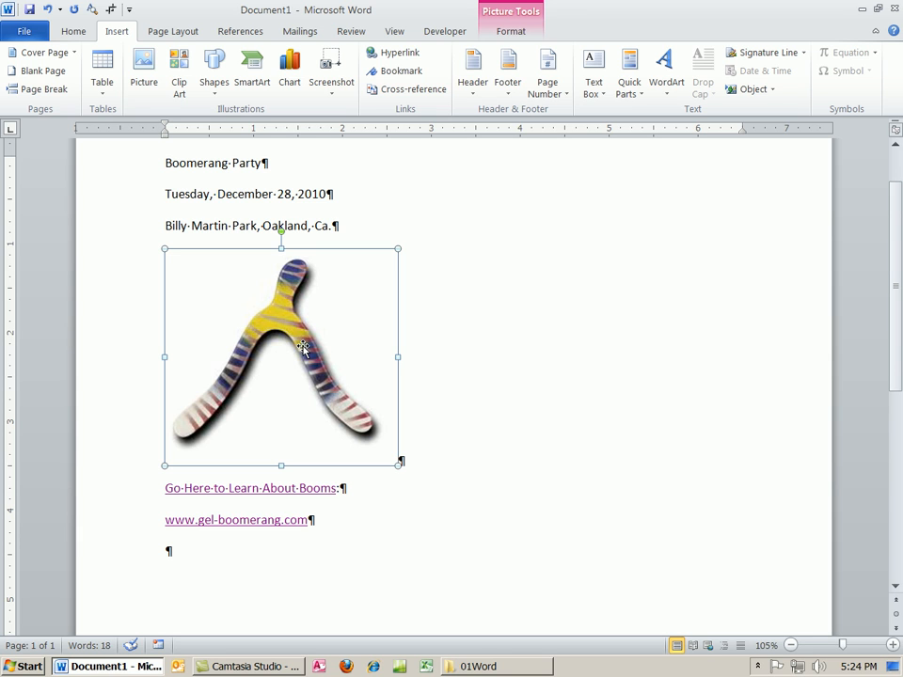
{"action": "mouse_move", "coordinate": [180, 241]}
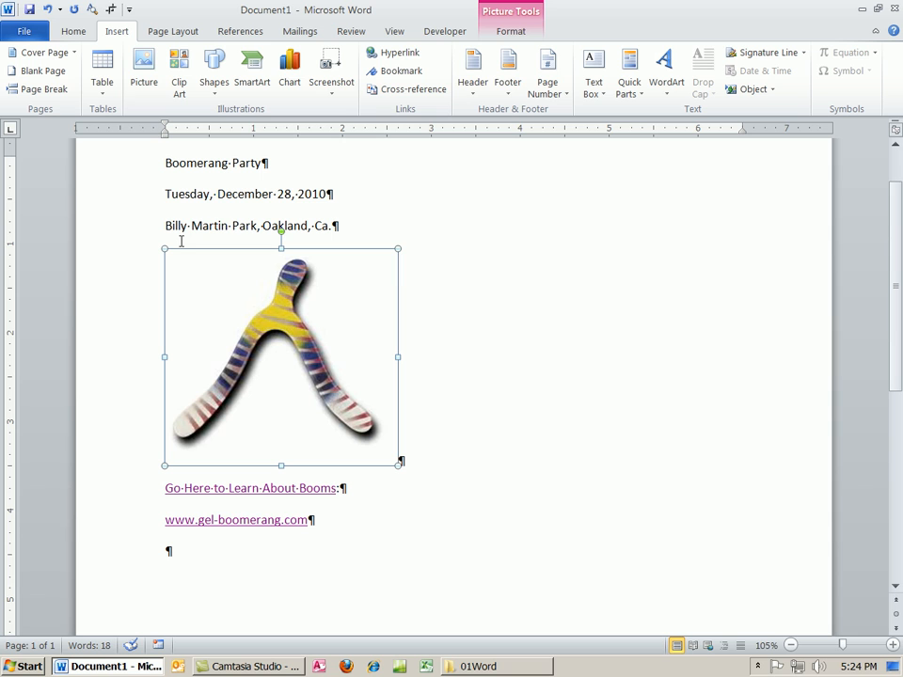
{"action": "mouse_move", "coordinate": [407, 280]}
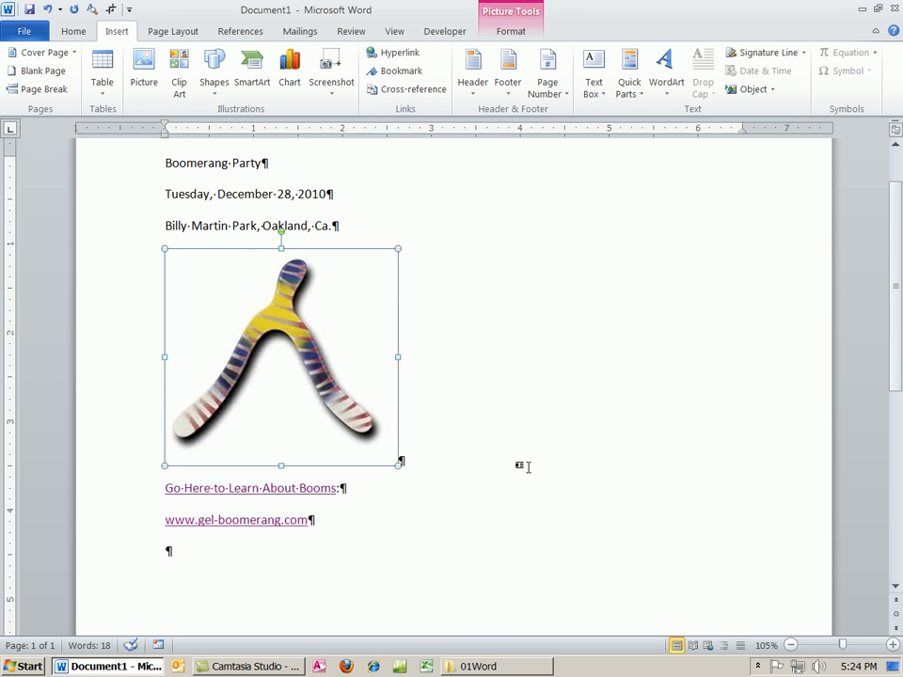
{"action": "left_click", "coordinate": [529, 502]}
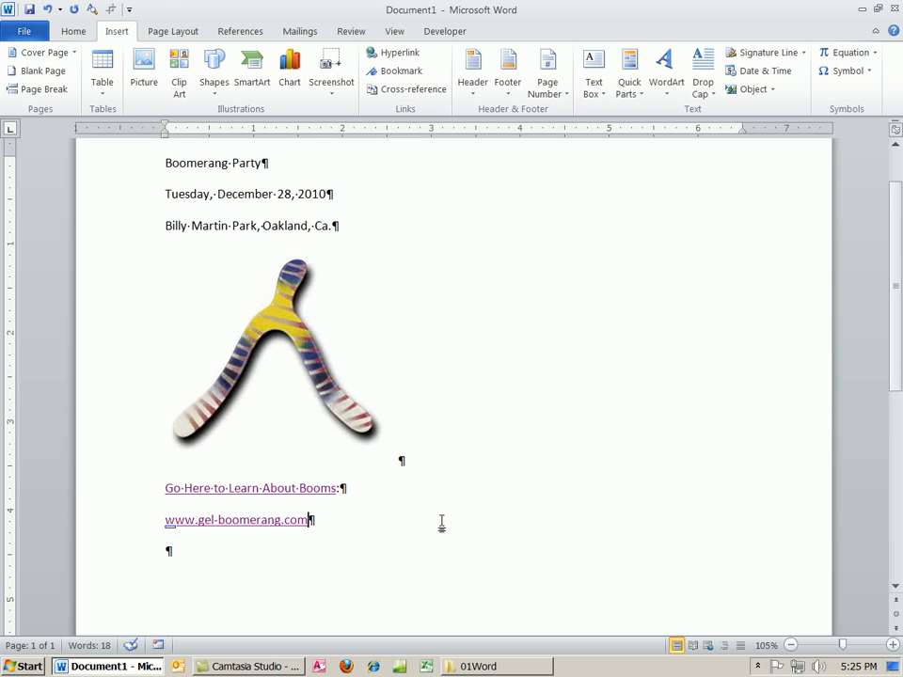
{"action": "left_click", "coordinate": [280, 357]}
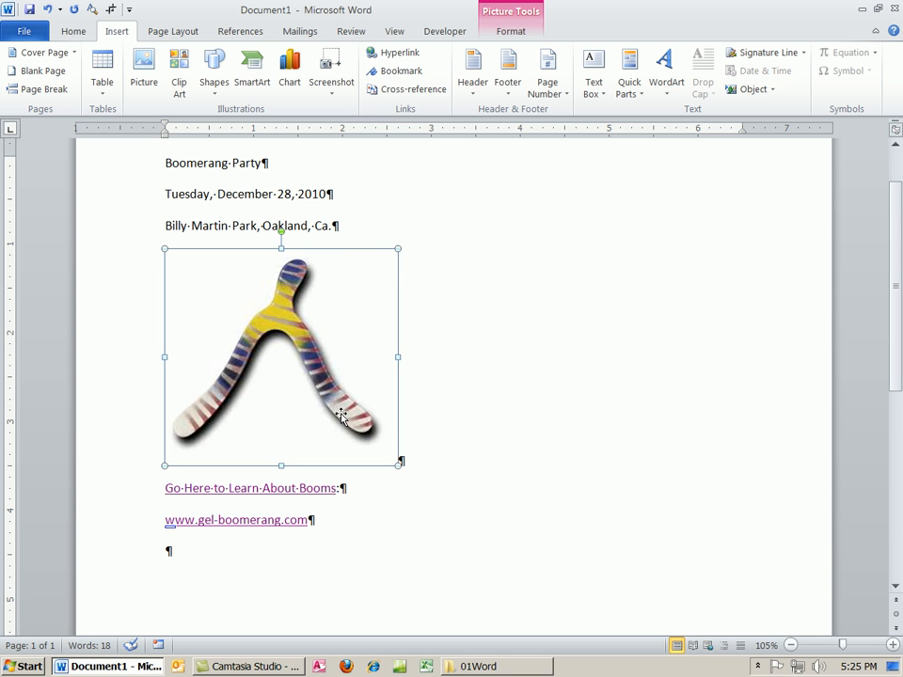
{"action": "left_click", "coordinate": [399, 52]}
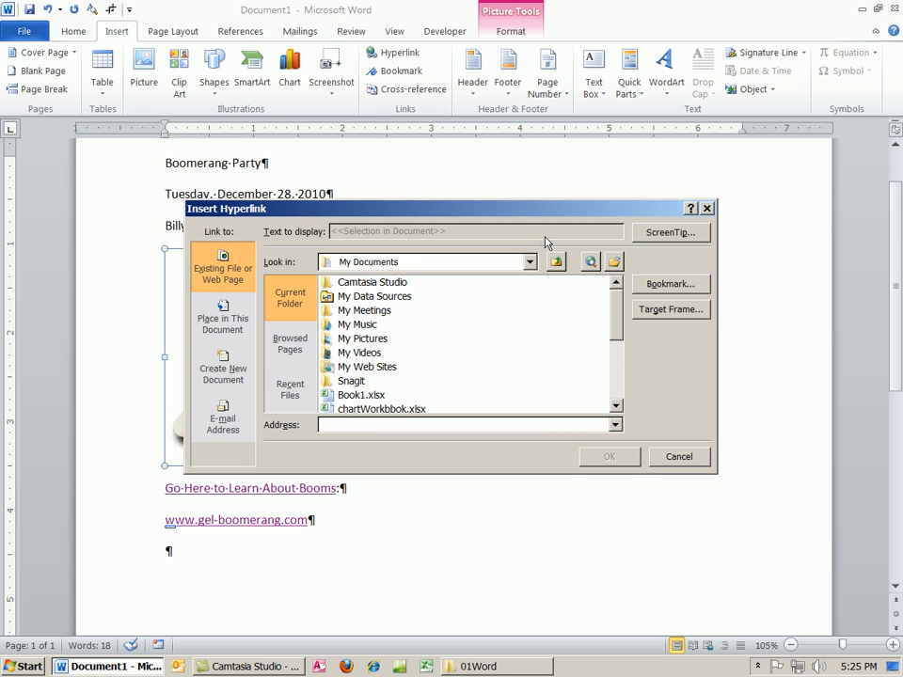
{"action": "left_click", "coordinate": [669, 233]}
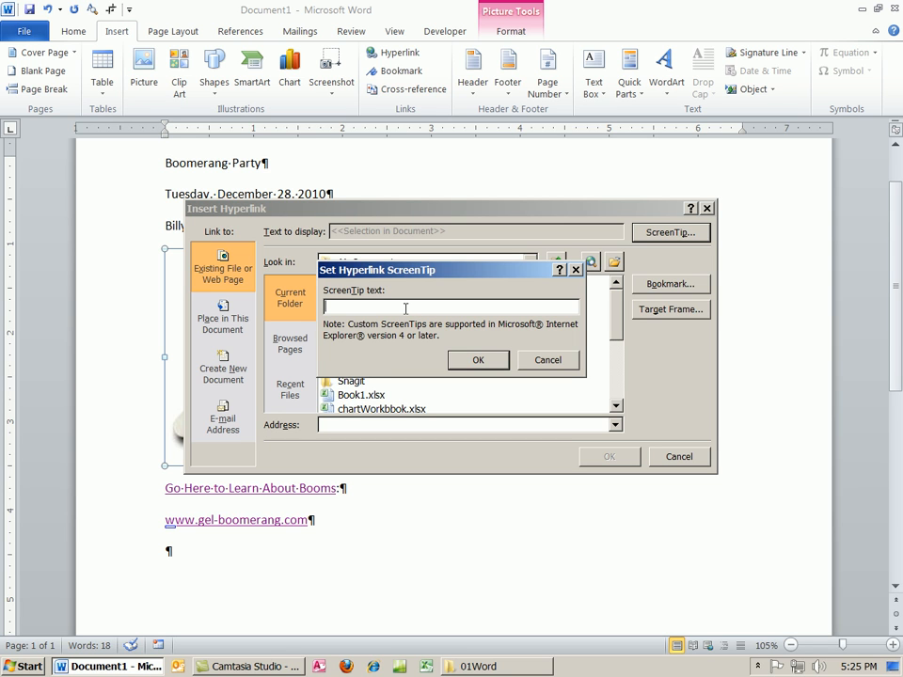
{"action": "type", "text": "Go"}
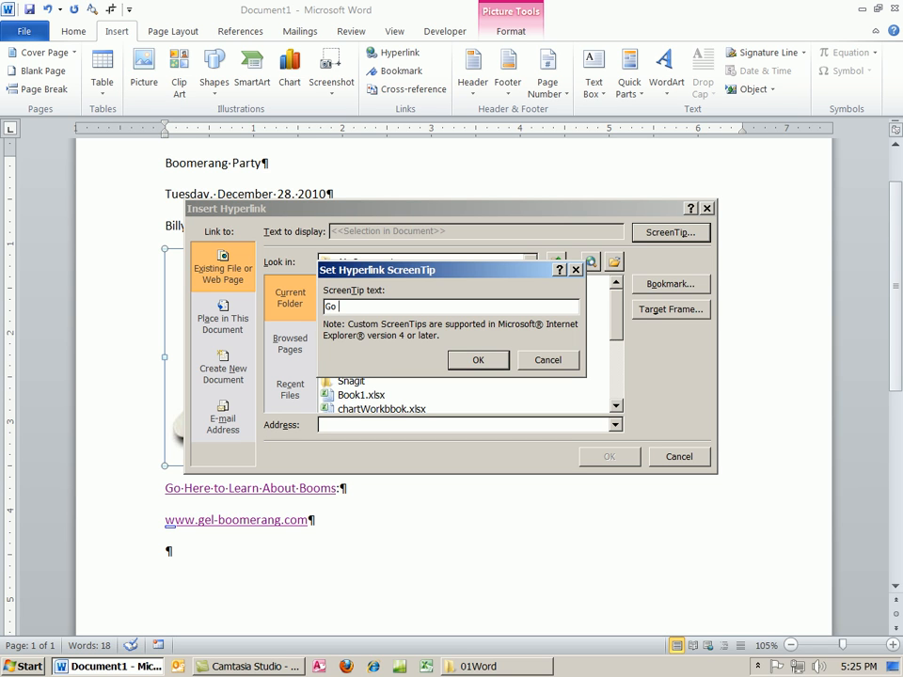
{"action": "type", "text": "To Gel Boom Site"}
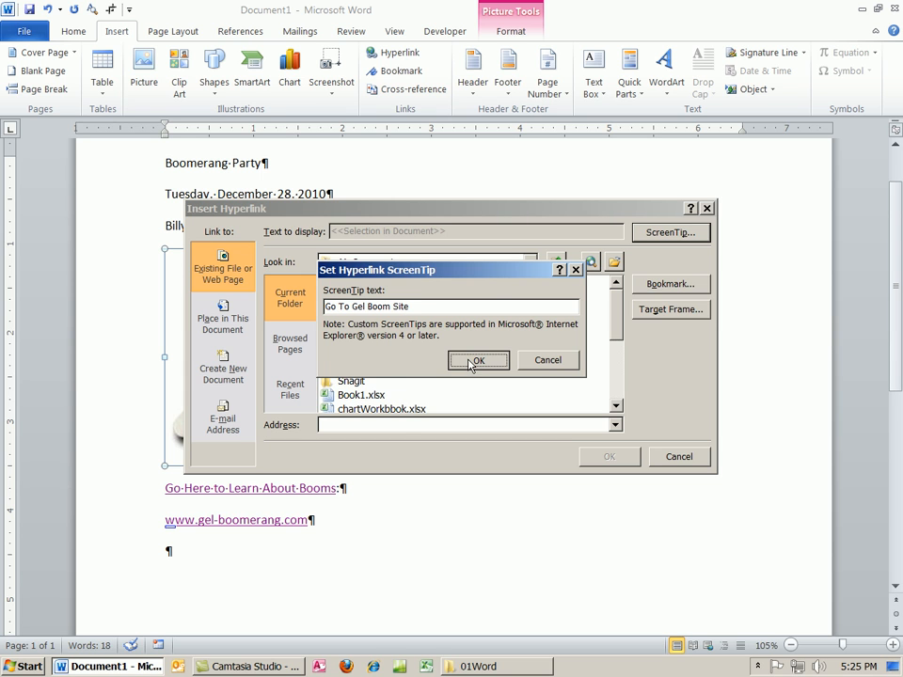
{"action": "left_click", "coordinate": [477, 361]}
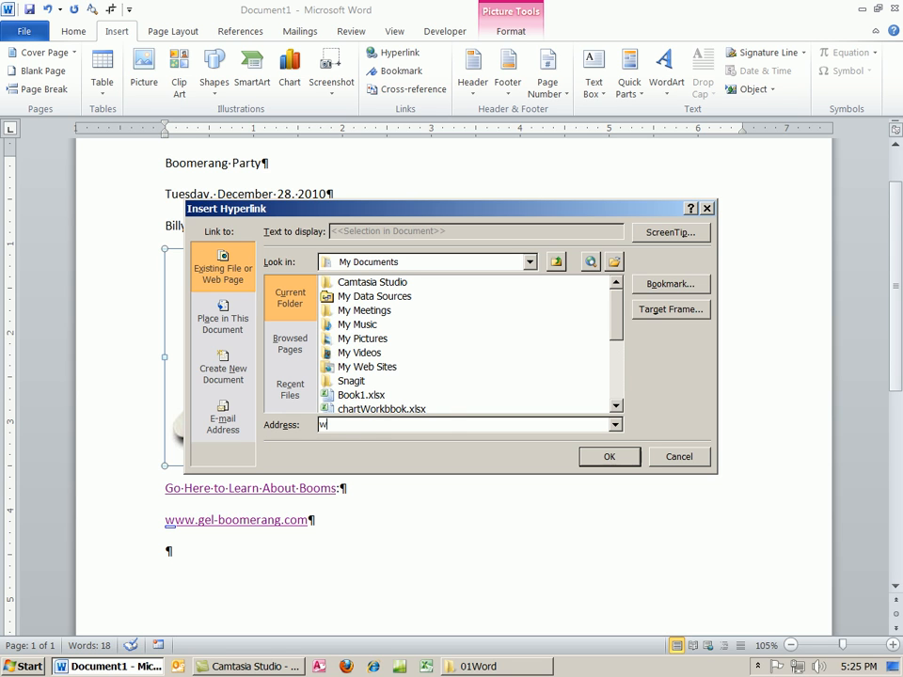
{"action": "type", "text": "http://www.gel-boomerang.com"}
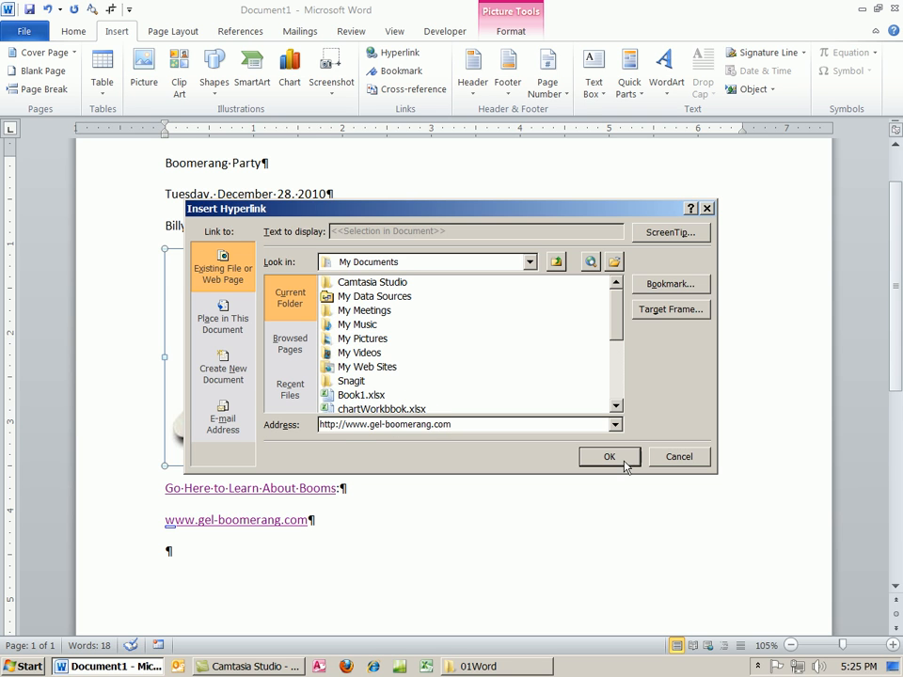
{"action": "left_click", "coordinate": [609, 457]}
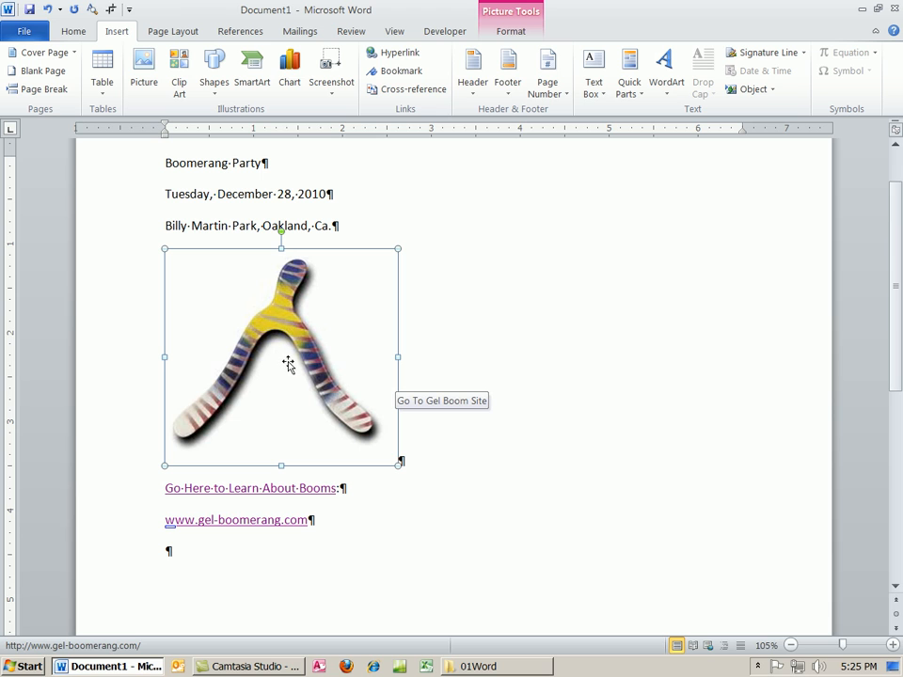
{"action": "mouse_move", "coordinate": [312, 389]}
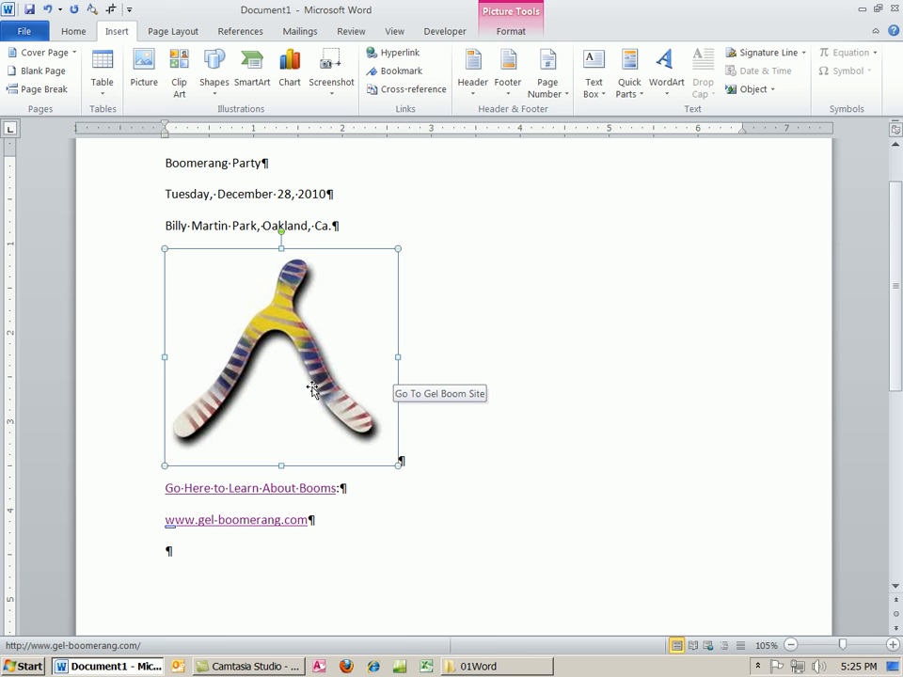
{"action": "mouse_move", "coordinate": [309, 384]}
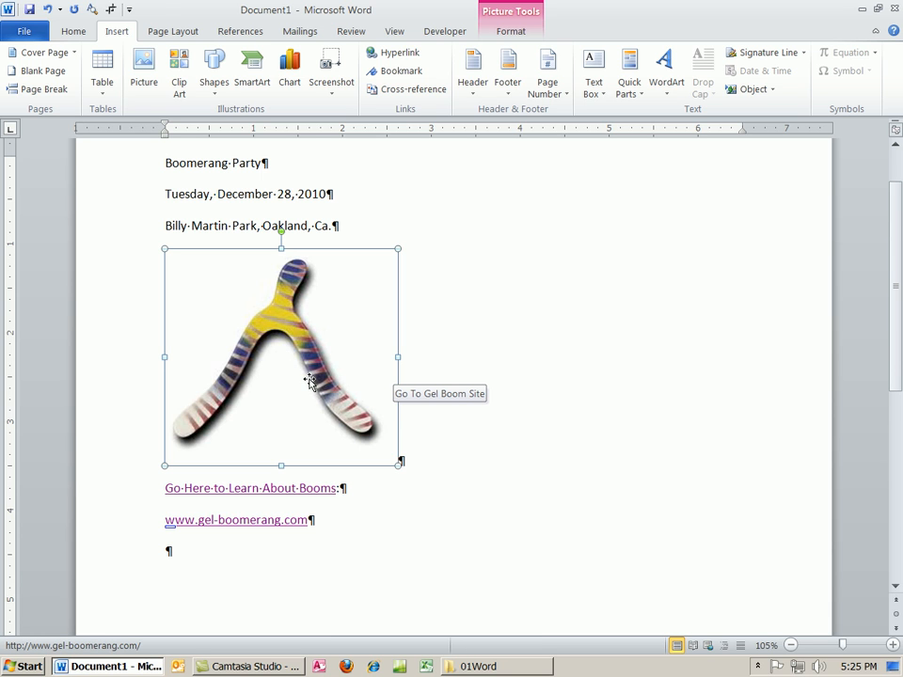
{"action": "mouse_move", "coordinate": [267, 387]}
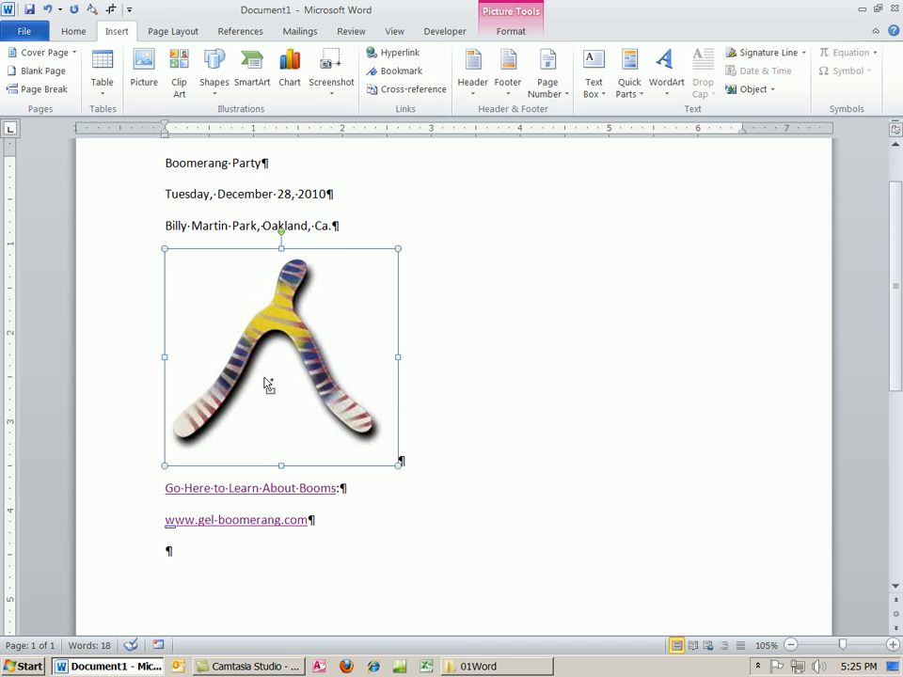
{"action": "mouse_move", "coordinate": [406, 368]}
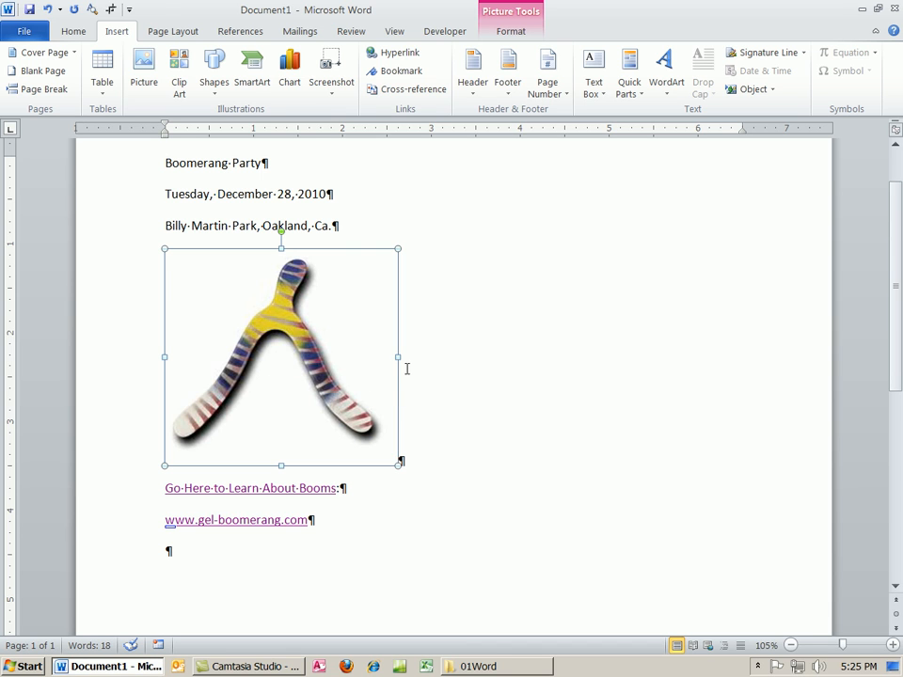
{"action": "left_click", "coordinate": [429, 474]}
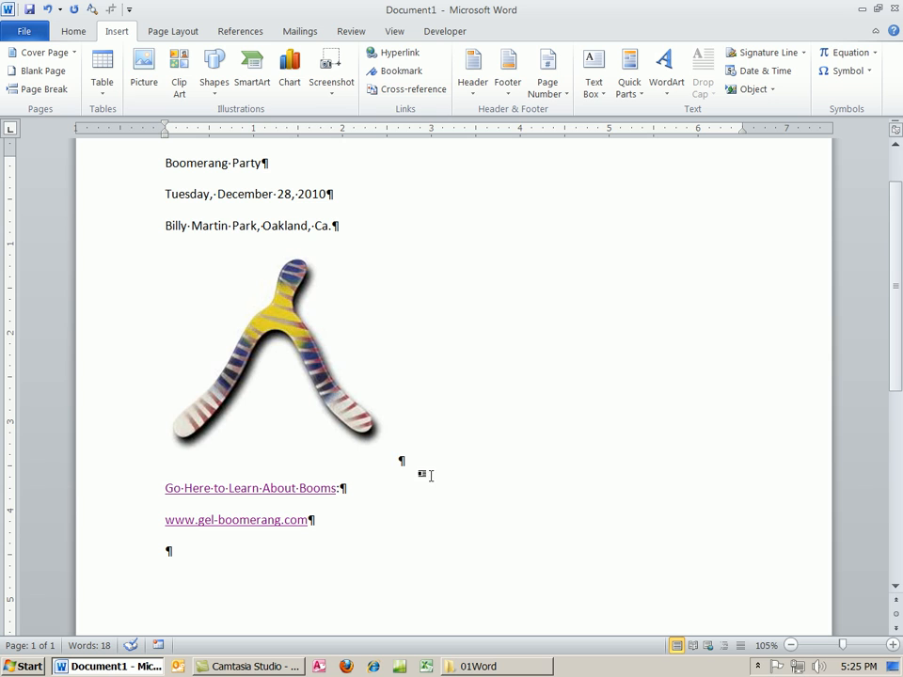
{"action": "mouse_move", "coordinate": [235, 555]}
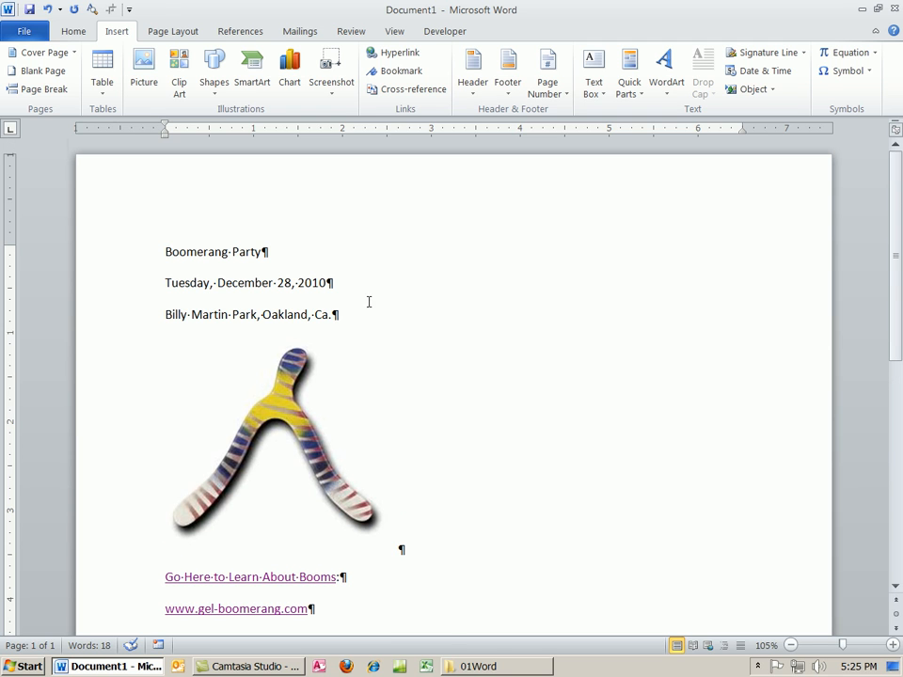
{"action": "mouse_move", "coordinate": [431, 18]}
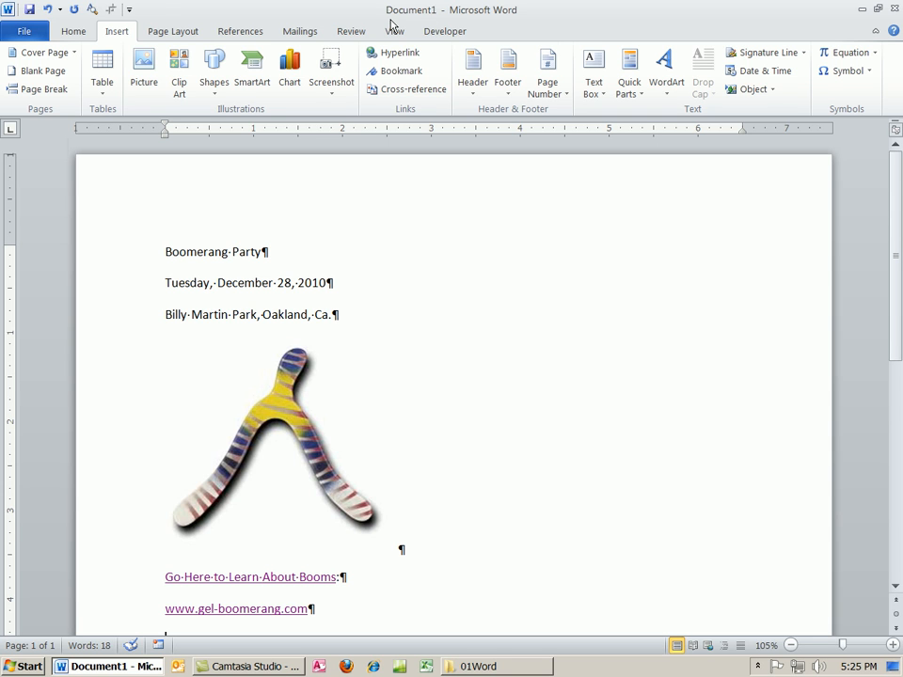
{"action": "mouse_move", "coordinate": [459, 167]}
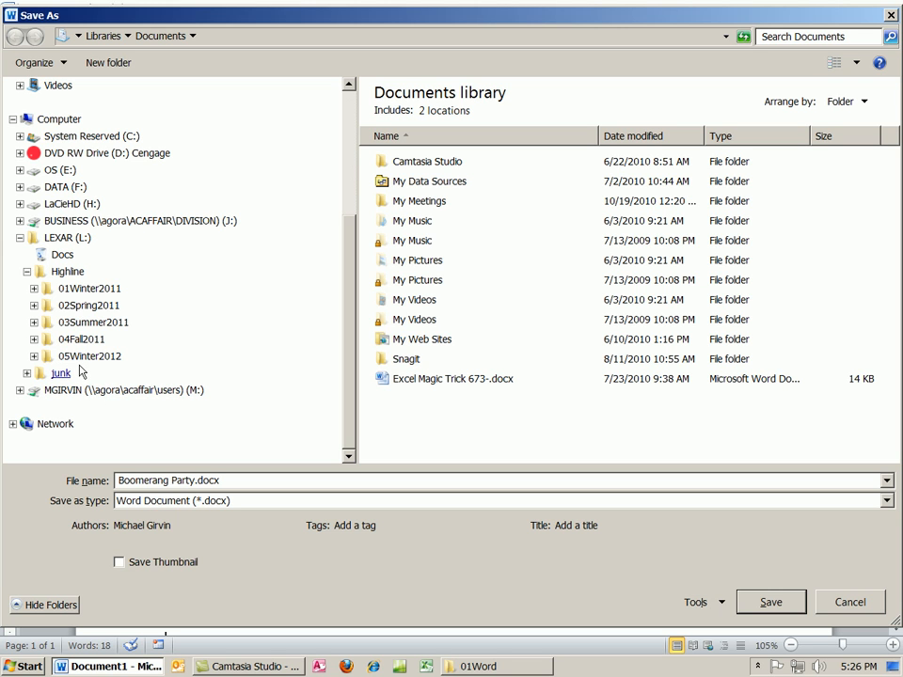
{"action": "mouse_move", "coordinate": [83, 338]}
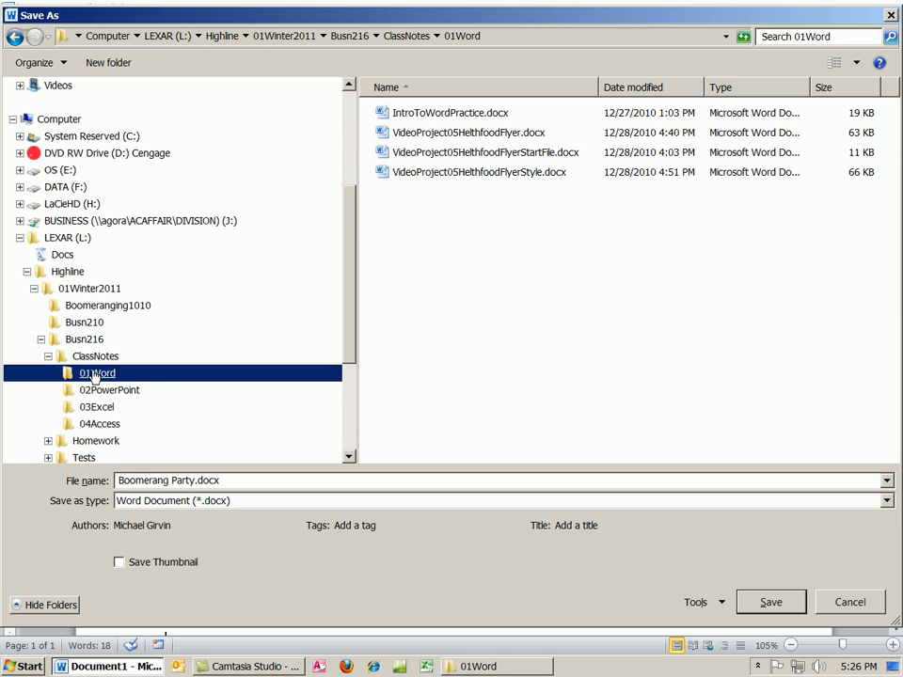
{"action": "mouse_move", "coordinate": [462, 219]}
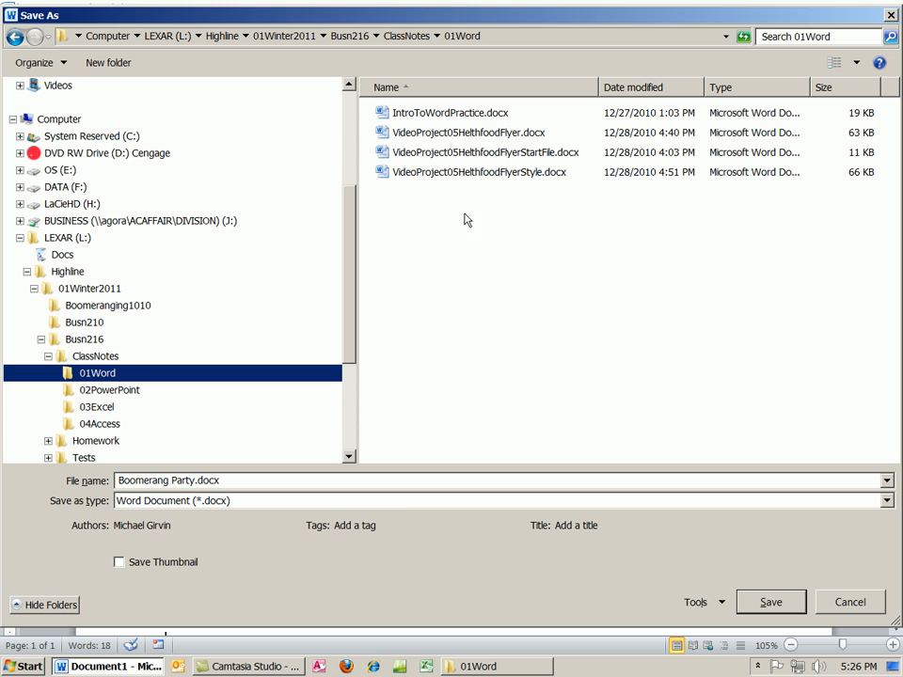
{"action": "mouse_move", "coordinate": [245, 507]}
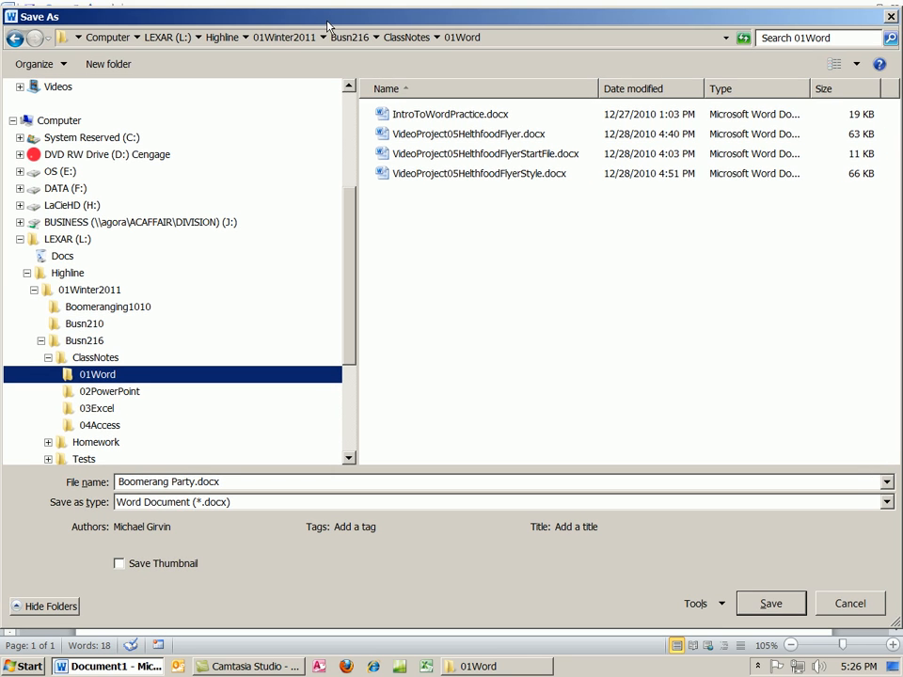
Step: Rename the file to BoomerangPartyFlyer.docx in the 01Word folder and save it
{"action": "left_click", "coordinate": [143, 527]}
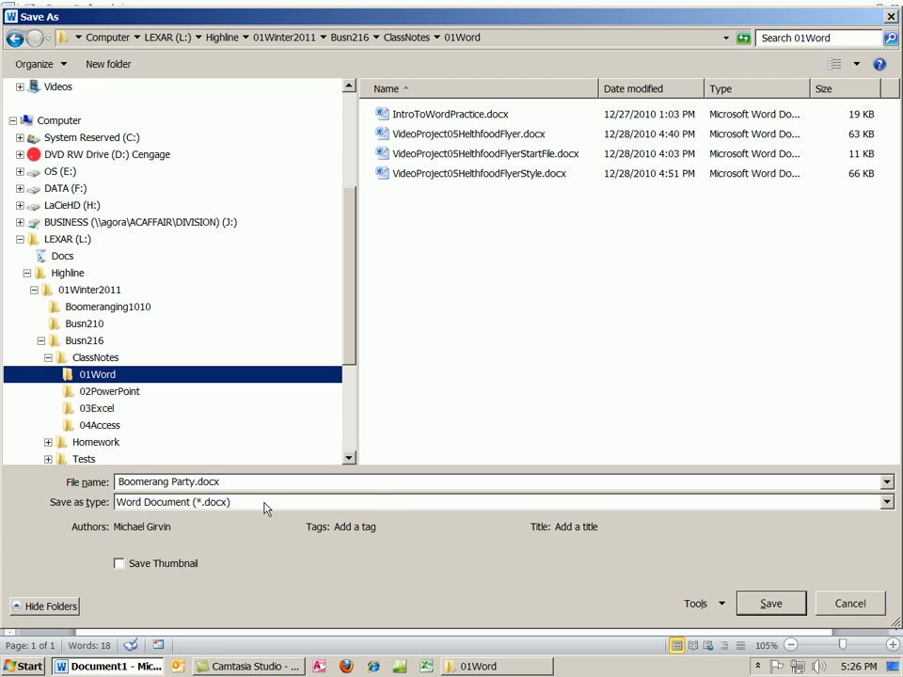
{"action": "mouse_move", "coordinate": [376, 511]}
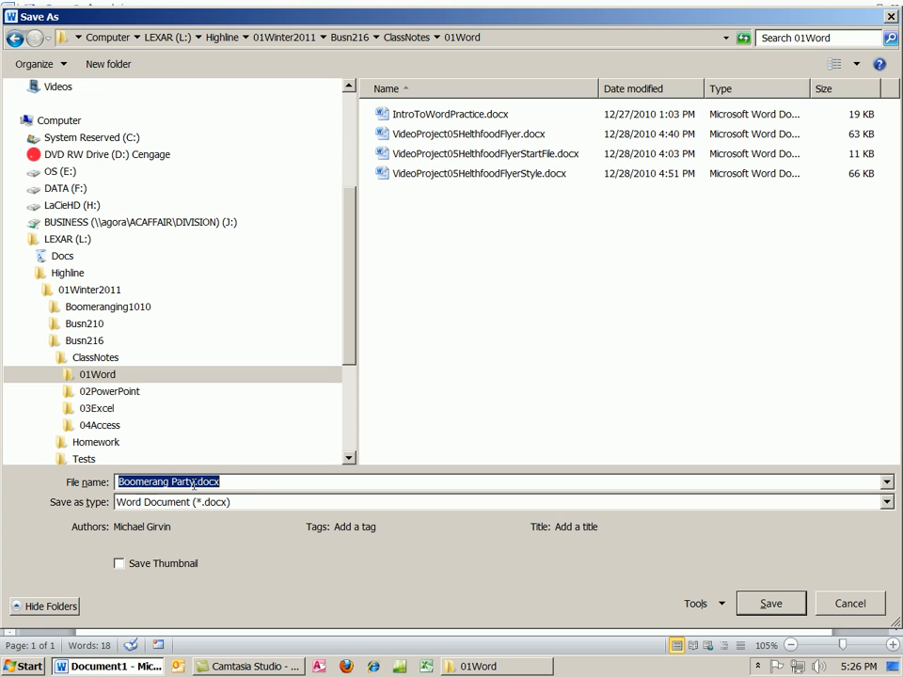
{"action": "left_click", "coordinate": [173, 527]}
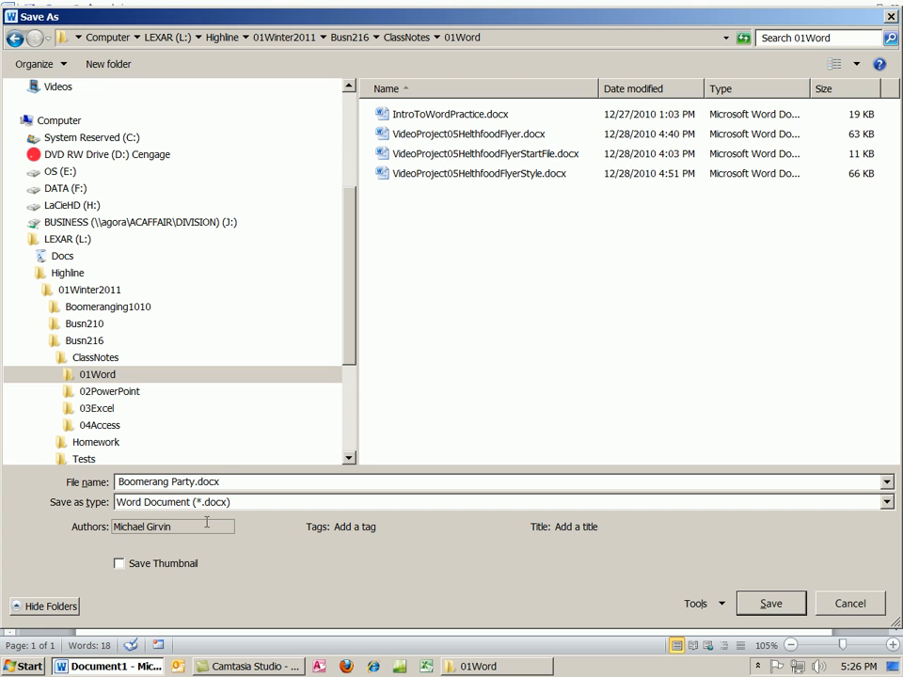
{"action": "left_click", "coordinate": [188, 482]}
{"action": "type", "text": "Fl"}
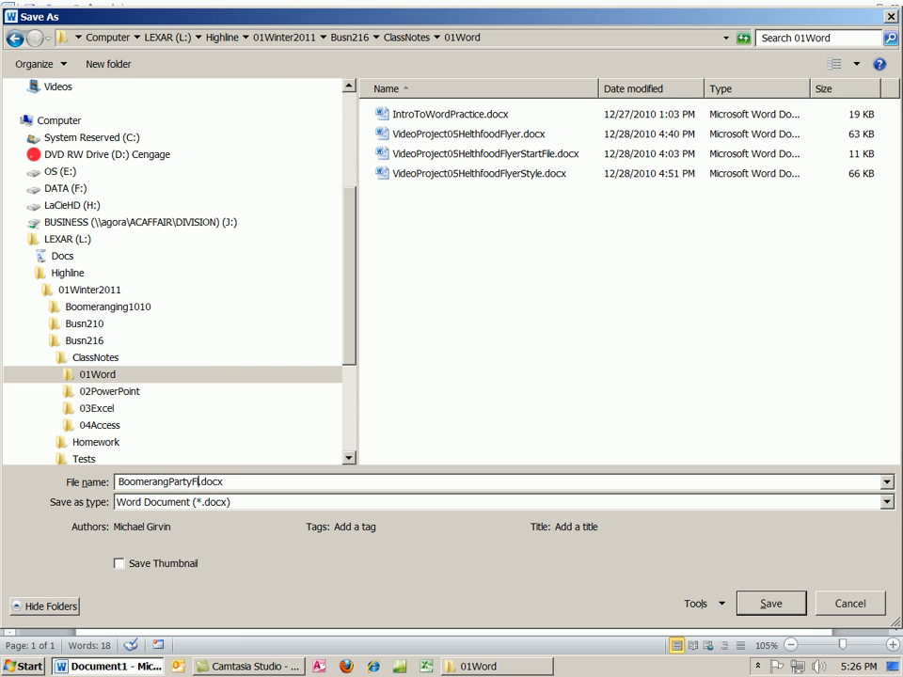
{"action": "type", "text": "yer"}
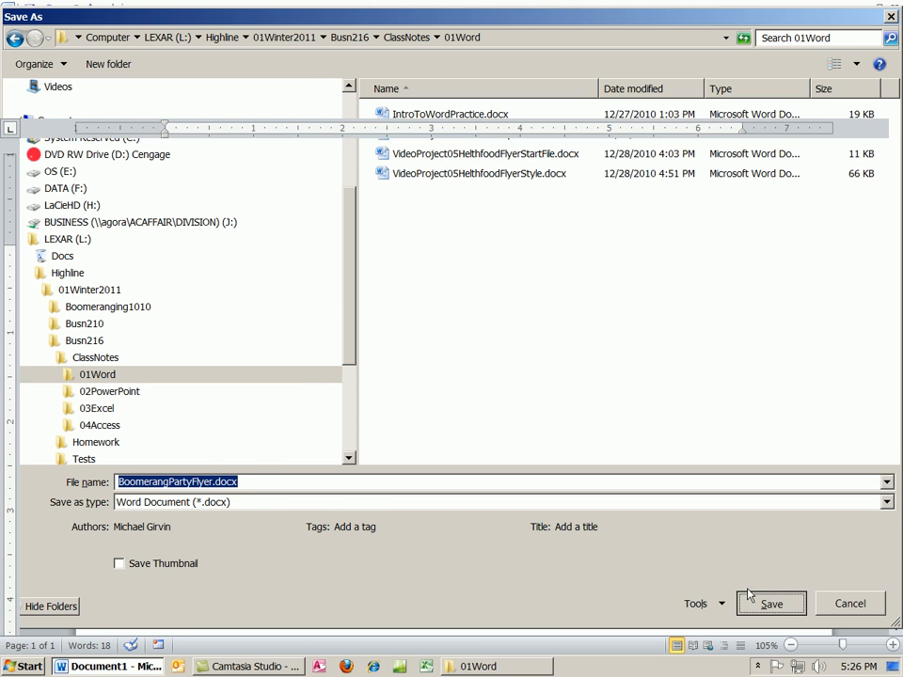
{"action": "left_click", "coordinate": [771, 601]}
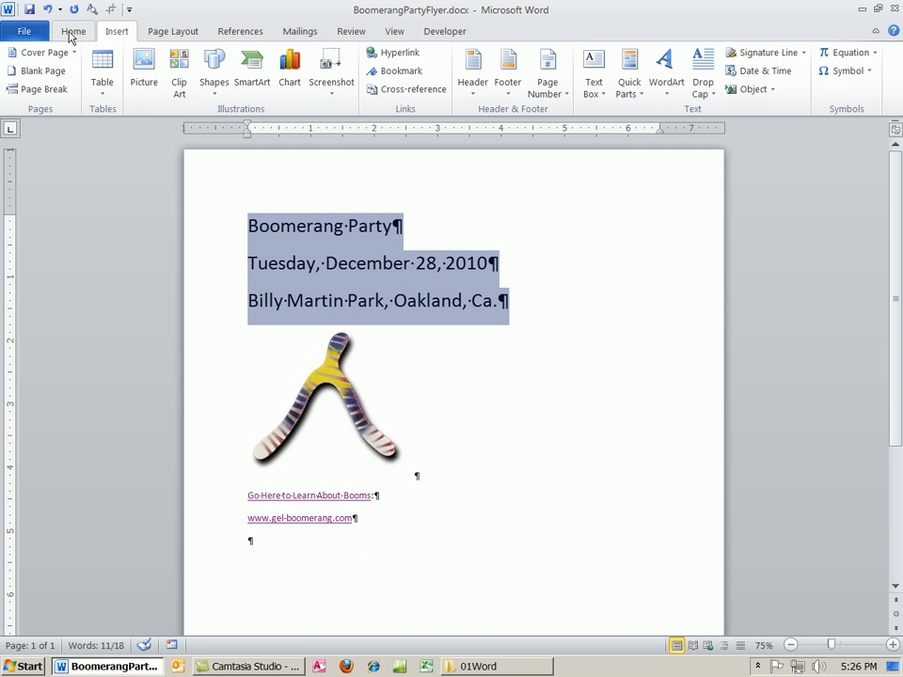
Step: Format the three heading lines bold, size 23, centered, then deselect onto the last line
{"action": "left_click", "coordinate": [73, 30]}
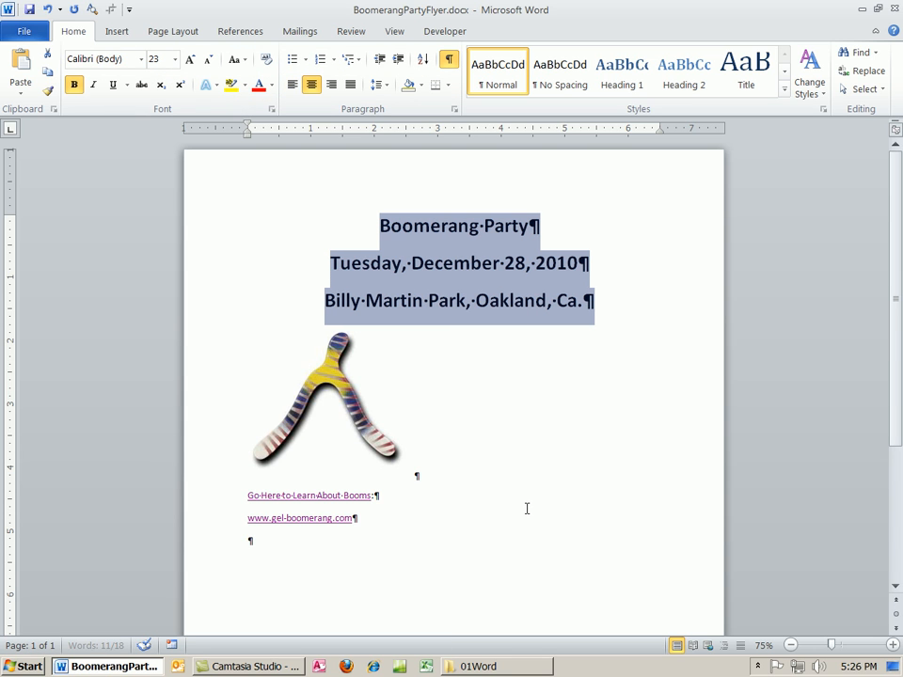
{"action": "left_click", "coordinate": [249, 542]}
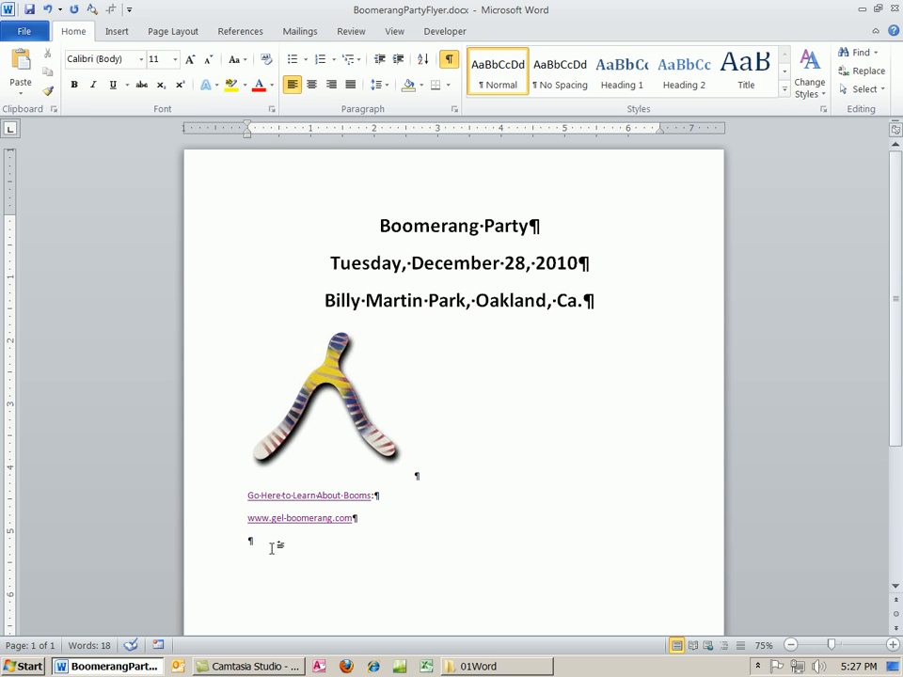
{"action": "mouse_move", "coordinate": [343, 542]}
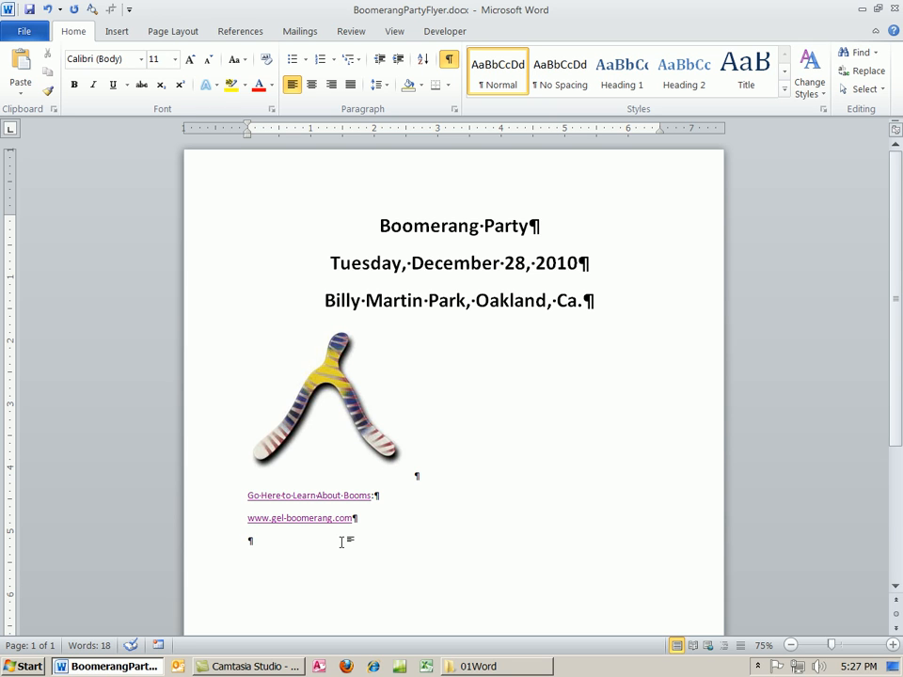
{"action": "left_click", "coordinate": [250, 542]}
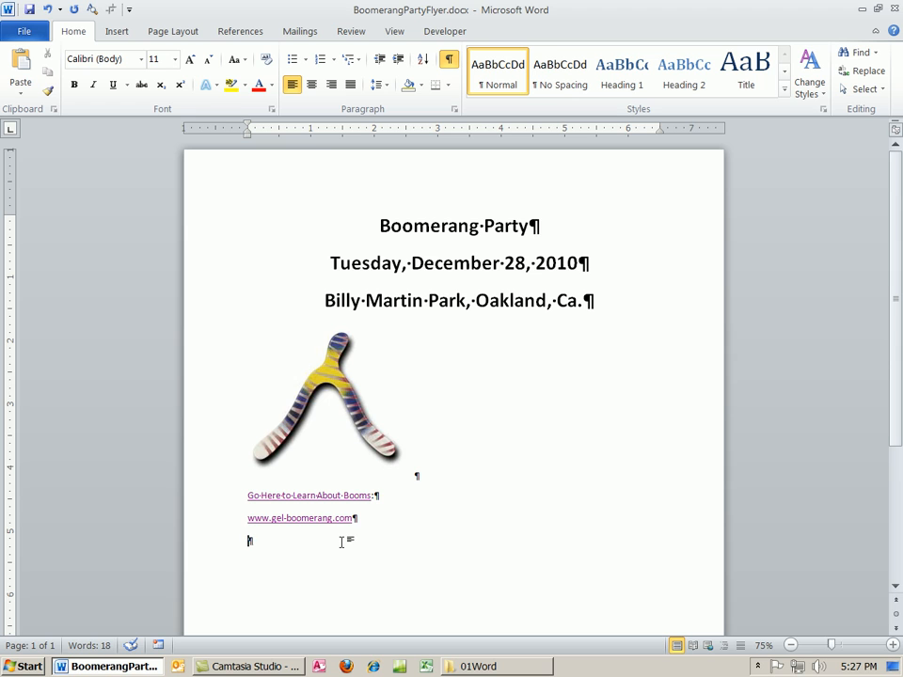
{"action": "mouse_move", "coordinate": [425, 560]}
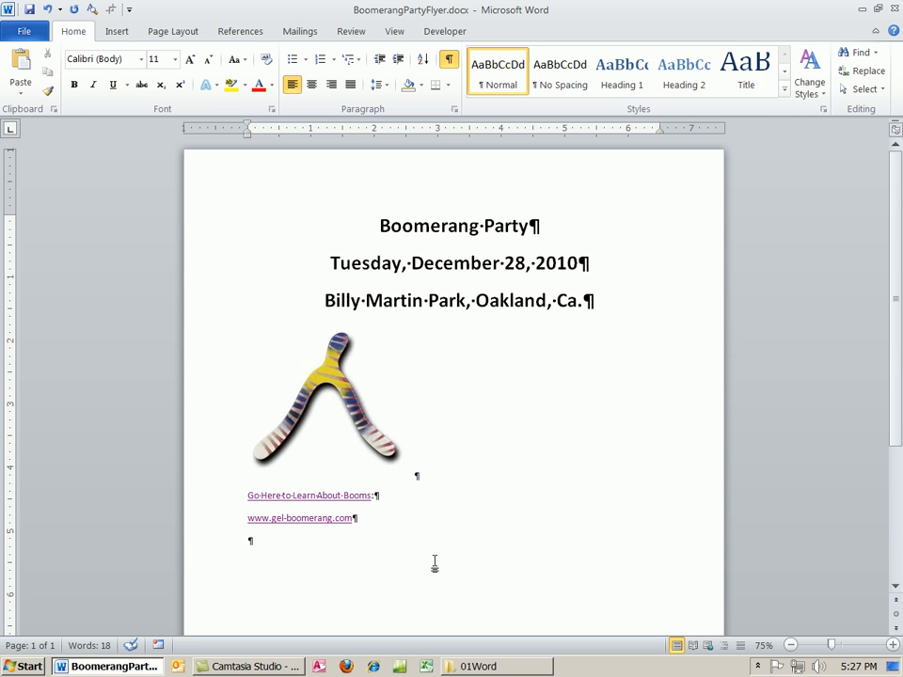
{"action": "mouse_move", "coordinate": [444, 617]}
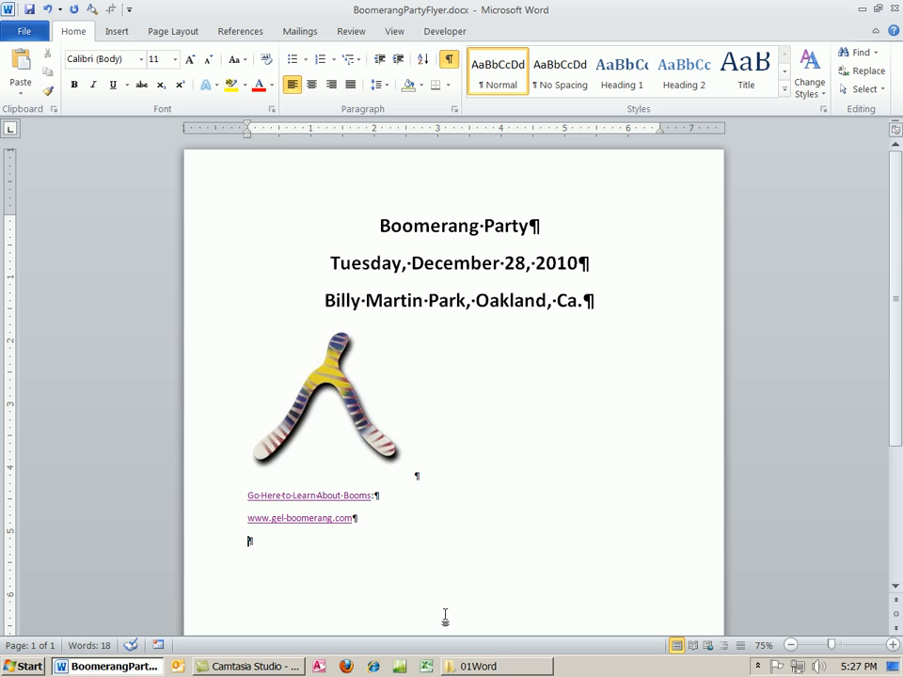
{"action": "mouse_move", "coordinate": [489, 646]}
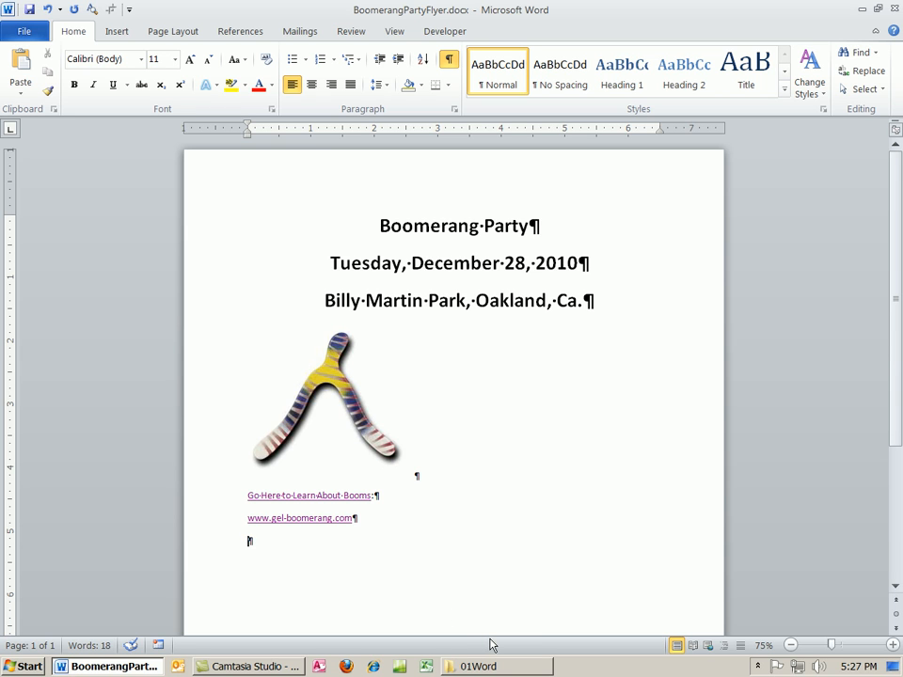
{"action": "mouse_move", "coordinate": [477, 647]}
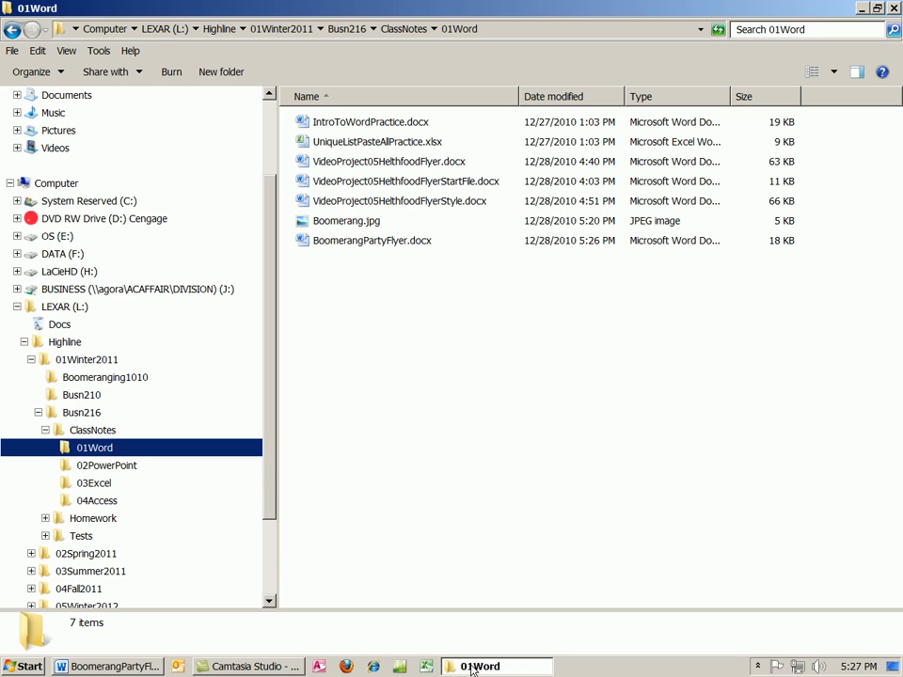
{"action": "mouse_move", "coordinate": [455, 585]}
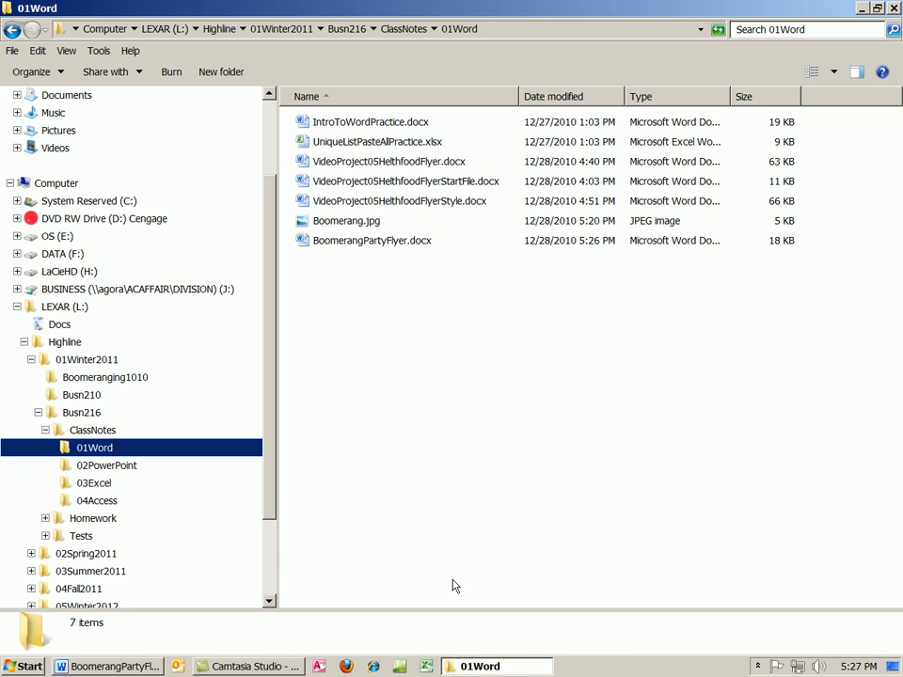
{"action": "mouse_move", "coordinate": [481, 666]}
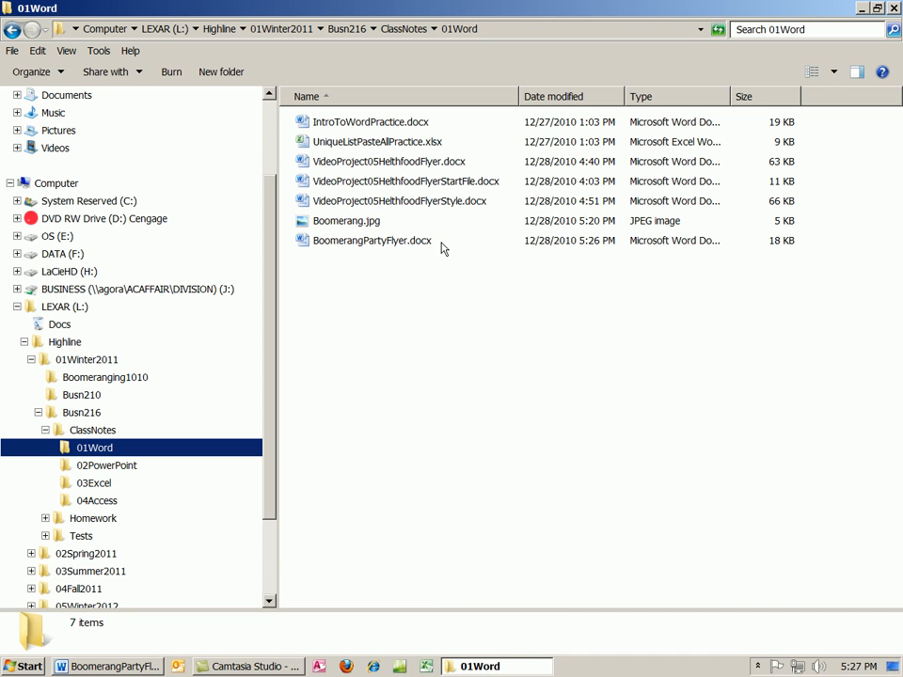
{"action": "mouse_move", "coordinate": [410, 259]}
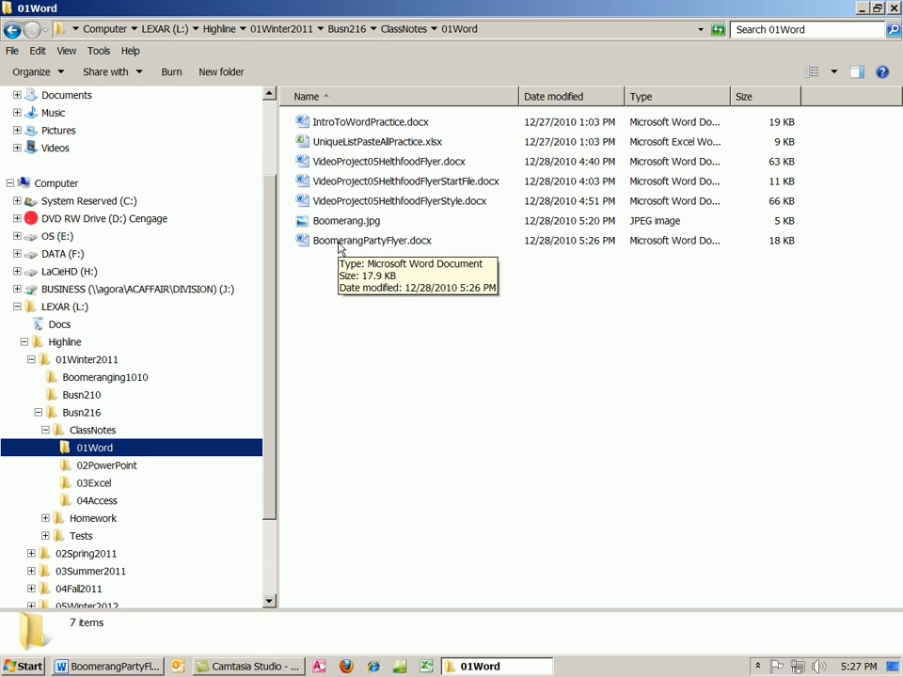
{"action": "mouse_move", "coordinate": [354, 247]}
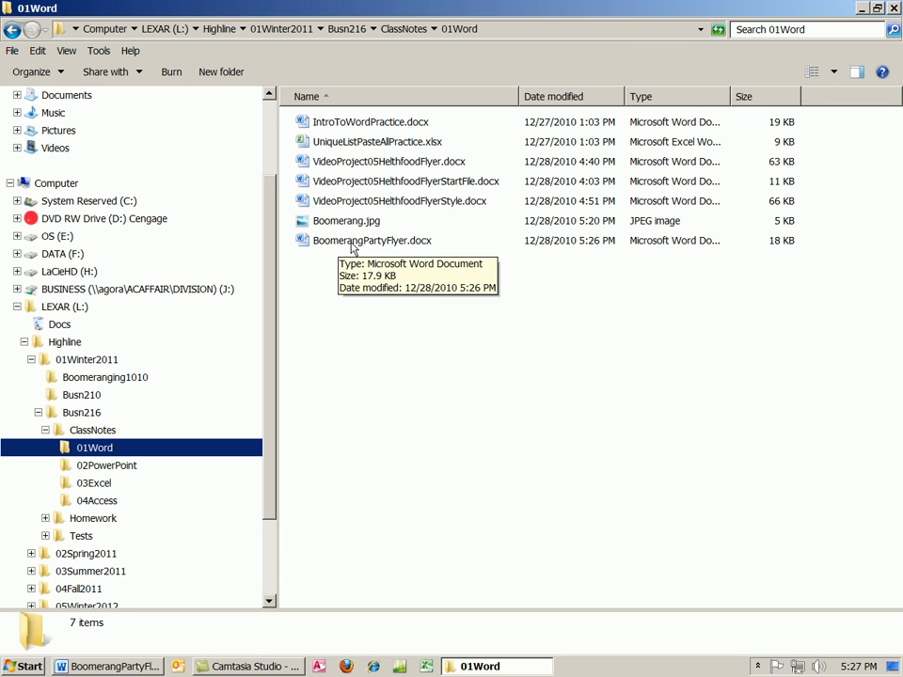
{"action": "mouse_move", "coordinate": [461, 222]}
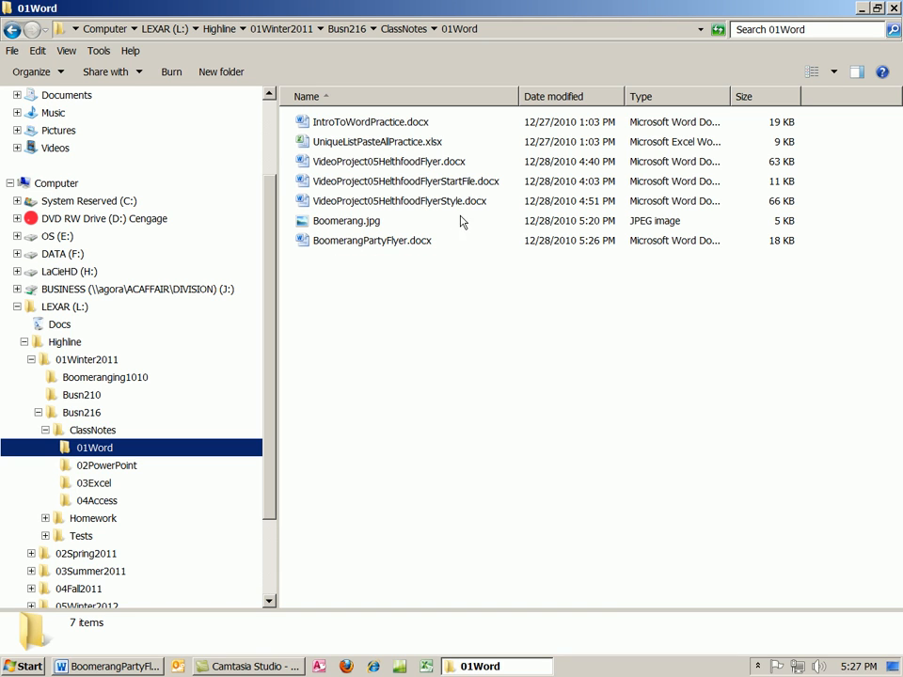
{"action": "mouse_move", "coordinate": [417, 188]}
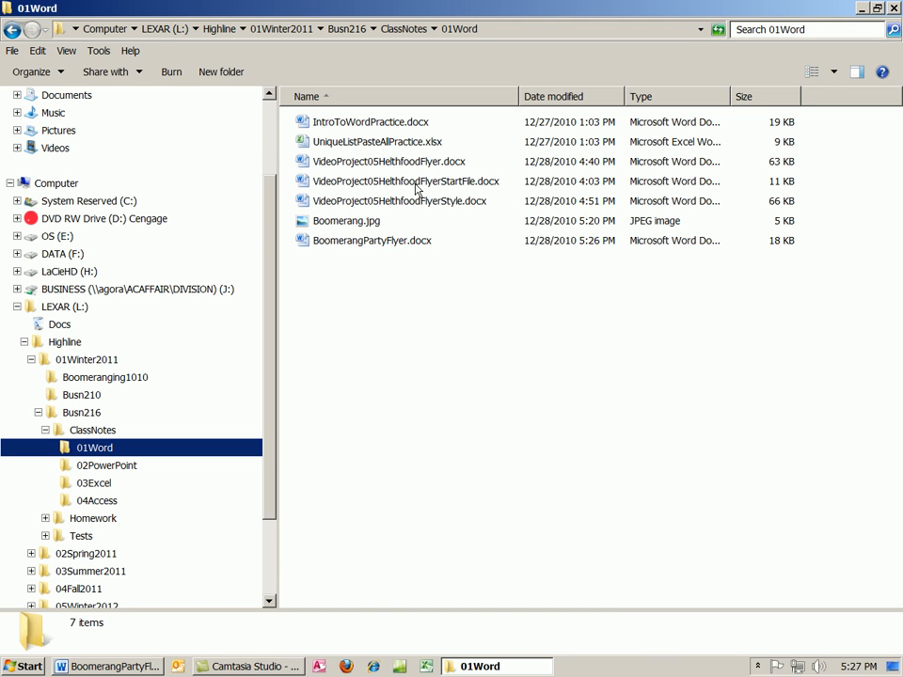
{"action": "mouse_move", "coordinate": [455, 210]}
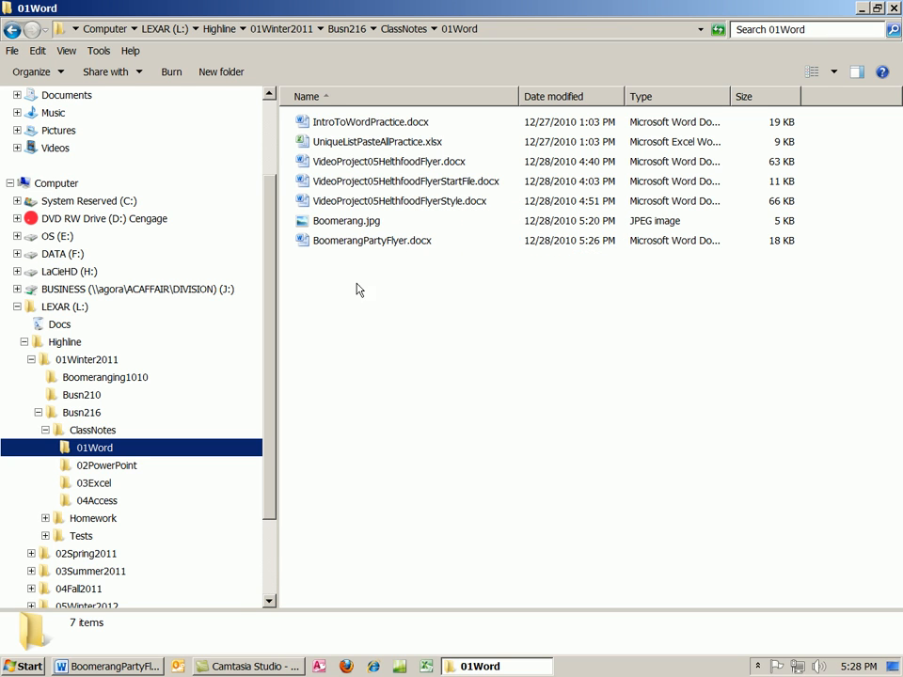
Step: Add a new last line reading 'Open Project 05 Flyer' below the web address
{"action": "double_click", "coordinate": [372, 241]}
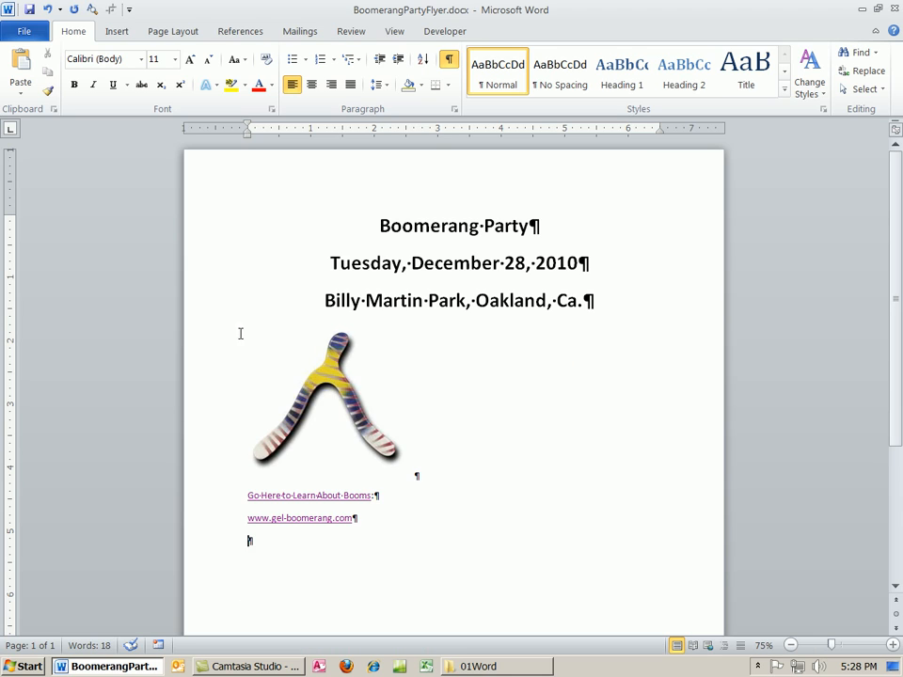
{"action": "mouse_move", "coordinate": [299, 553]}
{"action": "type", "text": "Open"}
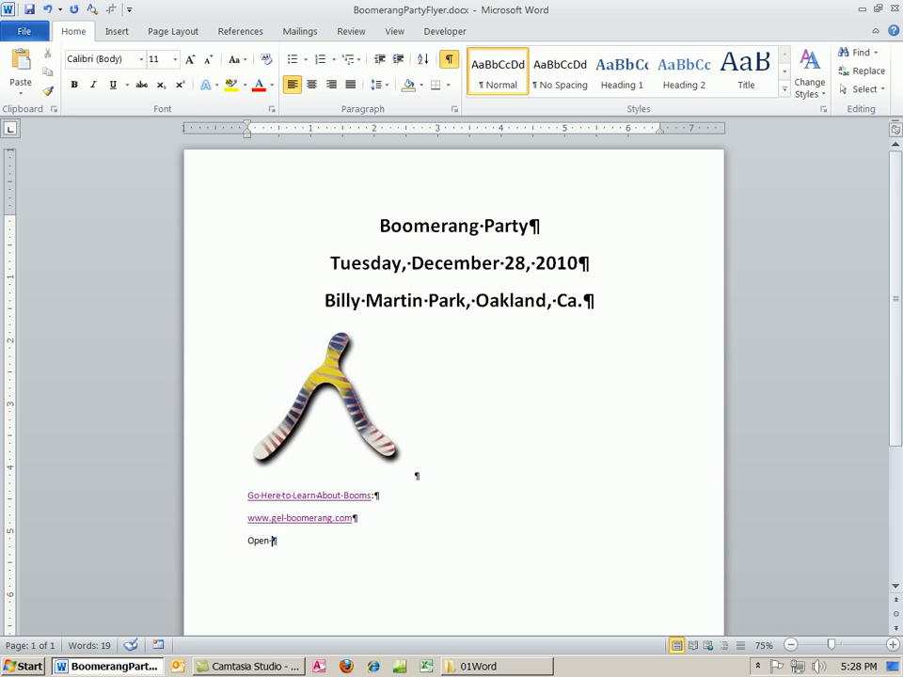
{"action": "type", "text": "Project"}
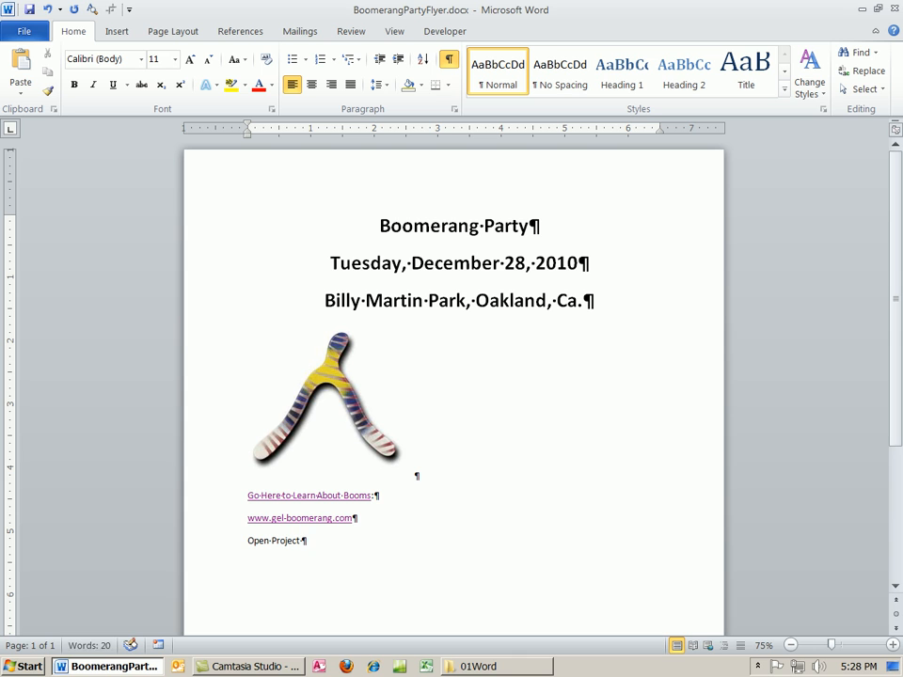
{"action": "type", "text": "05-Flyer"}
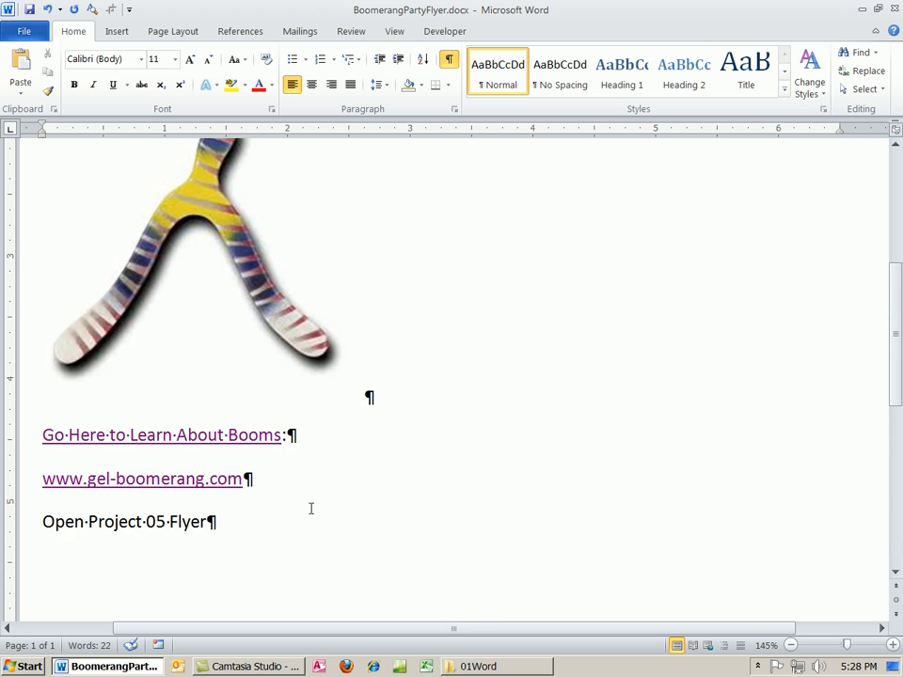
Step: Make 'Open Project 05 Flyer' a hyperlink to VideoProject05HelthfoodFlyerStyle.docx in the current folder
{"action": "left_click", "coordinate": [790, 645]}
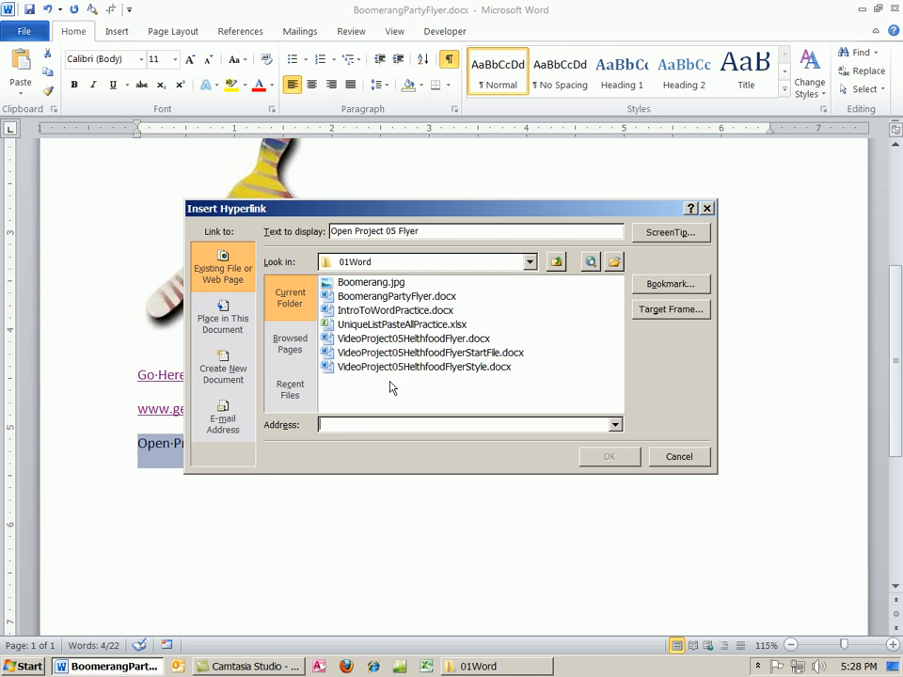
{"action": "mouse_move", "coordinate": [350, 376]}
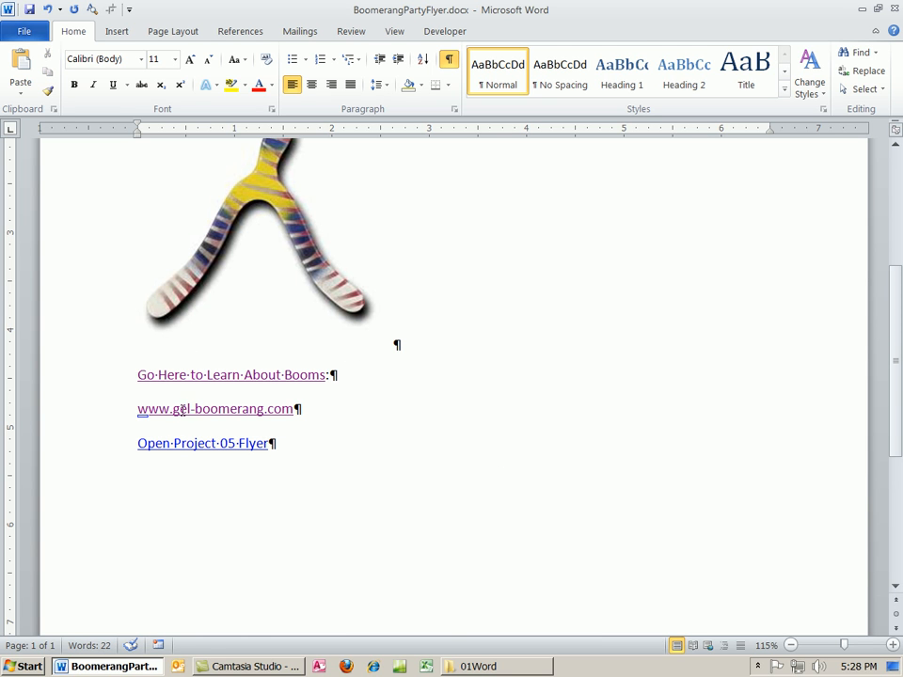
{"action": "mouse_move", "coordinate": [203, 443]}
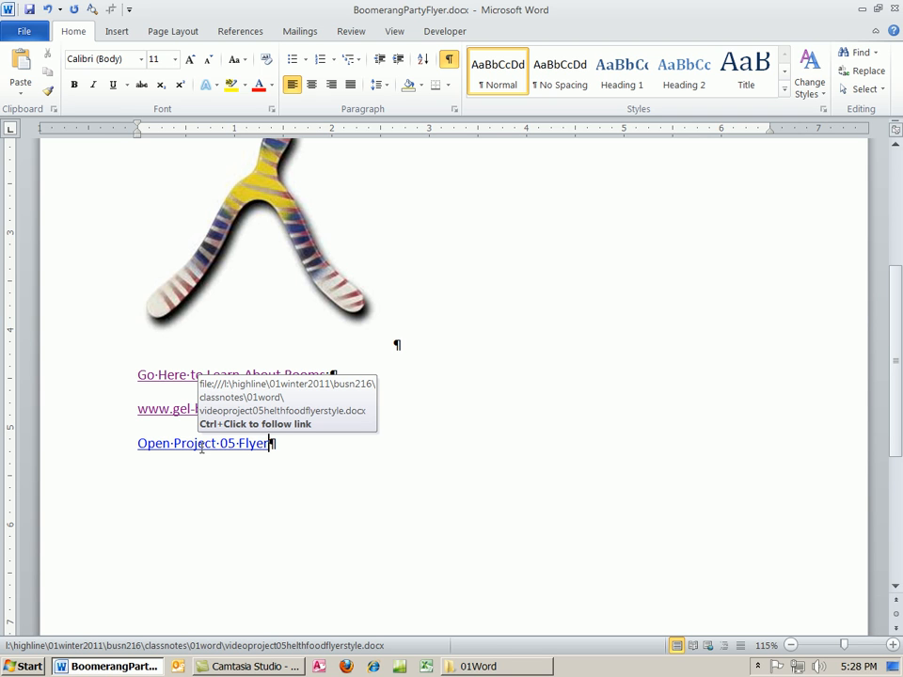
{"action": "right_click", "coordinate": [201, 444]}
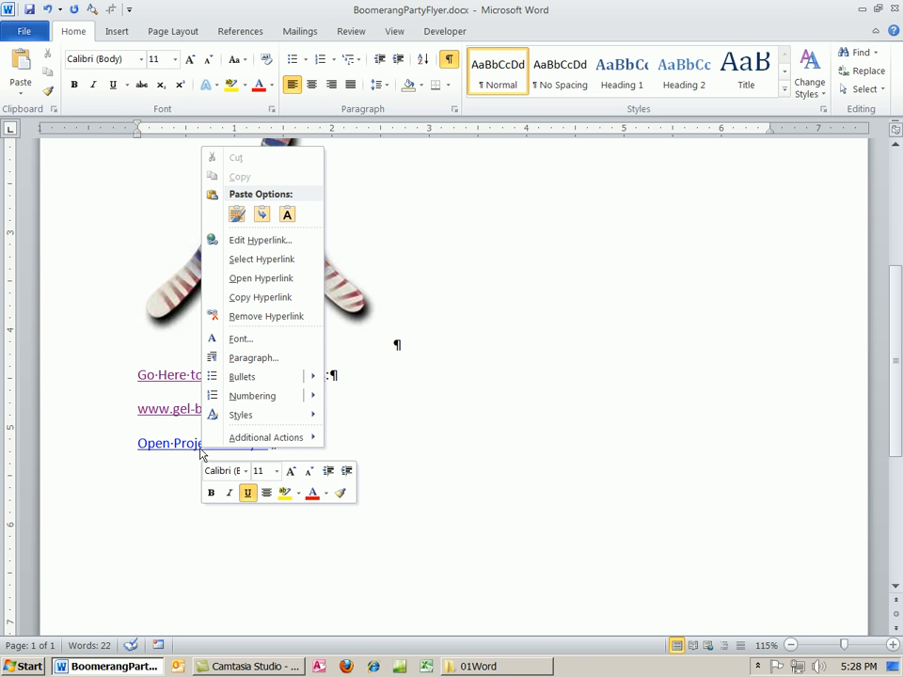
{"action": "mouse_move", "coordinate": [260, 241]}
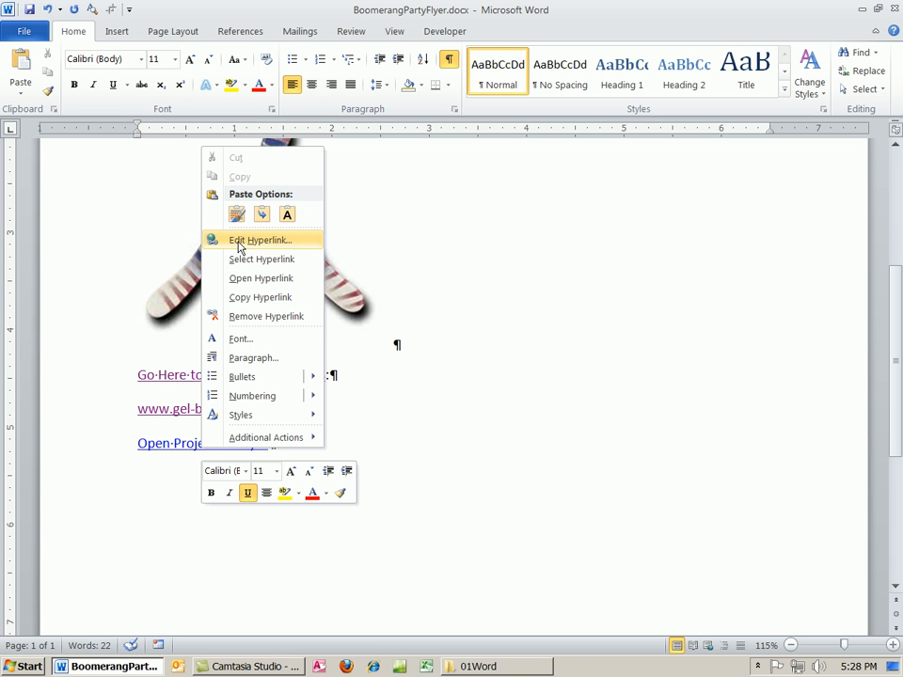
Step: Edit the Open Project 05 Flyer hyperlink to add a ScreenTip reading 'Opens File'
{"action": "left_click", "coordinate": [259, 241]}
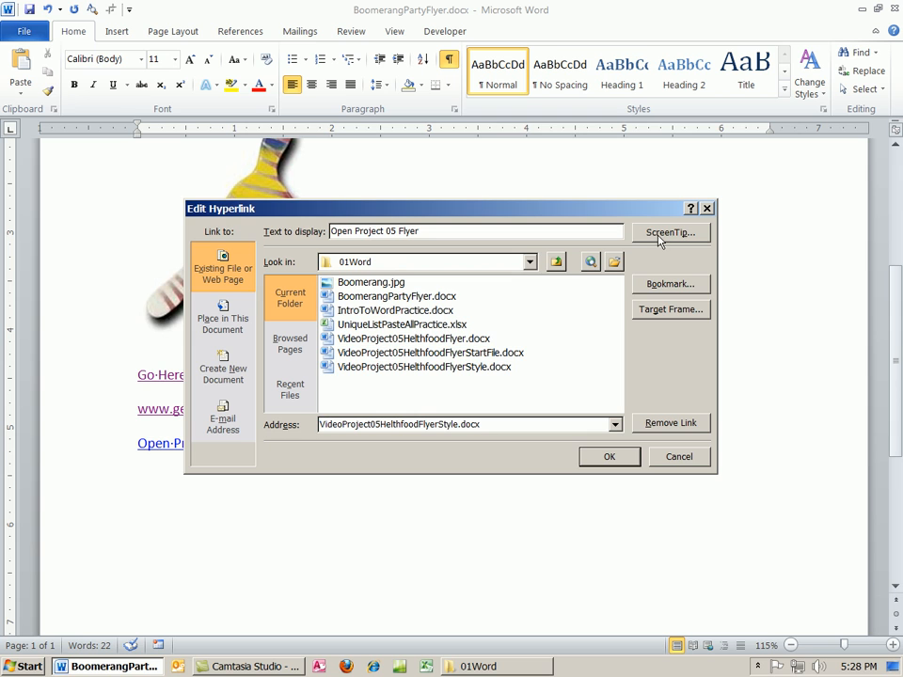
{"action": "left_click", "coordinate": [670, 233]}
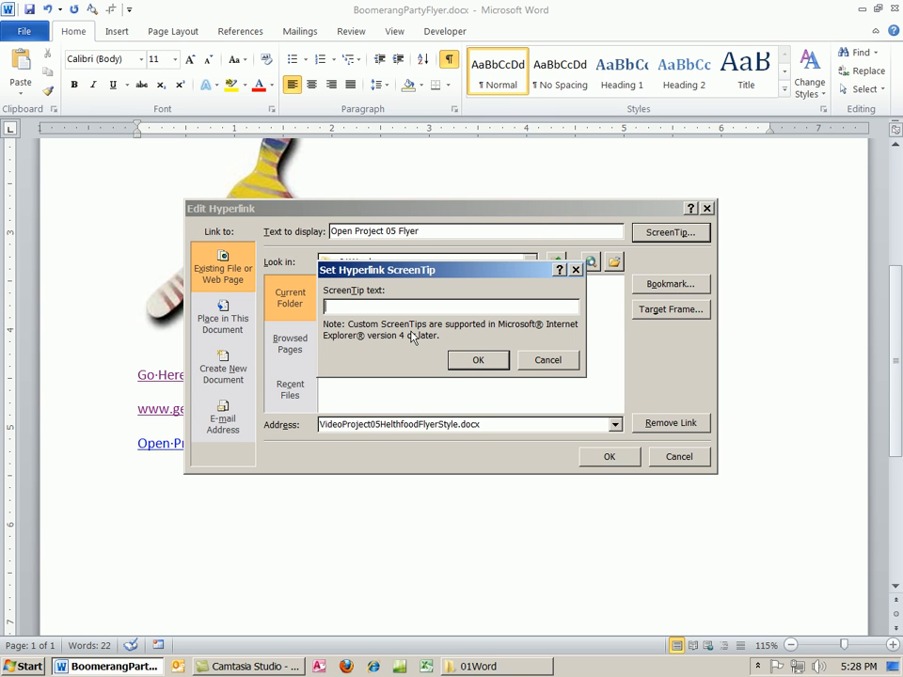
{"action": "type", "text": "Opens"}
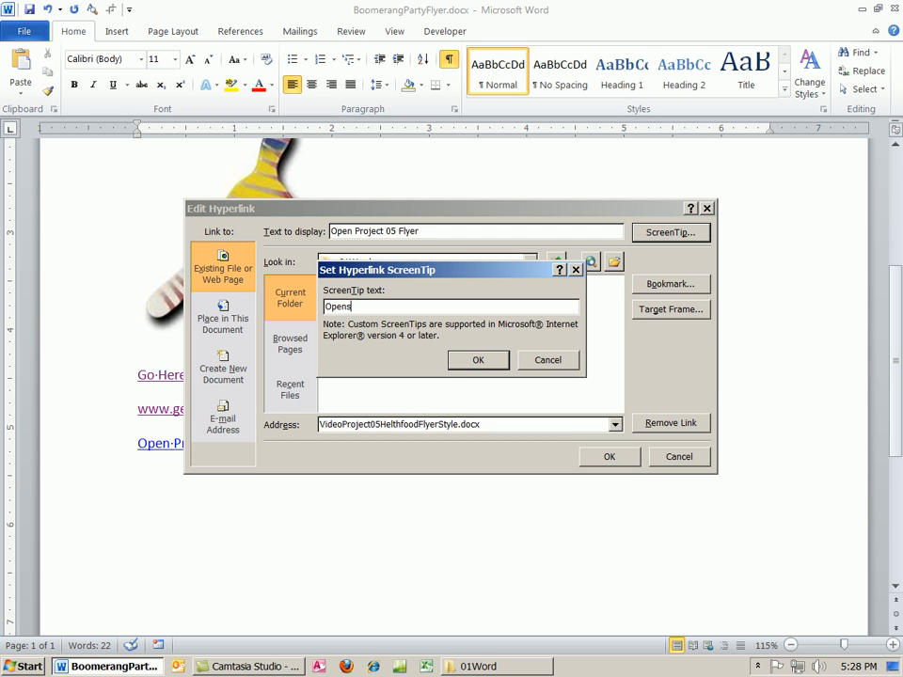
{"action": "type", "text": "File"}
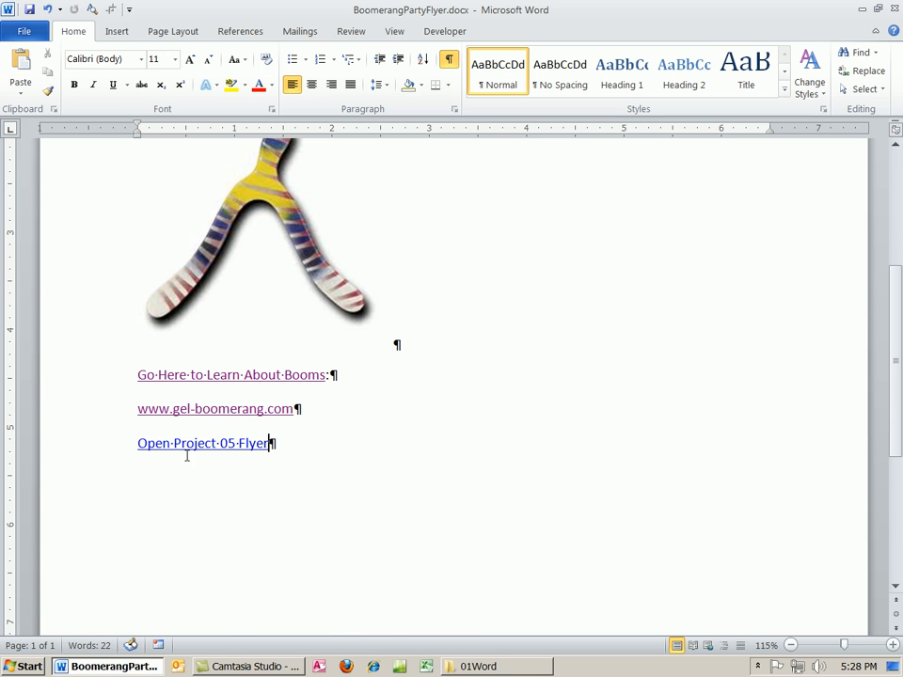
{"action": "mouse_move", "coordinate": [203, 444]}
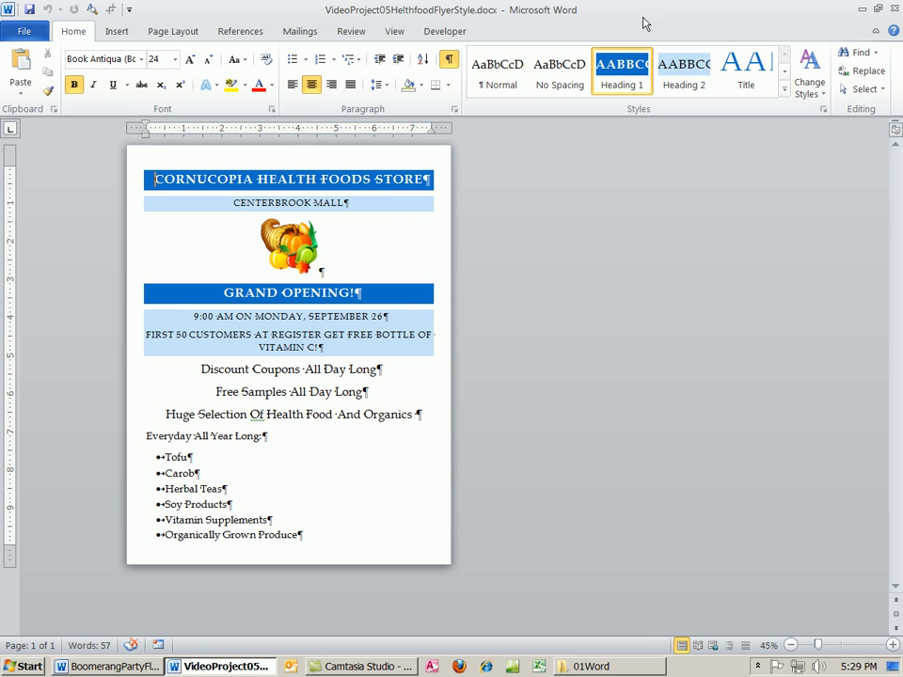
{"action": "left_click", "coordinate": [109, 666]}
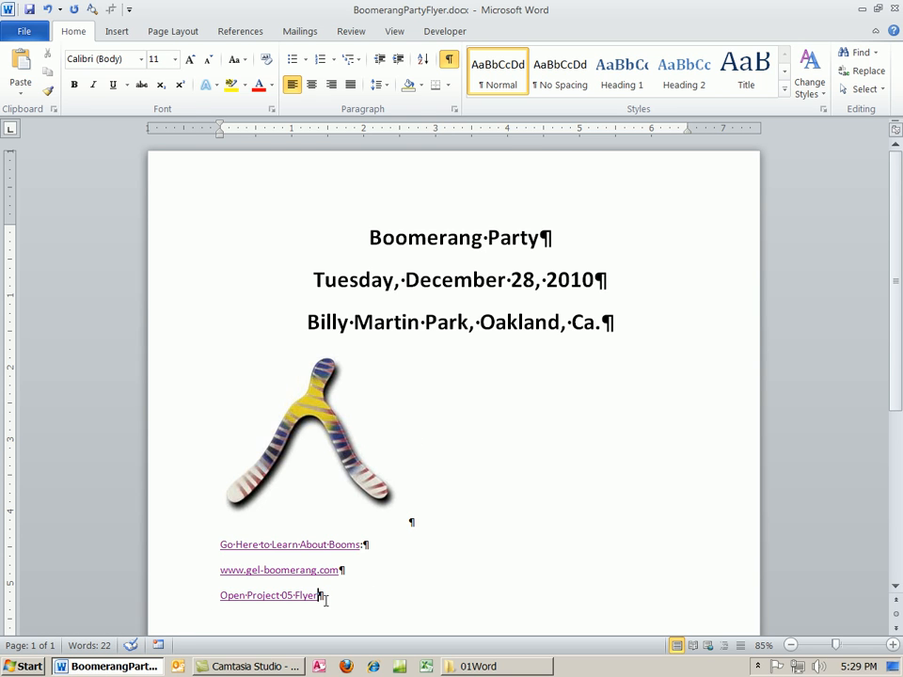
{"action": "mouse_move", "coordinate": [535, 501]}
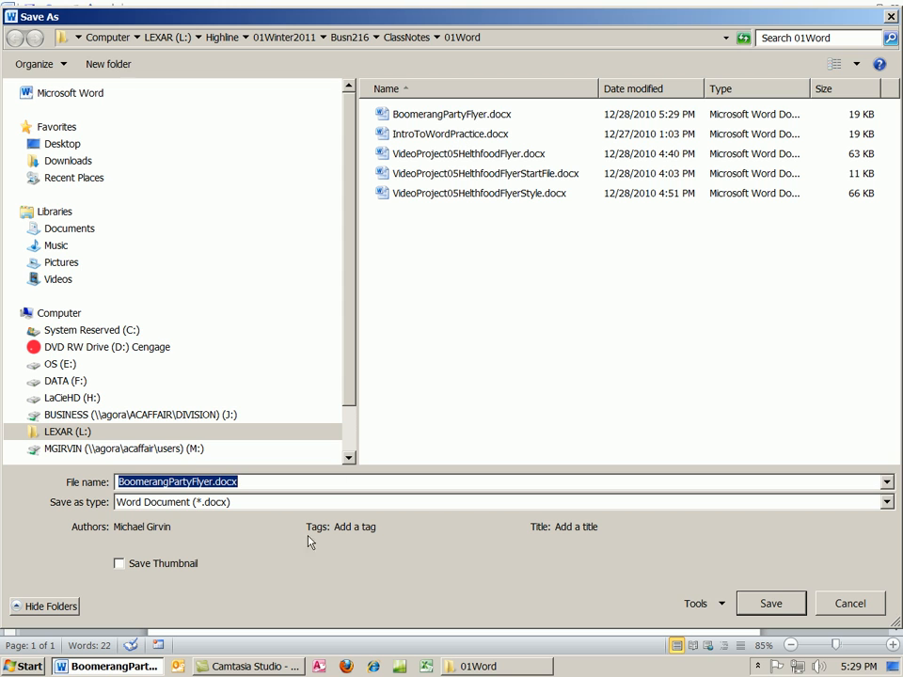
Step: Save the flyer as Web Page BoomerangPartyFlyer.htm and close it in Word
{"action": "left_click", "coordinate": [884, 500]}
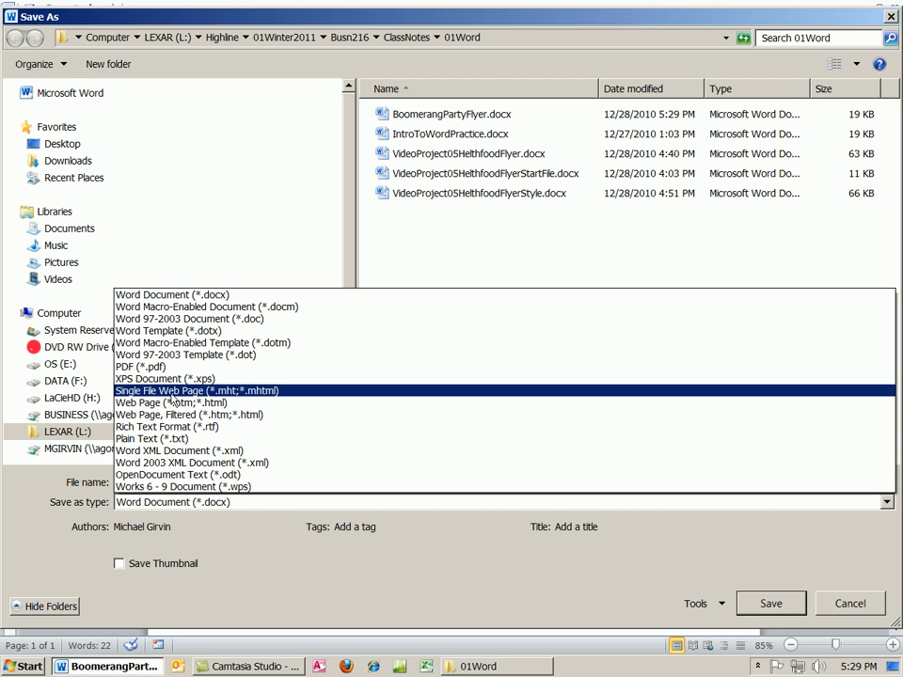
{"action": "mouse_move", "coordinate": [229, 399]}
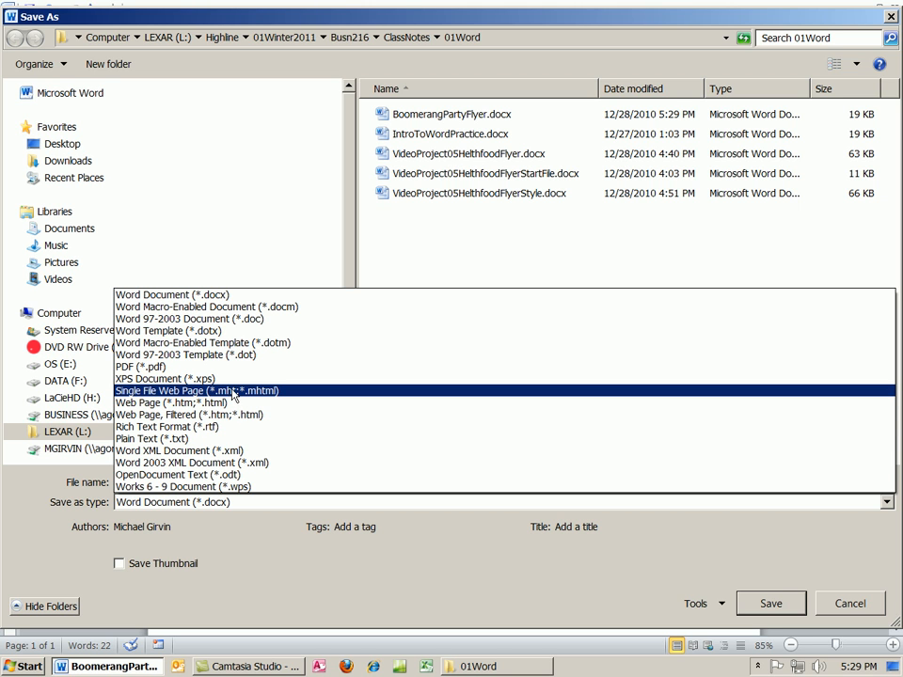
{"action": "mouse_move", "coordinate": [233, 395]}
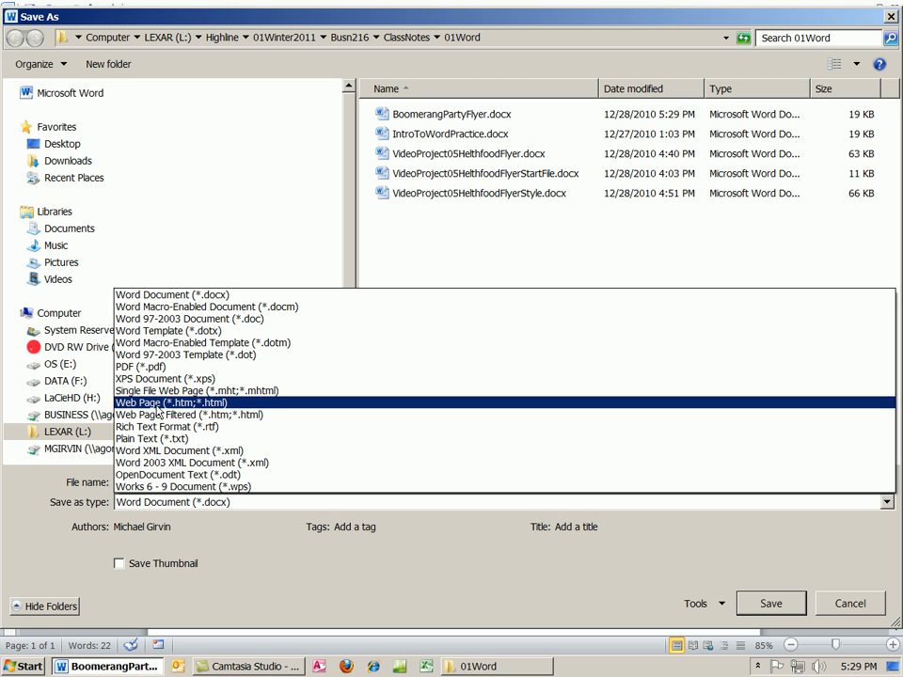
{"action": "left_click", "coordinate": [169, 402]}
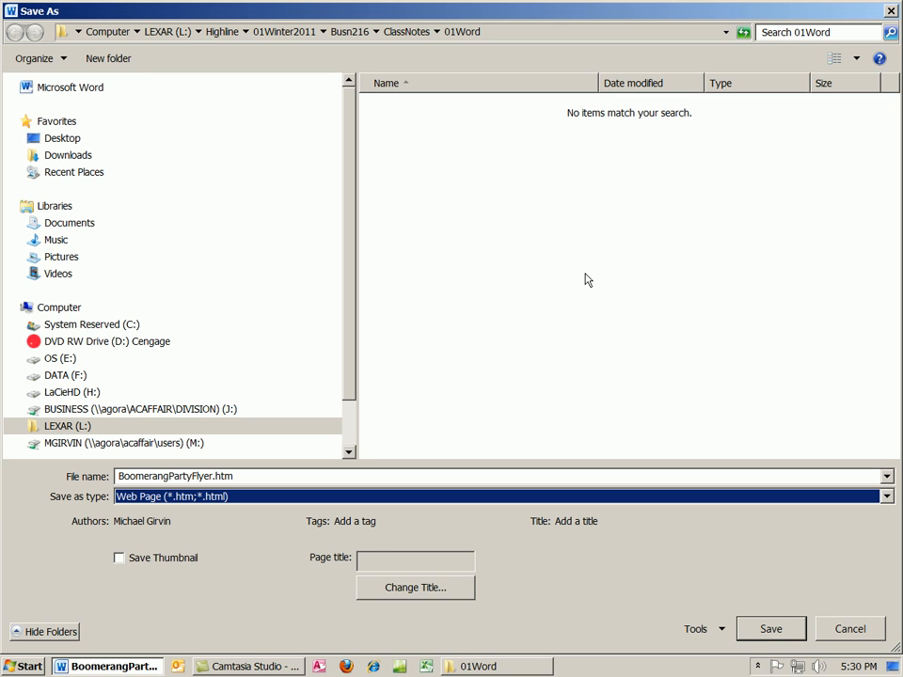
{"action": "mouse_move", "coordinate": [83, 506]}
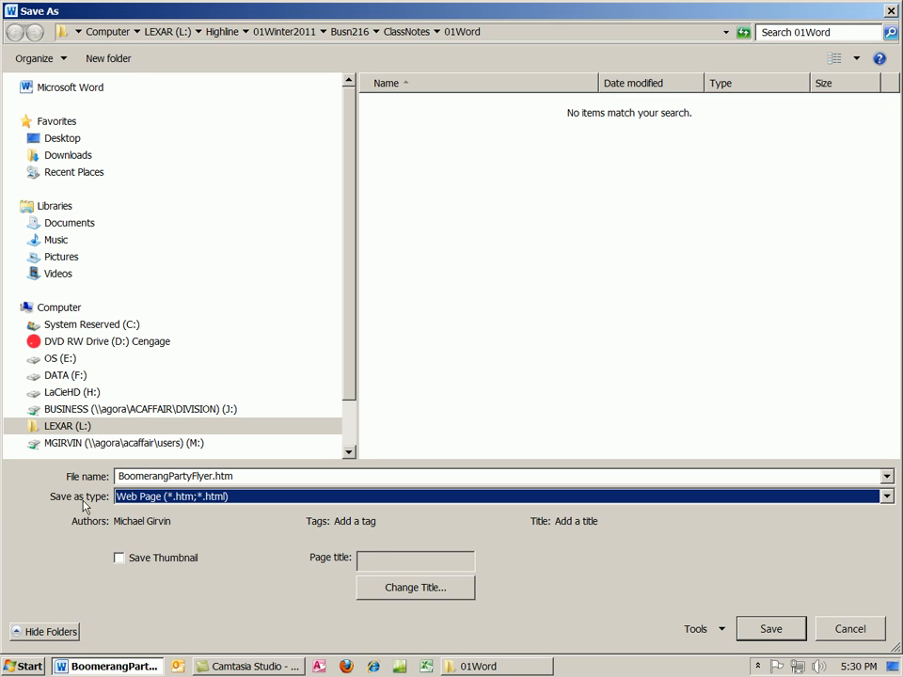
{"action": "mouse_move", "coordinate": [580, 243]}
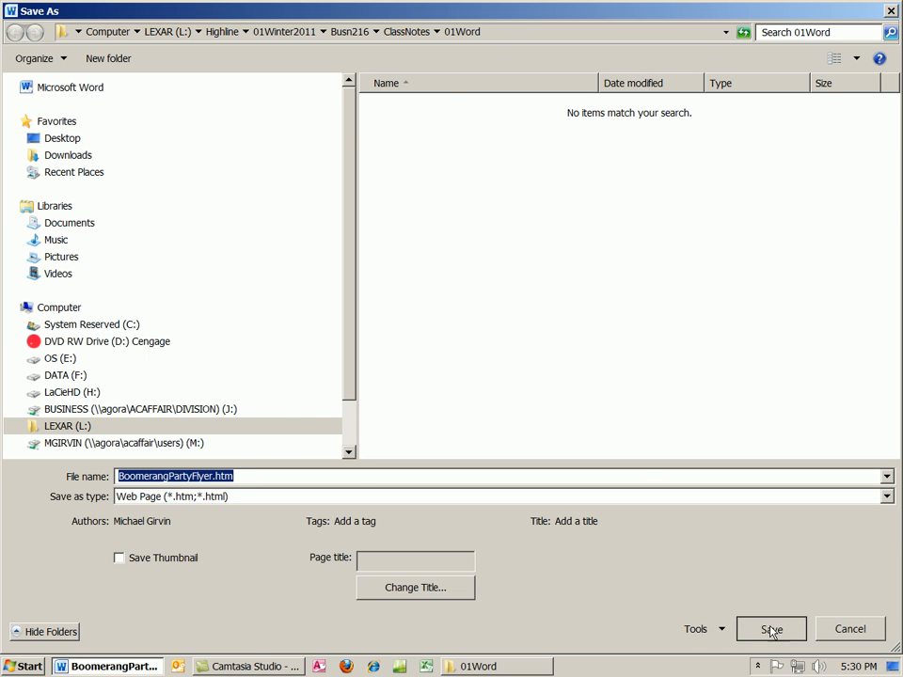
{"action": "left_click", "coordinate": [771, 629]}
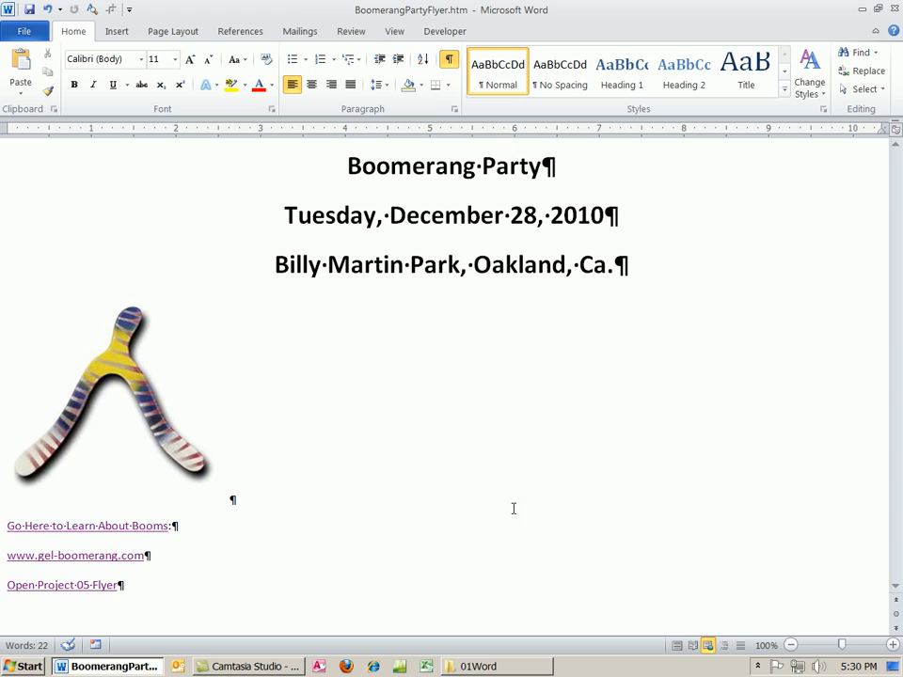
{"action": "mouse_move", "coordinate": [831, 31]}
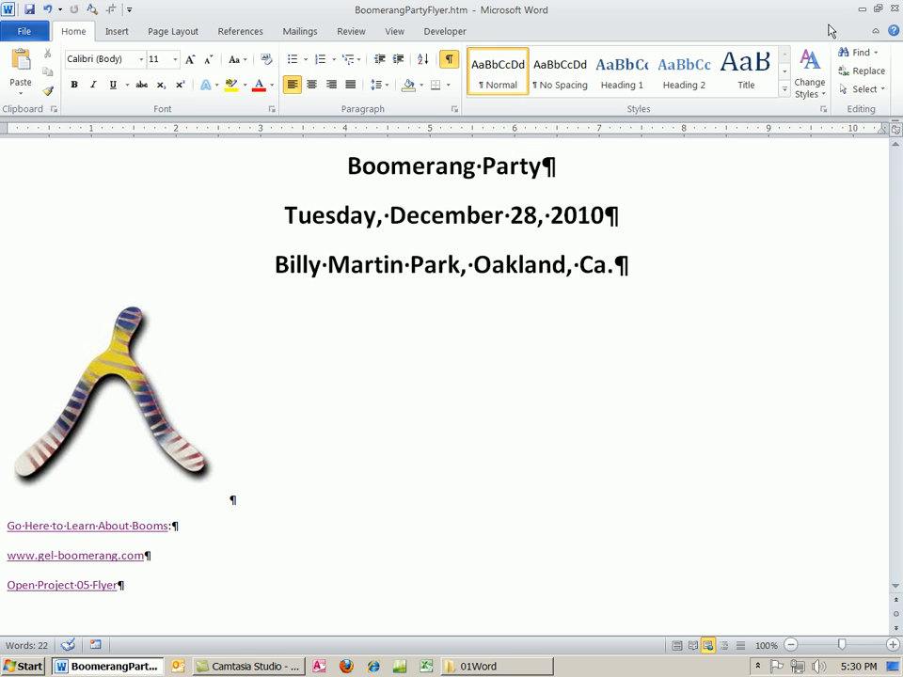
{"action": "left_click", "coordinate": [410, 666]}
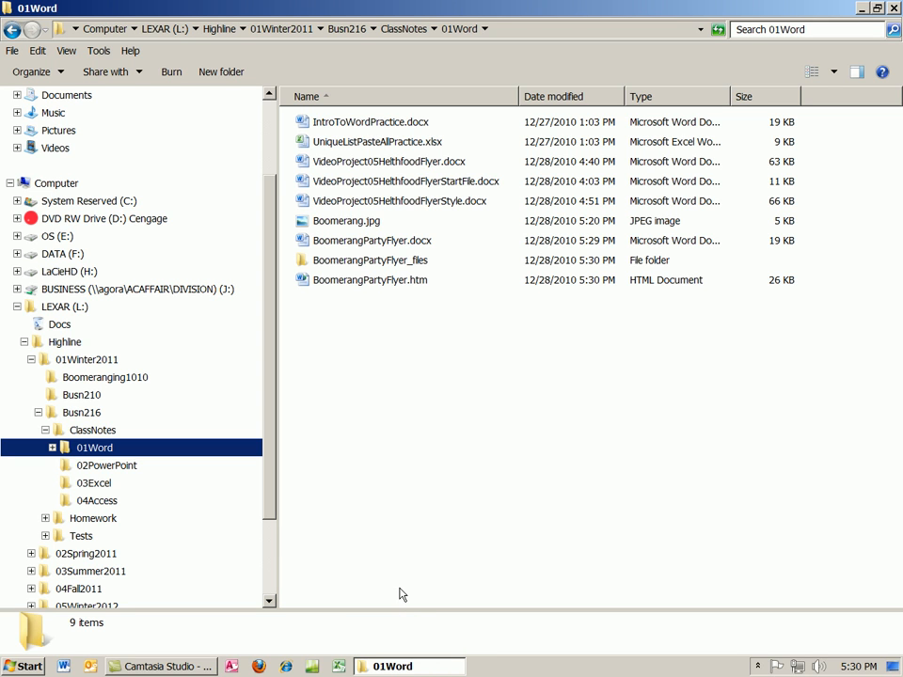
{"action": "left_click", "coordinate": [369, 278]}
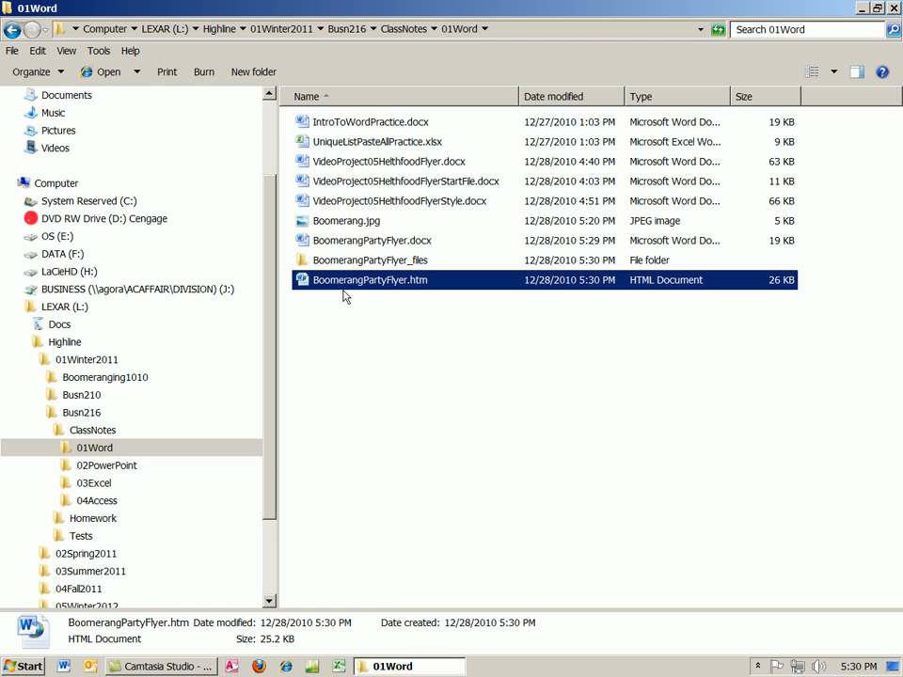
{"action": "left_click", "coordinate": [371, 259]}
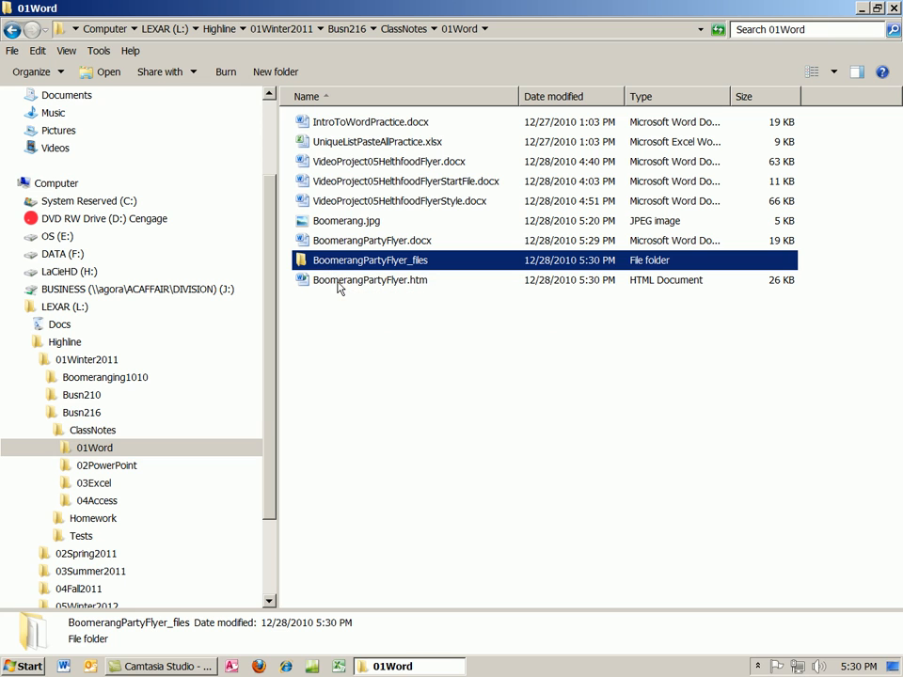
{"action": "mouse_move", "coordinate": [369, 279]}
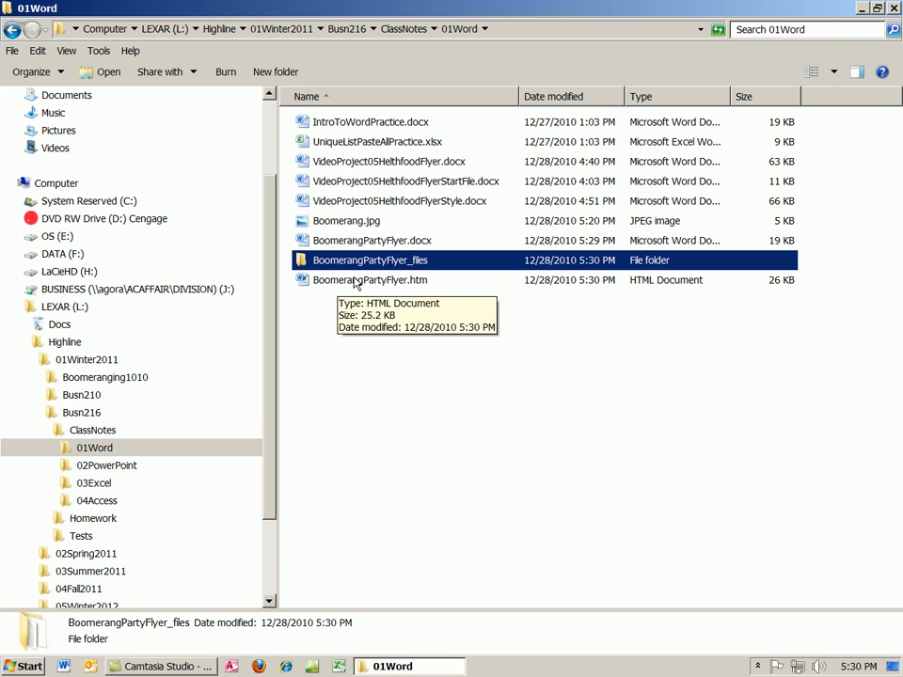
{"action": "left_click", "coordinate": [370, 278]}
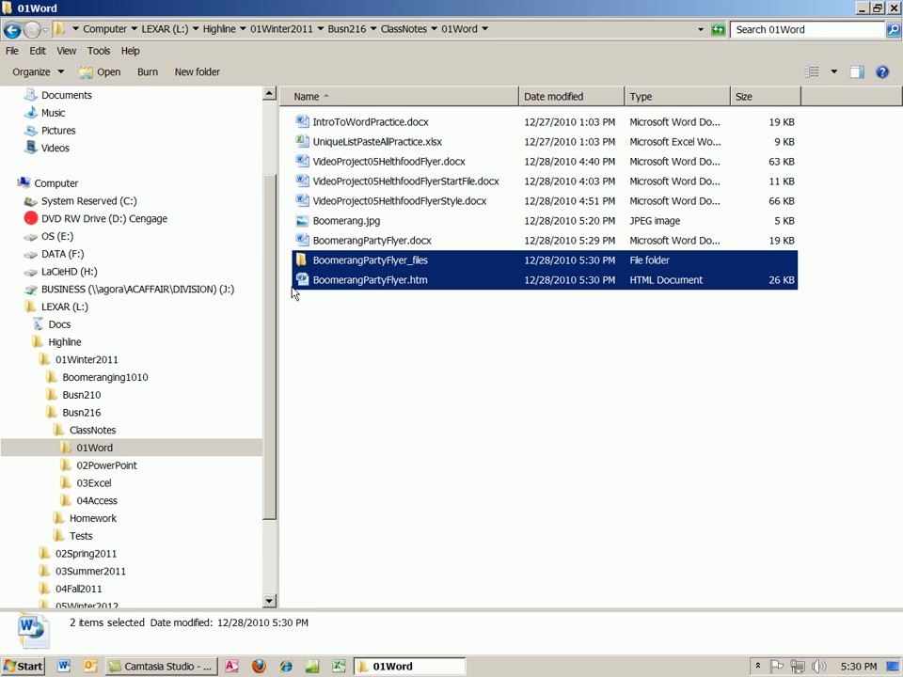
{"action": "left_click", "coordinate": [368, 278]}
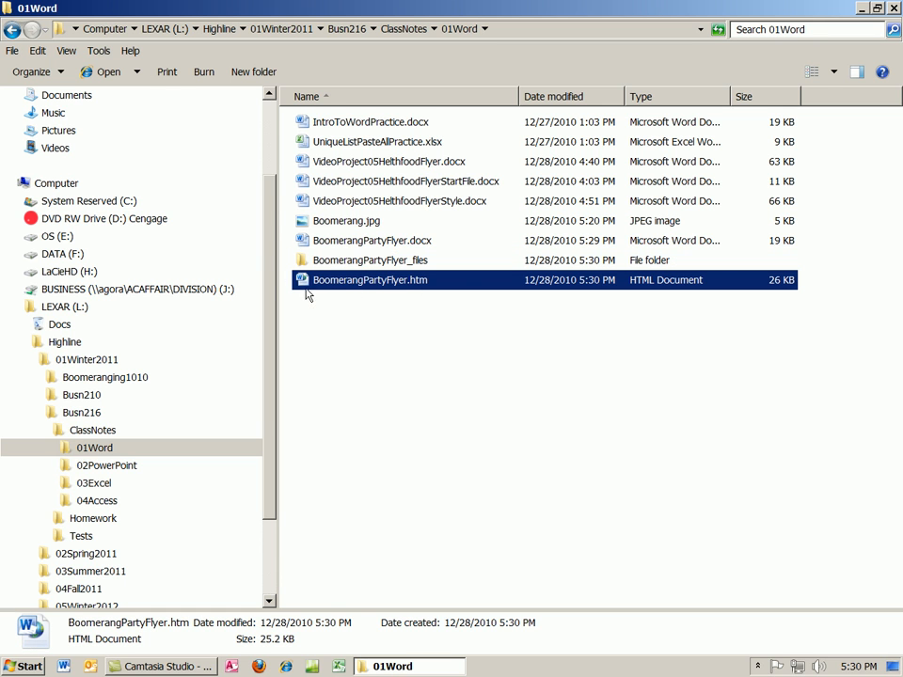
{"action": "mouse_move", "coordinate": [403, 313]}
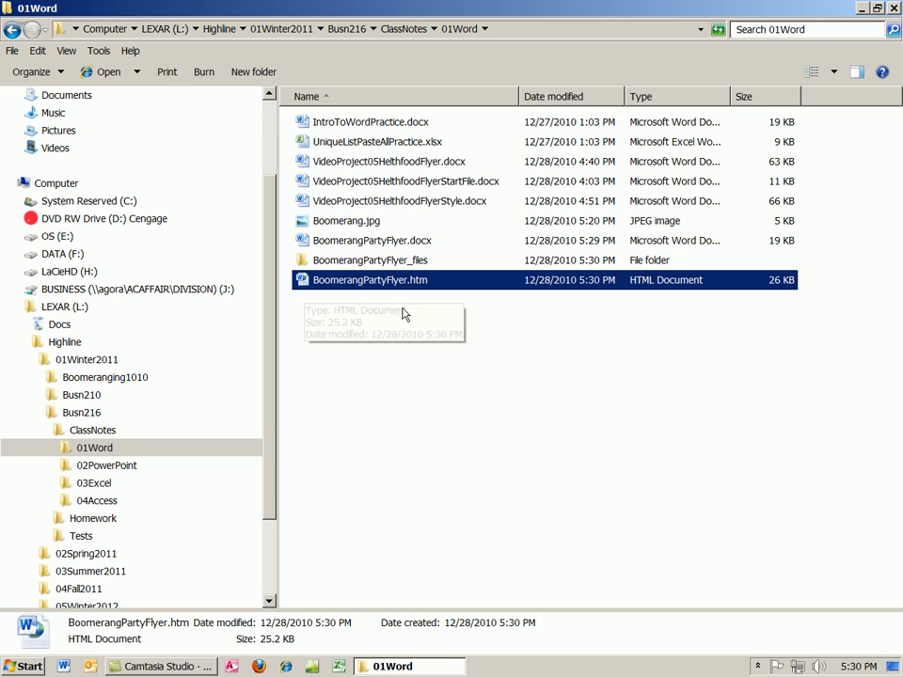
{"action": "left_click", "coordinate": [371, 260]}
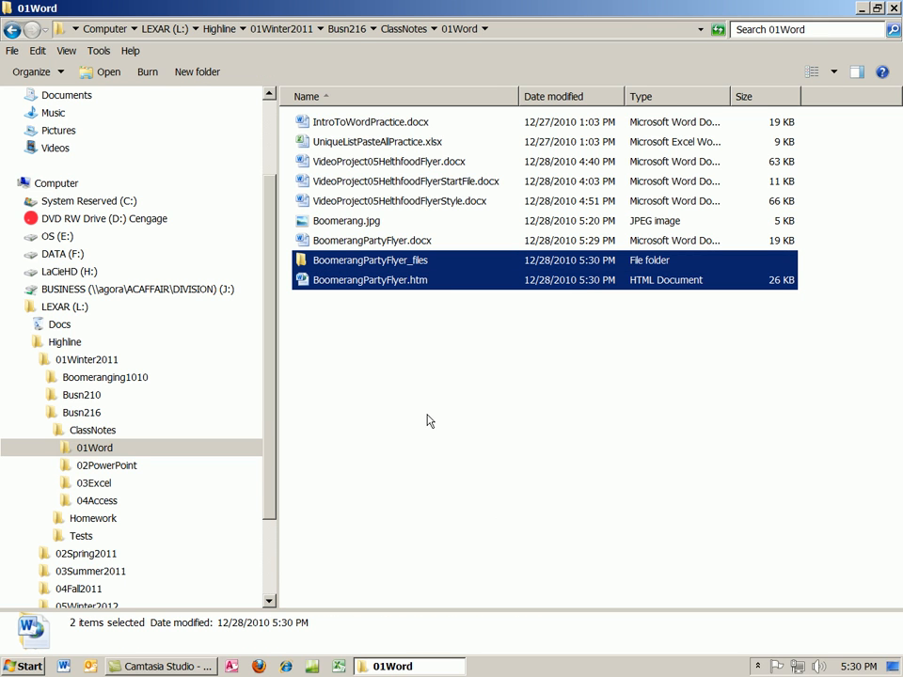
{"action": "mouse_move", "coordinate": [346, 301]}
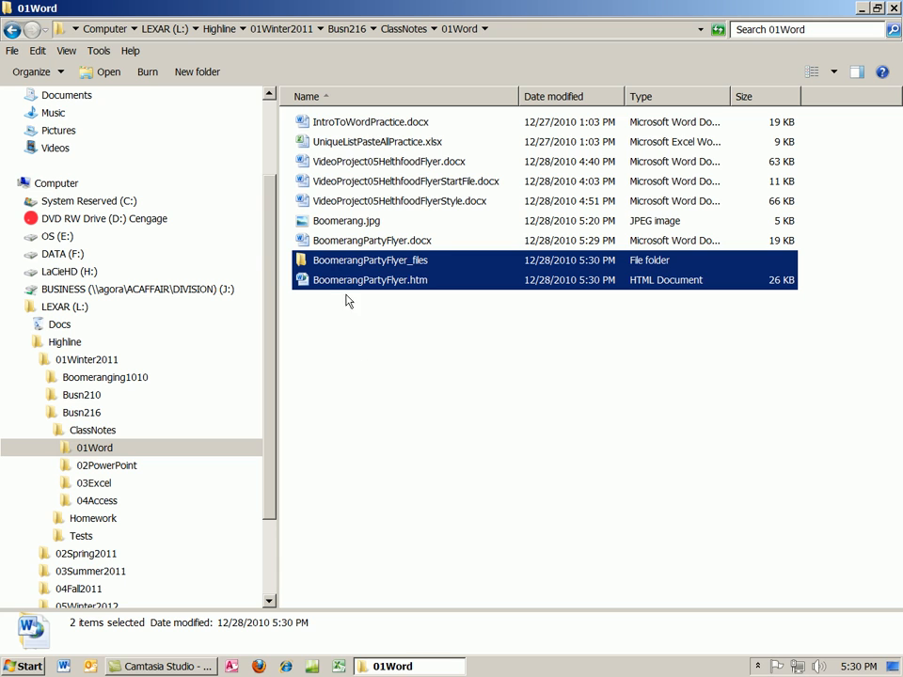
{"action": "left_click", "coordinate": [470, 376]}
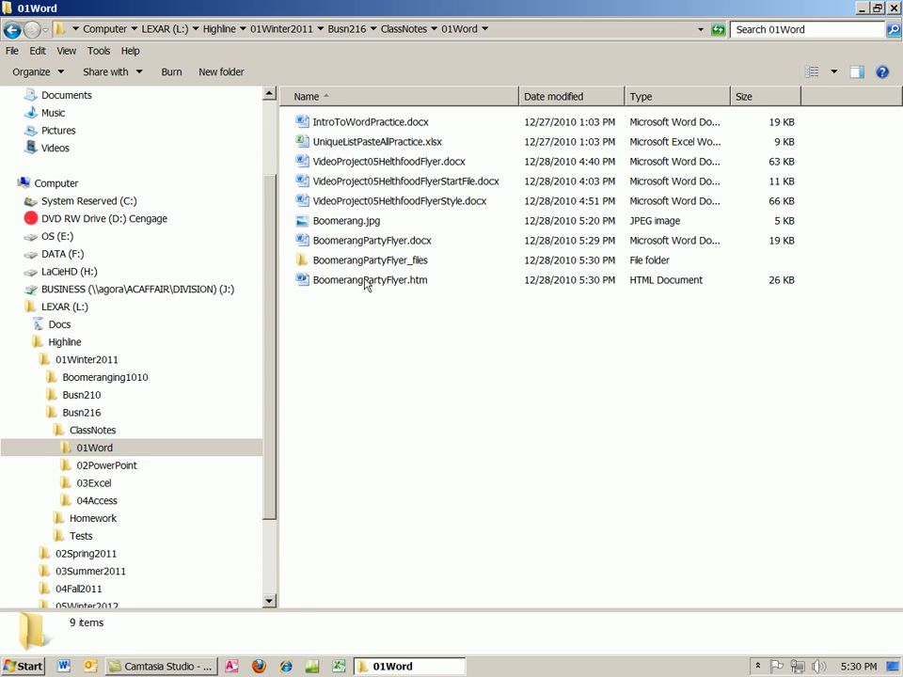
{"action": "mouse_move", "coordinate": [369, 279]}
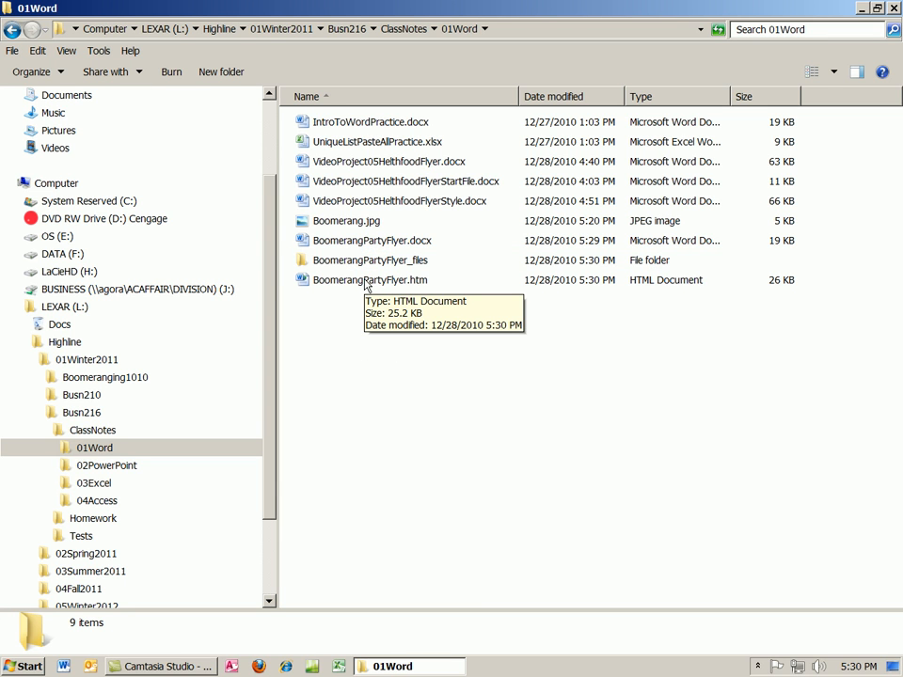
{"action": "mouse_move", "coordinate": [317, 286]}
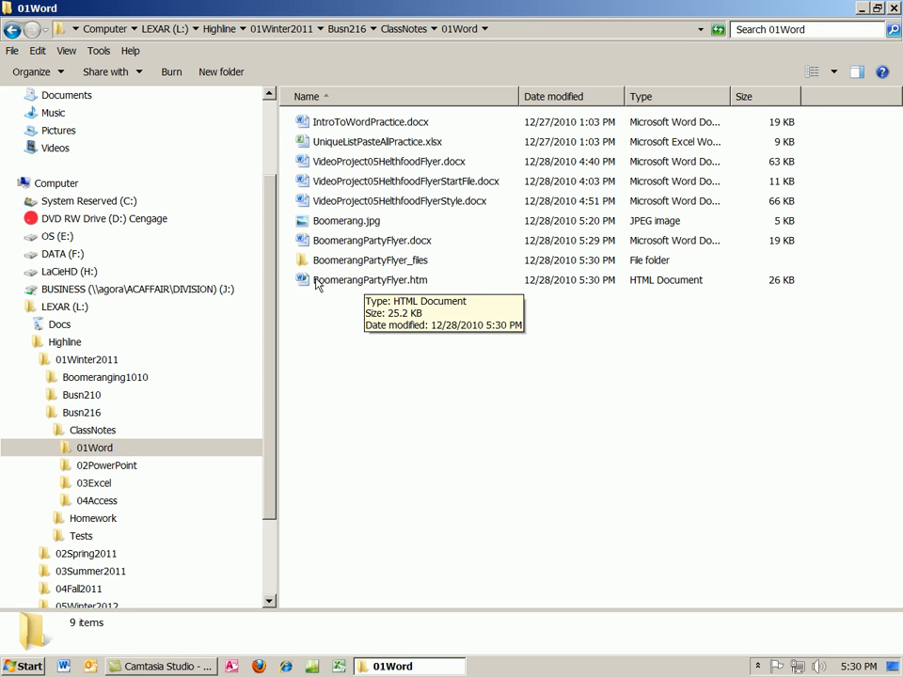
{"action": "mouse_move", "coordinate": [327, 283]}
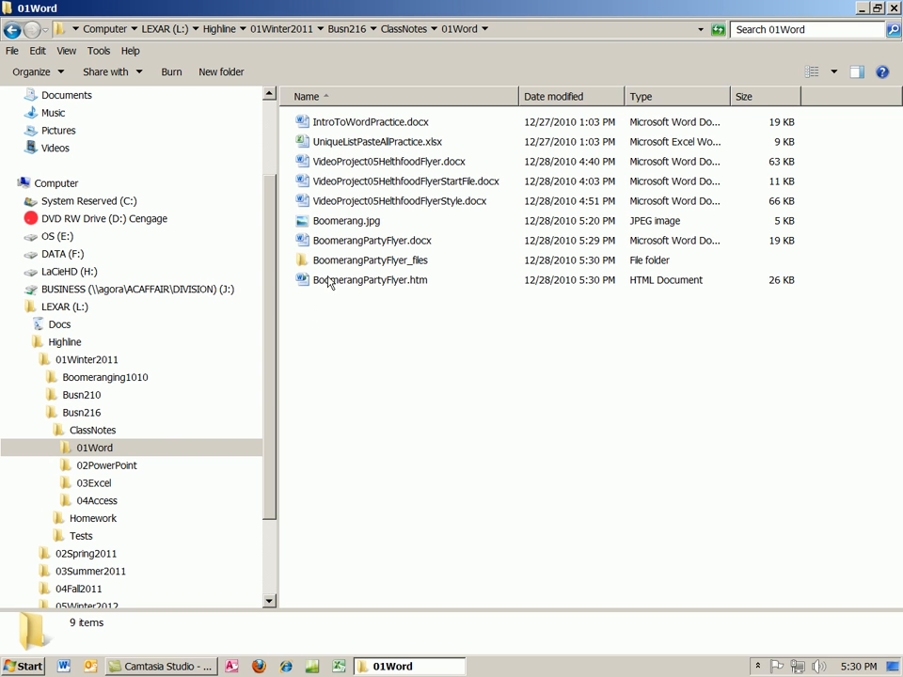
Step: View BoomerangPartyFlyer.htm in Internet Explorer, follow the Open Project 05 Flyer link and cancel the download
{"action": "double_click", "coordinate": [369, 278]}
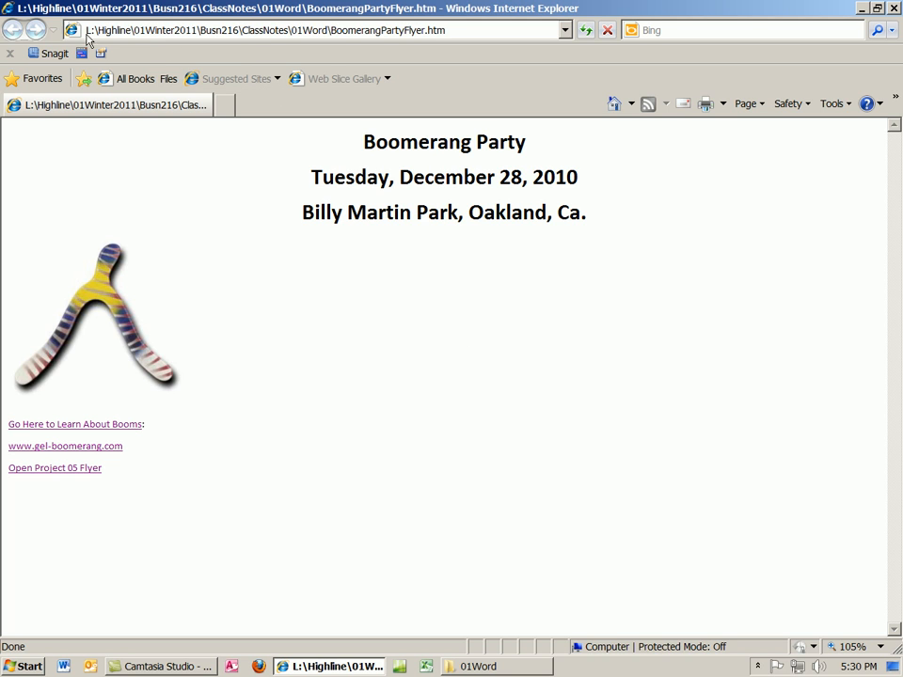
{"action": "mouse_move", "coordinate": [410, 30]}
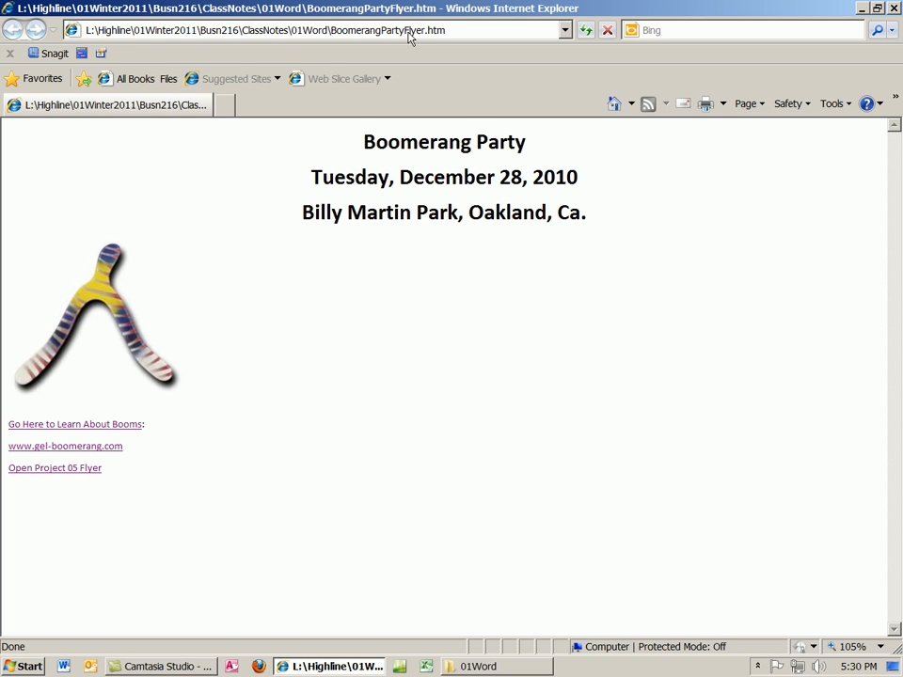
{"action": "mouse_move", "coordinate": [440, 49]}
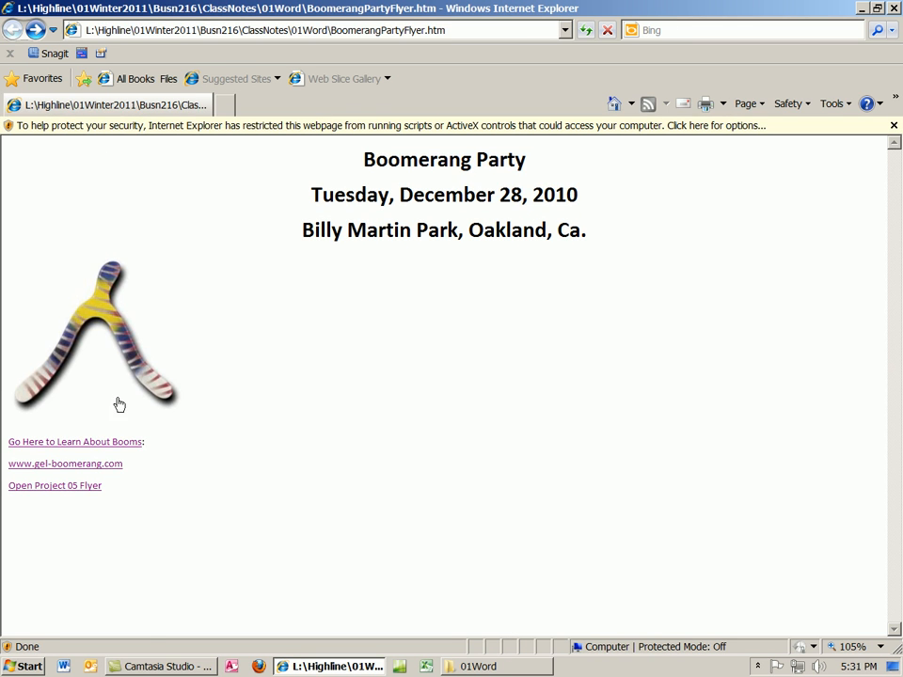
{"action": "left_click", "coordinate": [63, 462]}
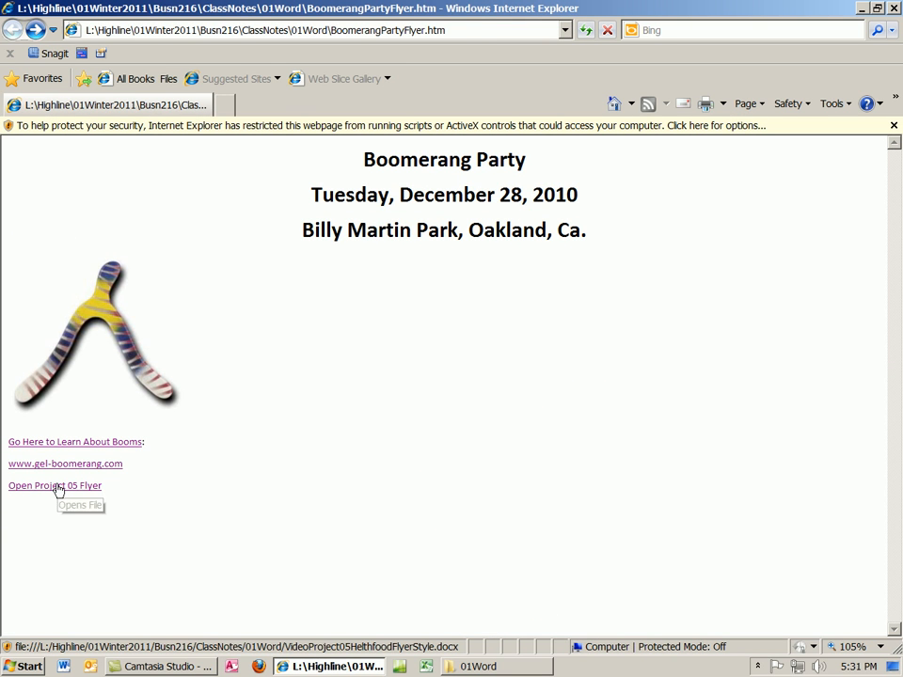
{"action": "left_click", "coordinate": [52, 486]}
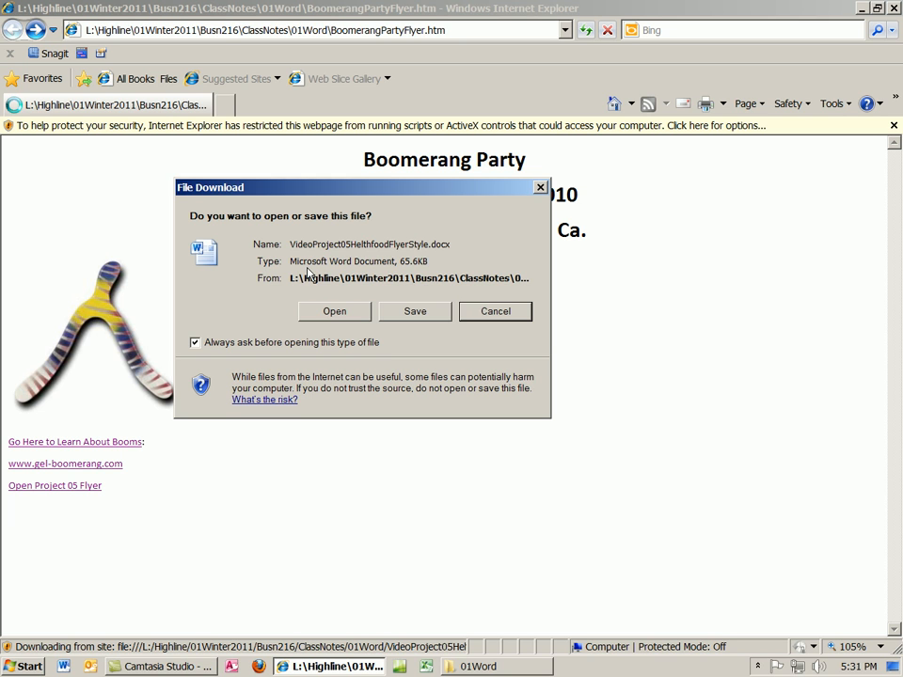
{"action": "left_click", "coordinate": [497, 312]}
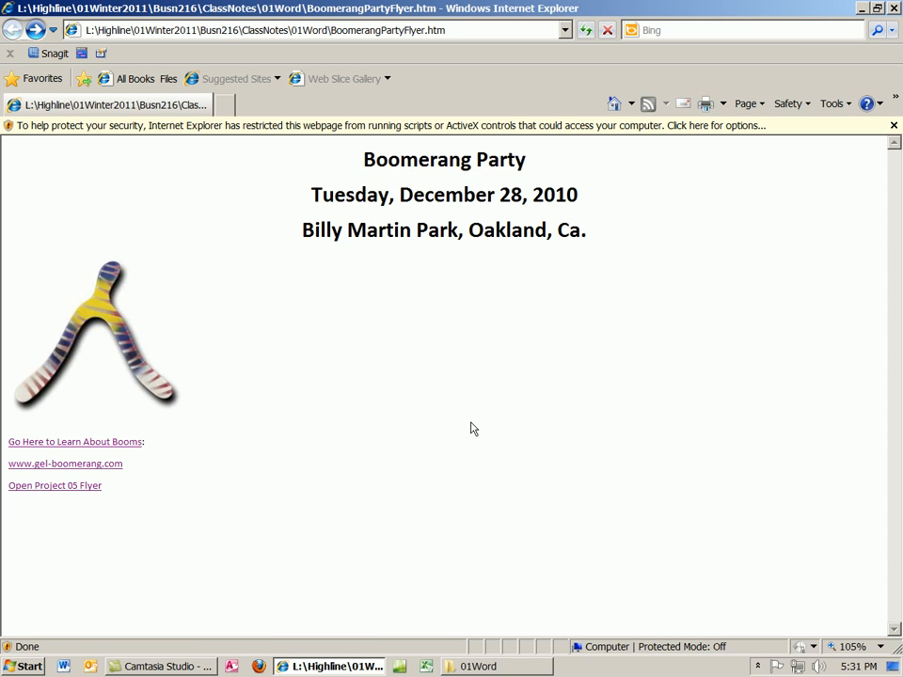
{"action": "mouse_move", "coordinate": [617, 312]}
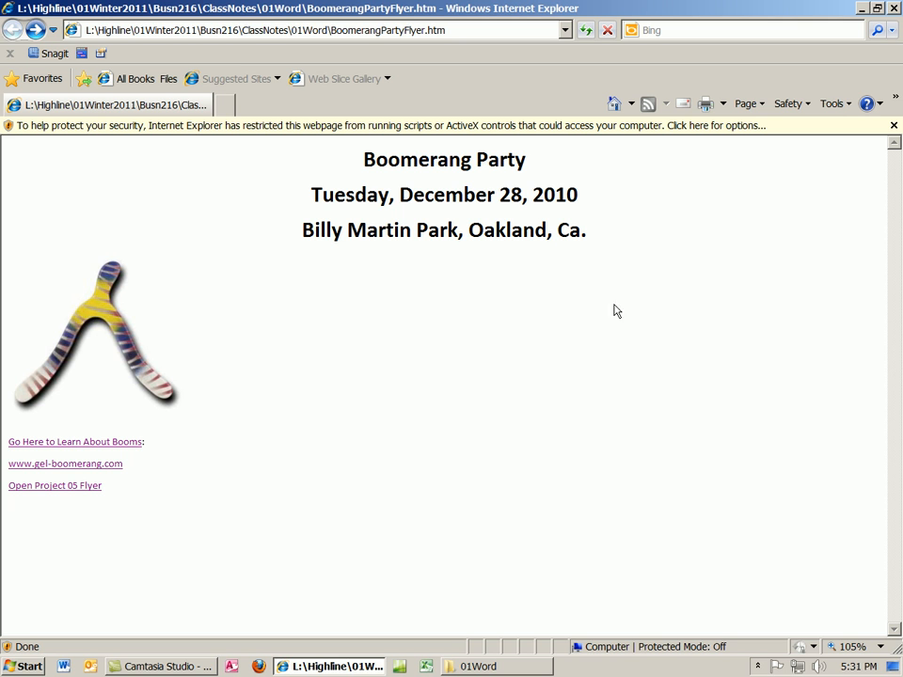
{"action": "mouse_move", "coordinate": [643, 393]}
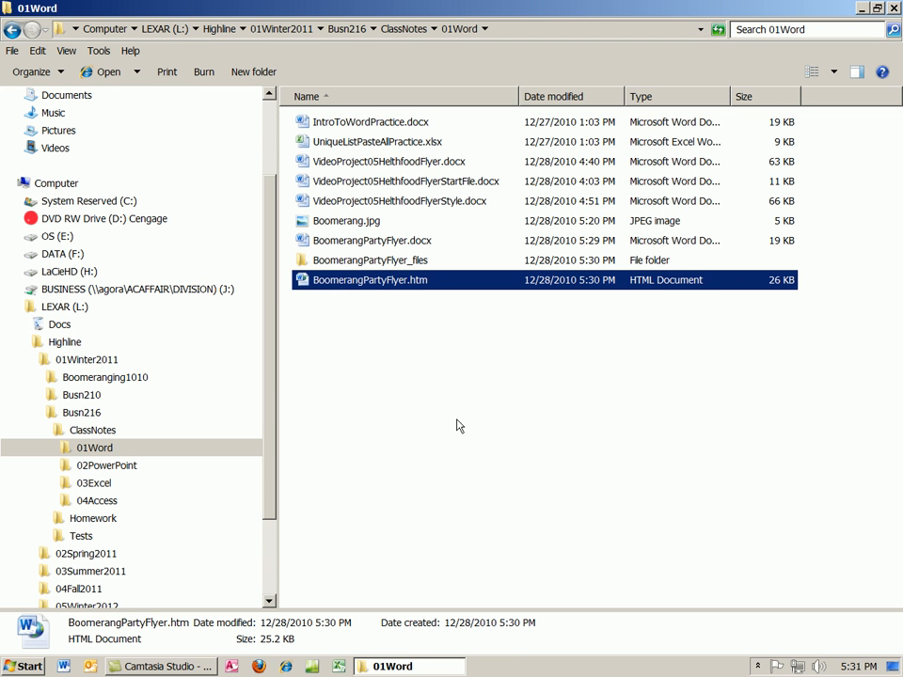
{"action": "mouse_move", "coordinate": [369, 278]}
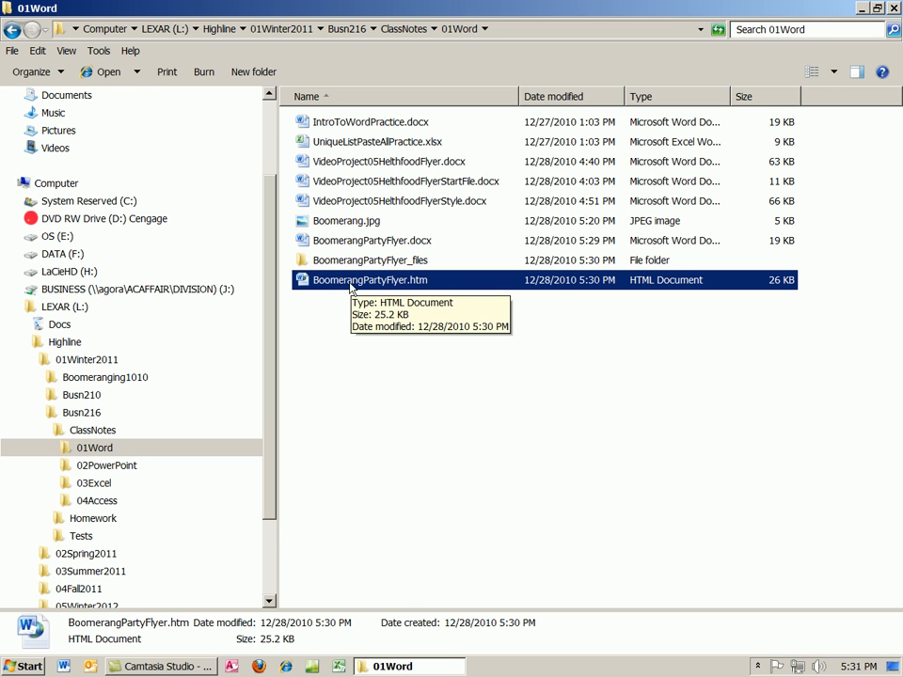
{"action": "right_click", "coordinate": [369, 278]}
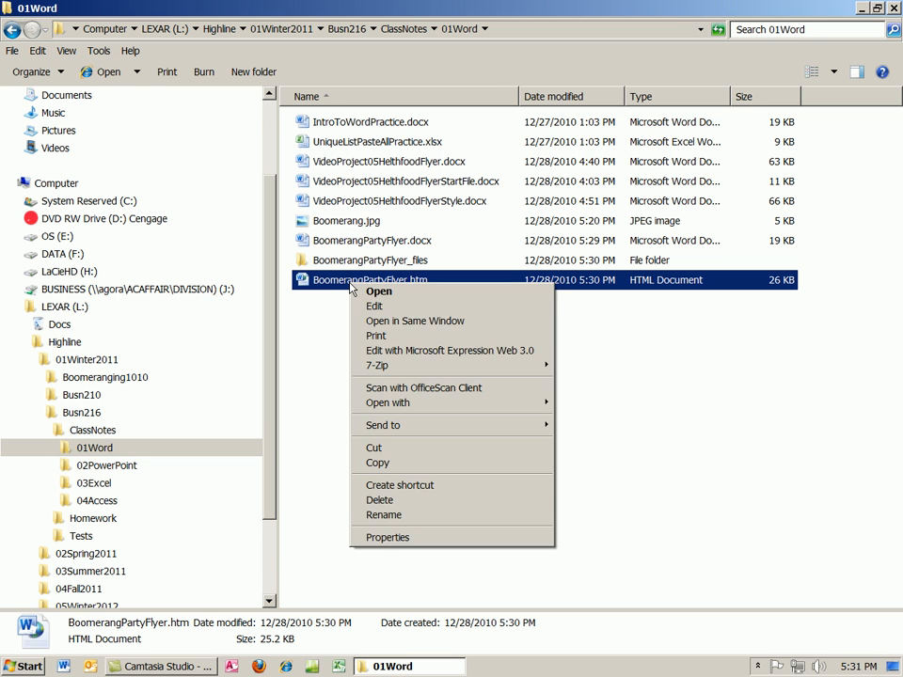
{"action": "left_click", "coordinate": [387, 402]}
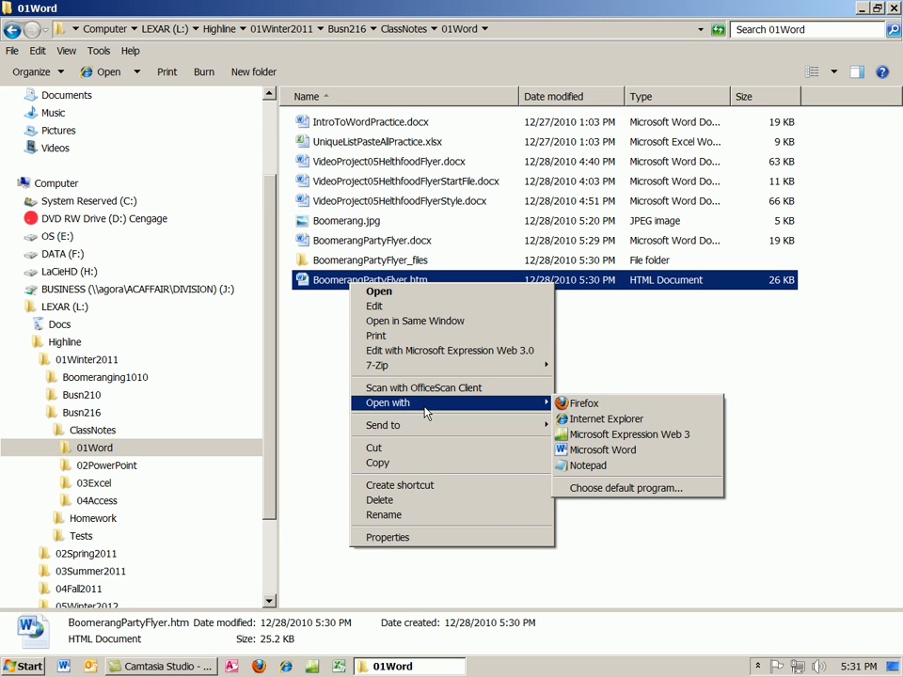
{"action": "mouse_move", "coordinate": [602, 449]}
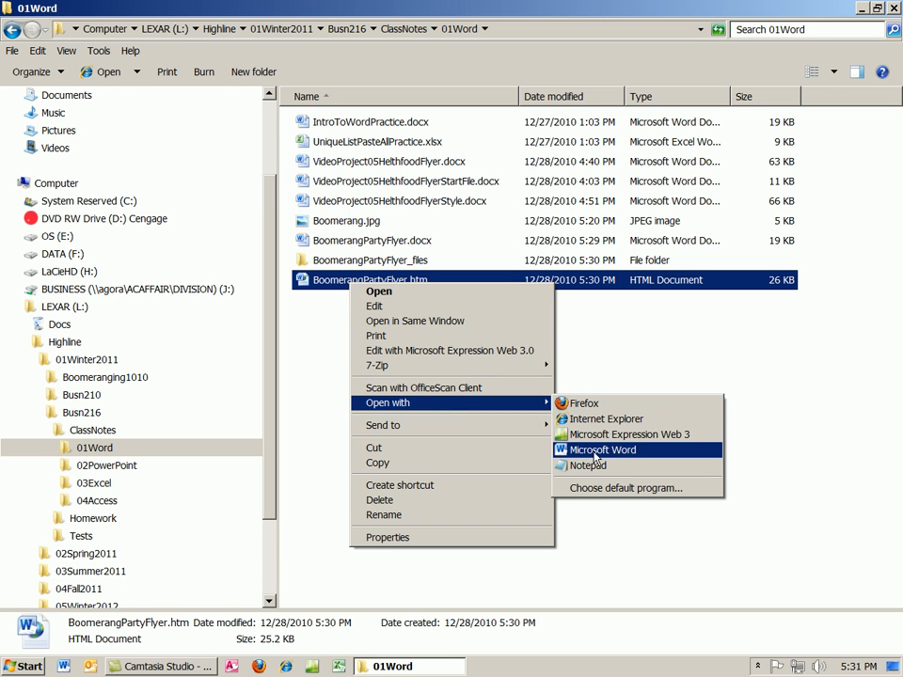
{"action": "left_click", "coordinate": [602, 449]}
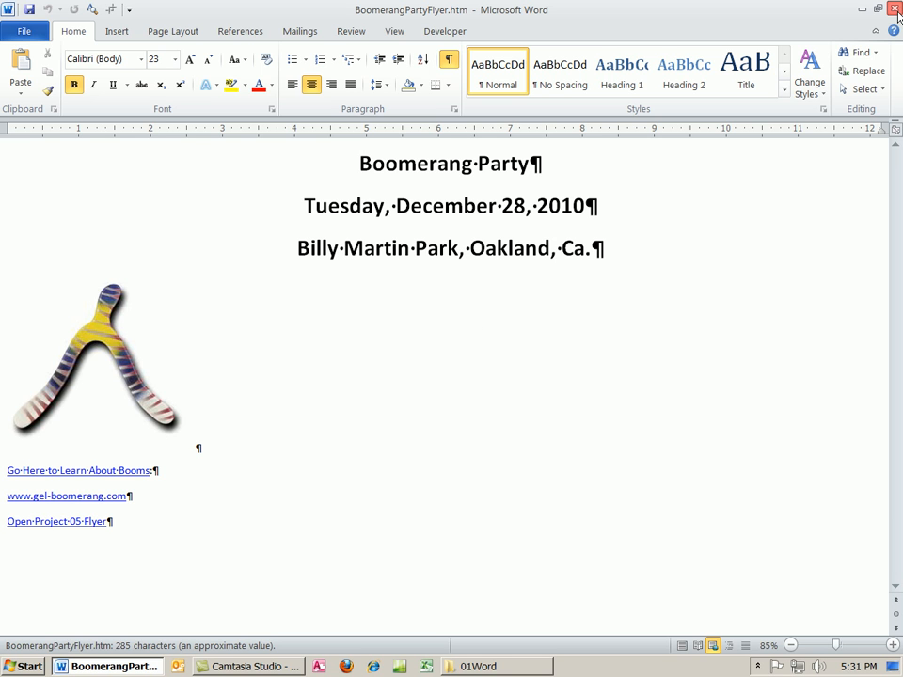
{"action": "left_click", "coordinate": [894, 7]}
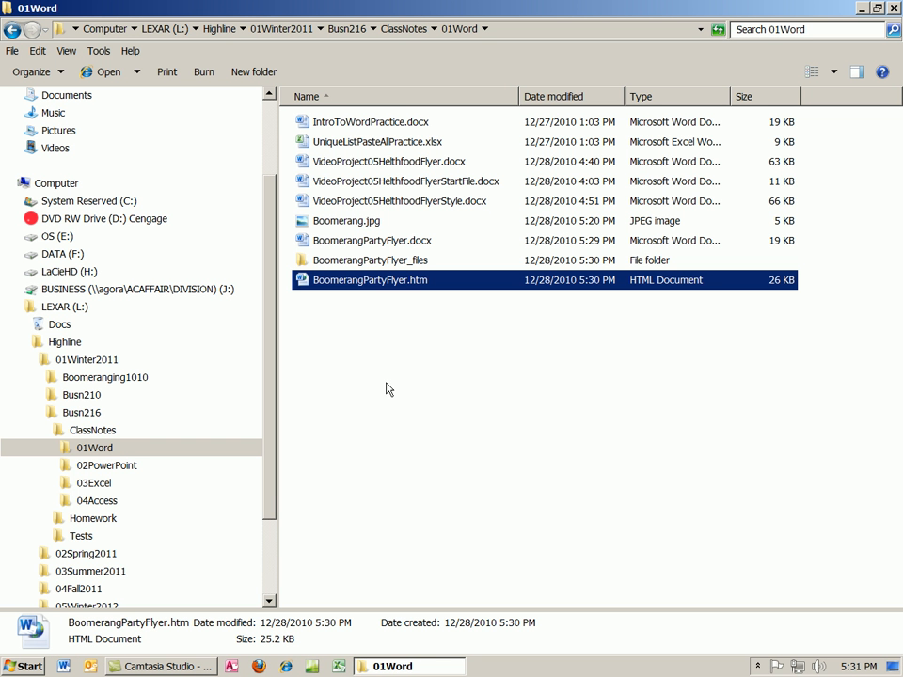